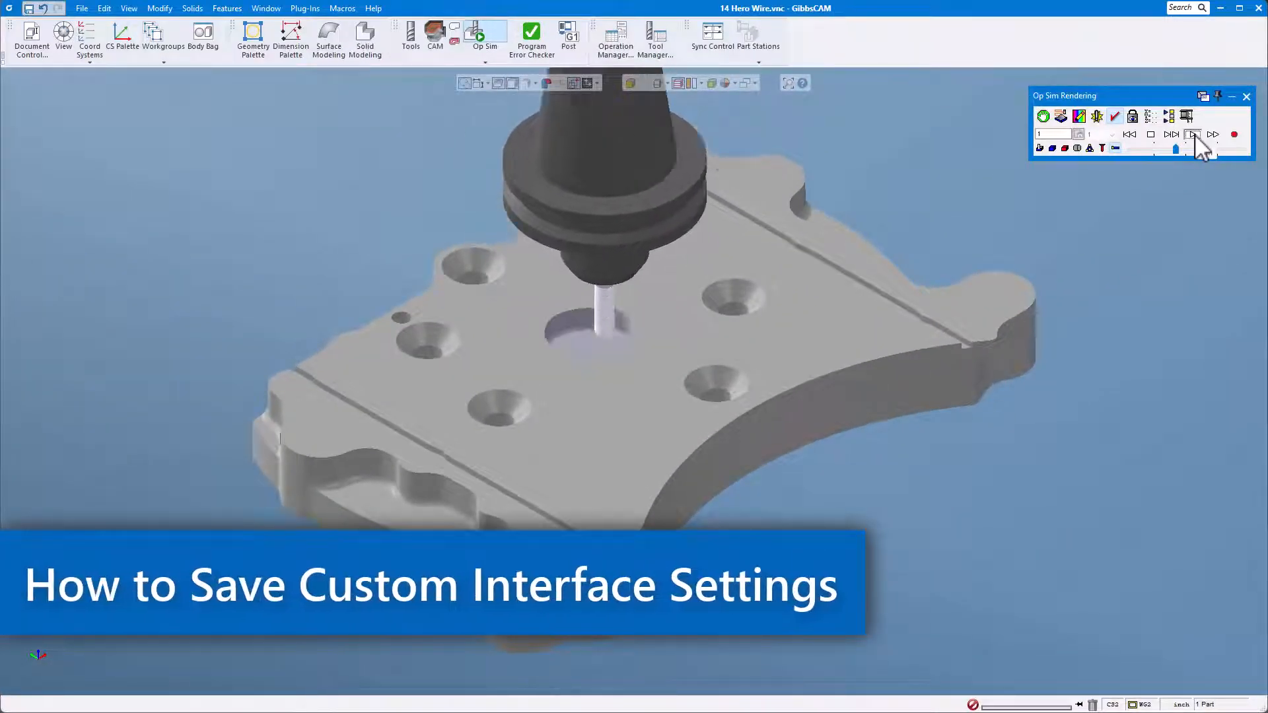
- Advance the operation simulation until the large central pocket is machined into the part
{"action": "left_click", "coordinate": [1192, 135]}
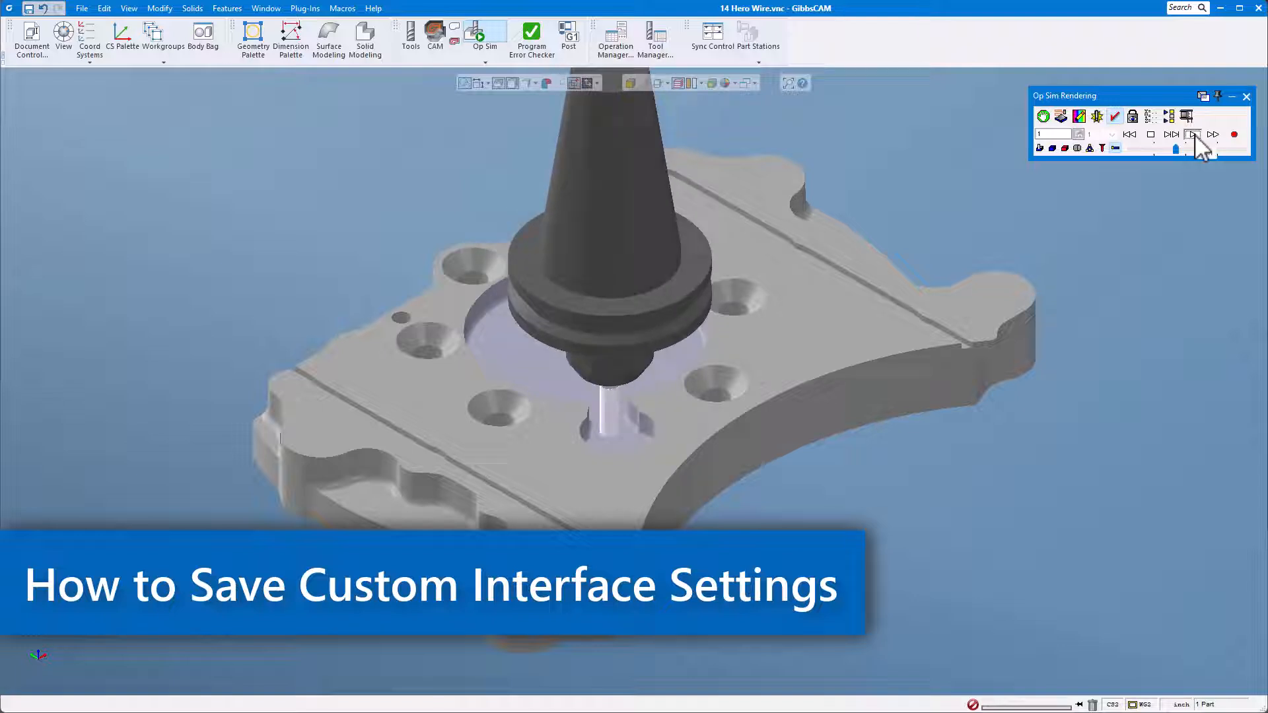
{"action": "left_click", "coordinate": [1193, 134]}
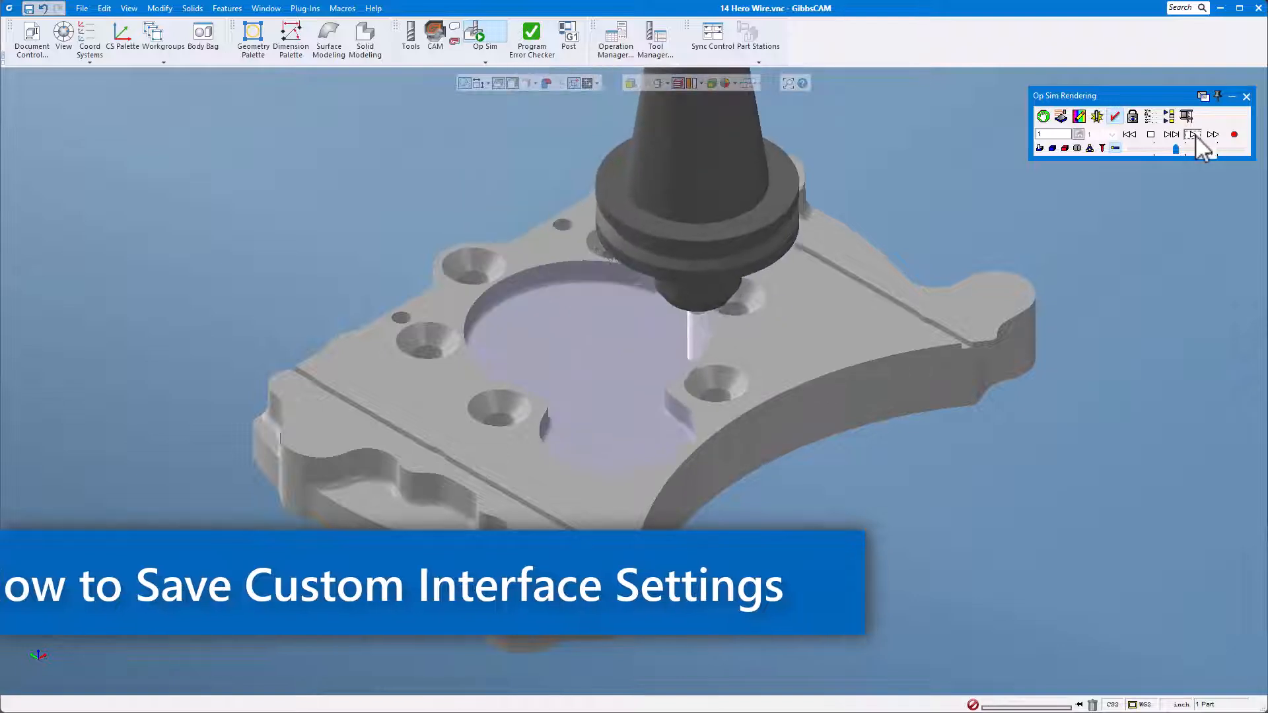
{"action": "left_click", "coordinate": [1193, 135]}
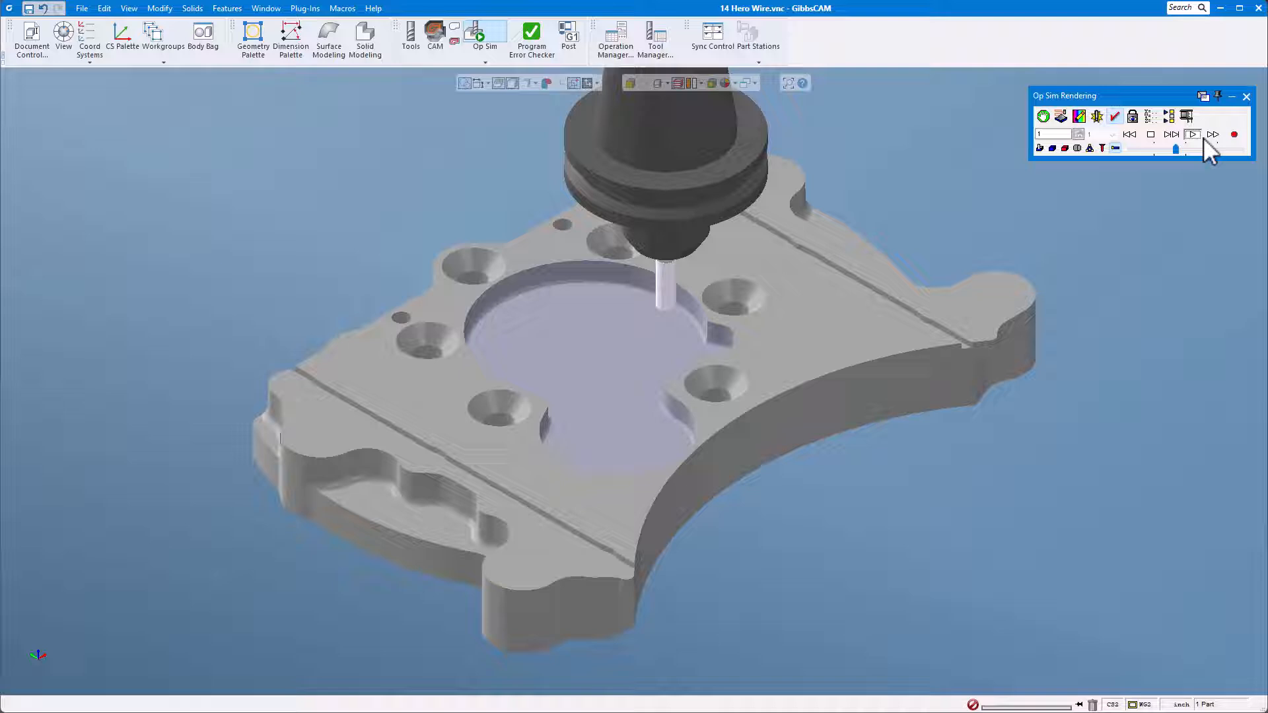
{"action": "left_click", "coordinate": [1192, 135]}
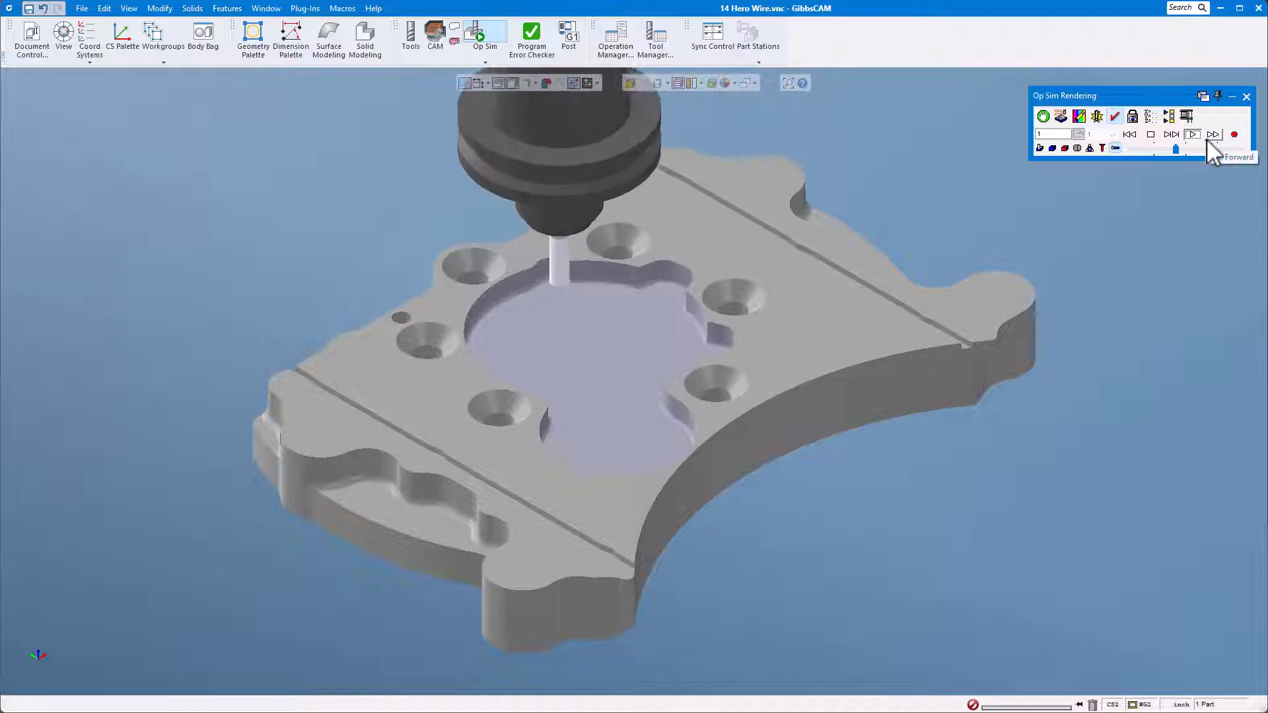
{"action": "left_click", "coordinate": [1194, 135]}
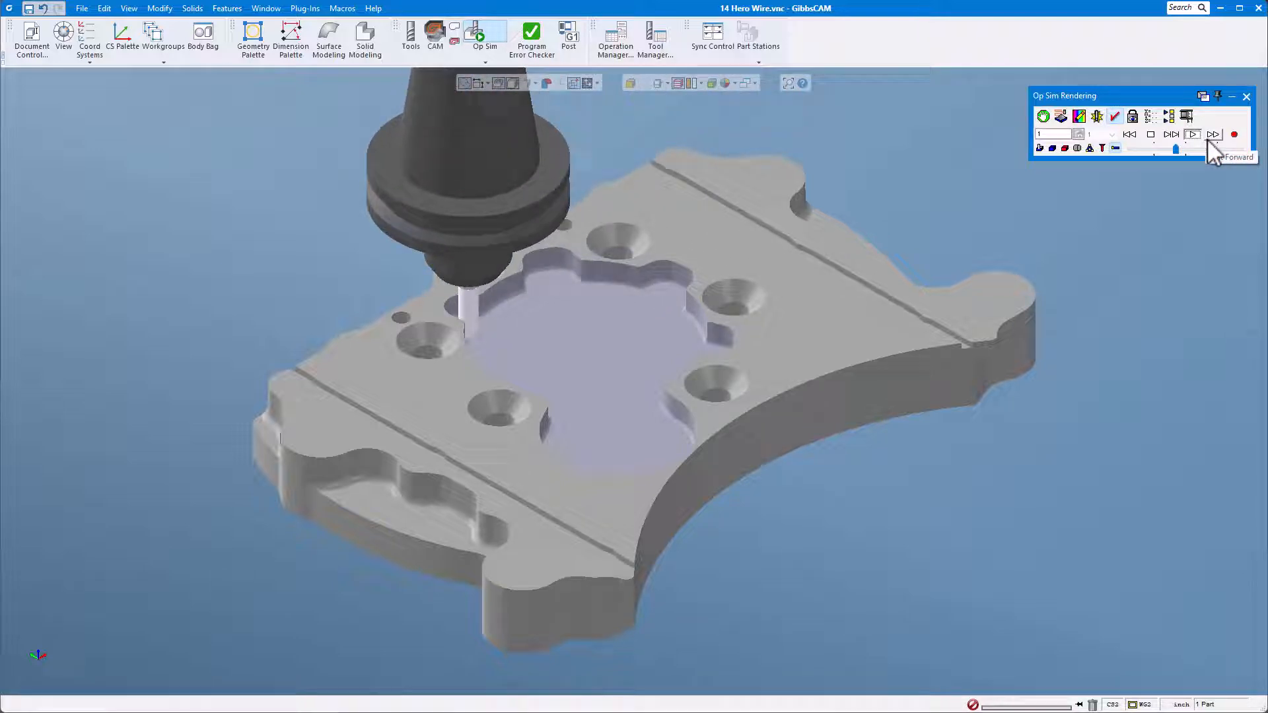
{"action": "left_click", "coordinate": [1212, 134]}
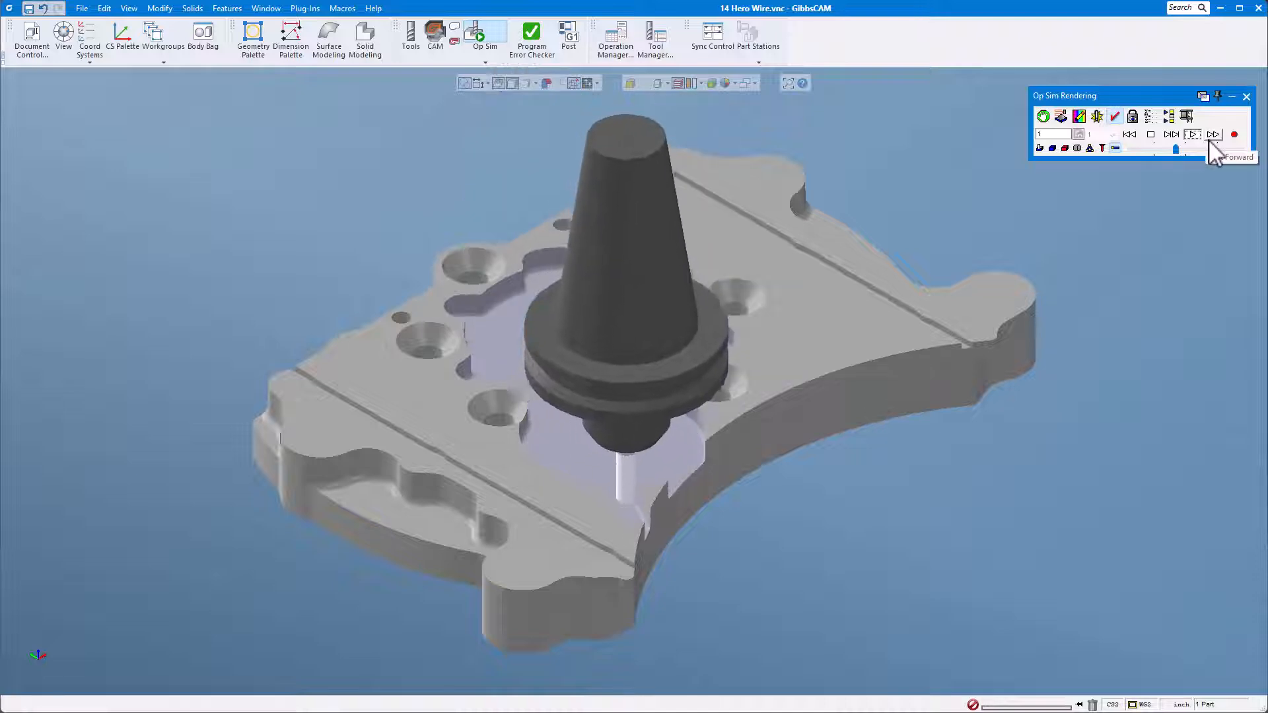
{"action": "left_click", "coordinate": [1194, 135]}
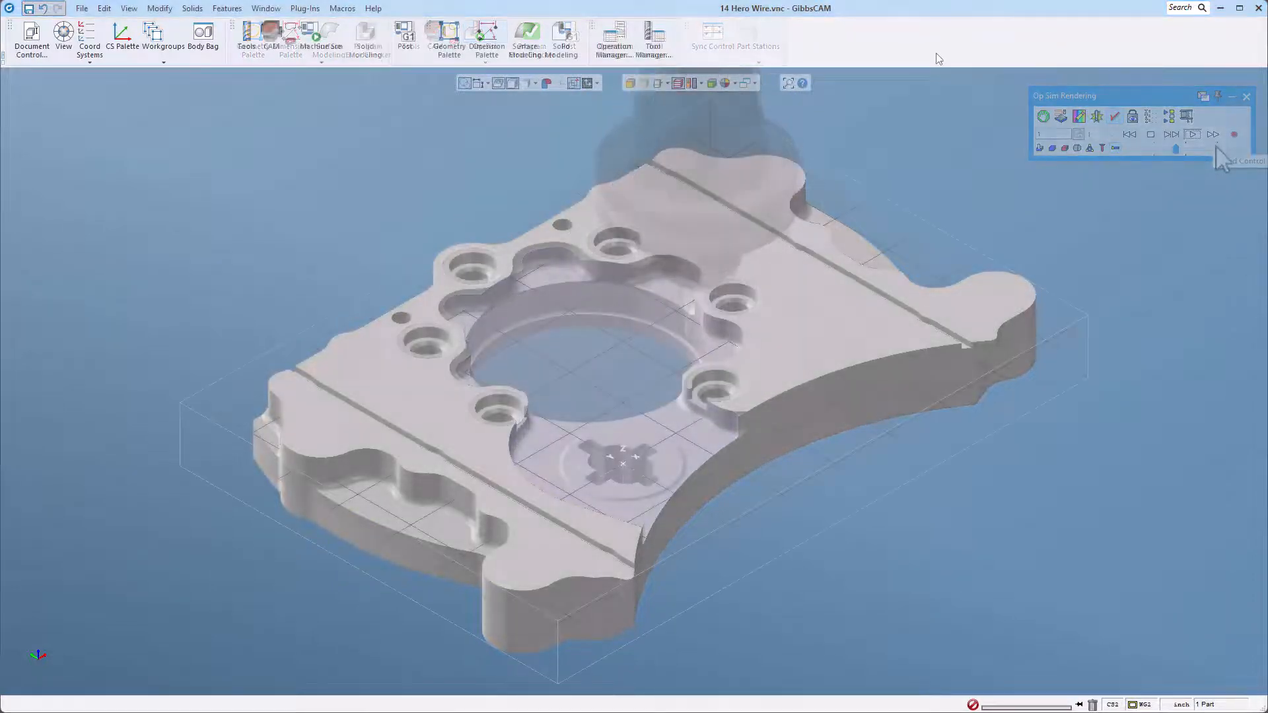
- Move the Geometry, Dimension, Surface Modeling and Solid Modeling palette buttons into their own left-side toolbar
{"action": "left_click", "coordinate": [1245, 96]}
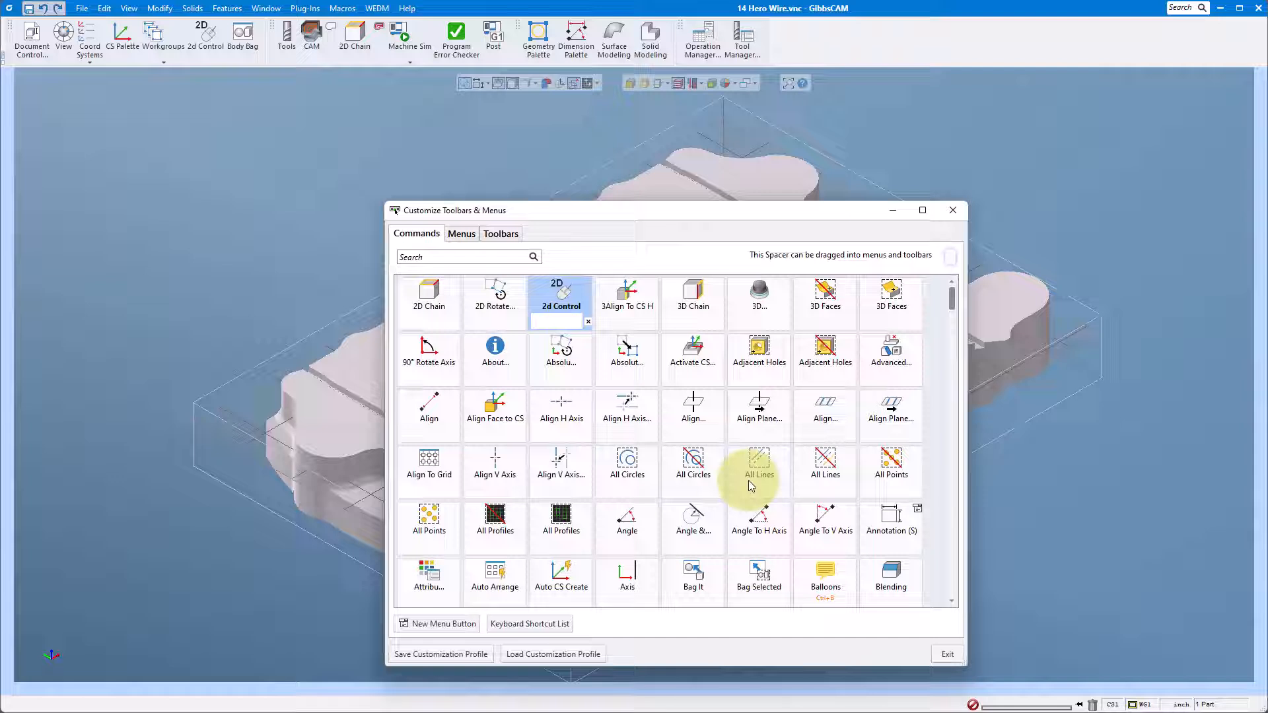
{"action": "mouse_move", "coordinate": [207, 52]}
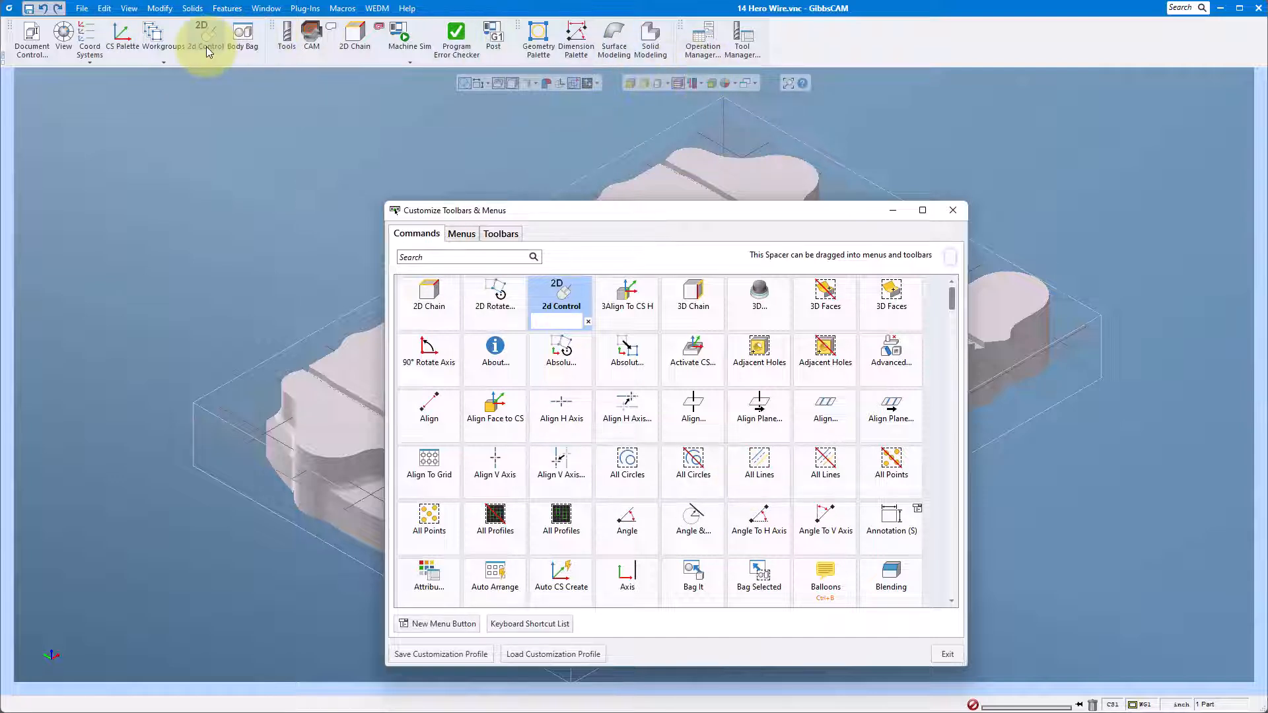
{"action": "mouse_move", "coordinate": [692, 474]}
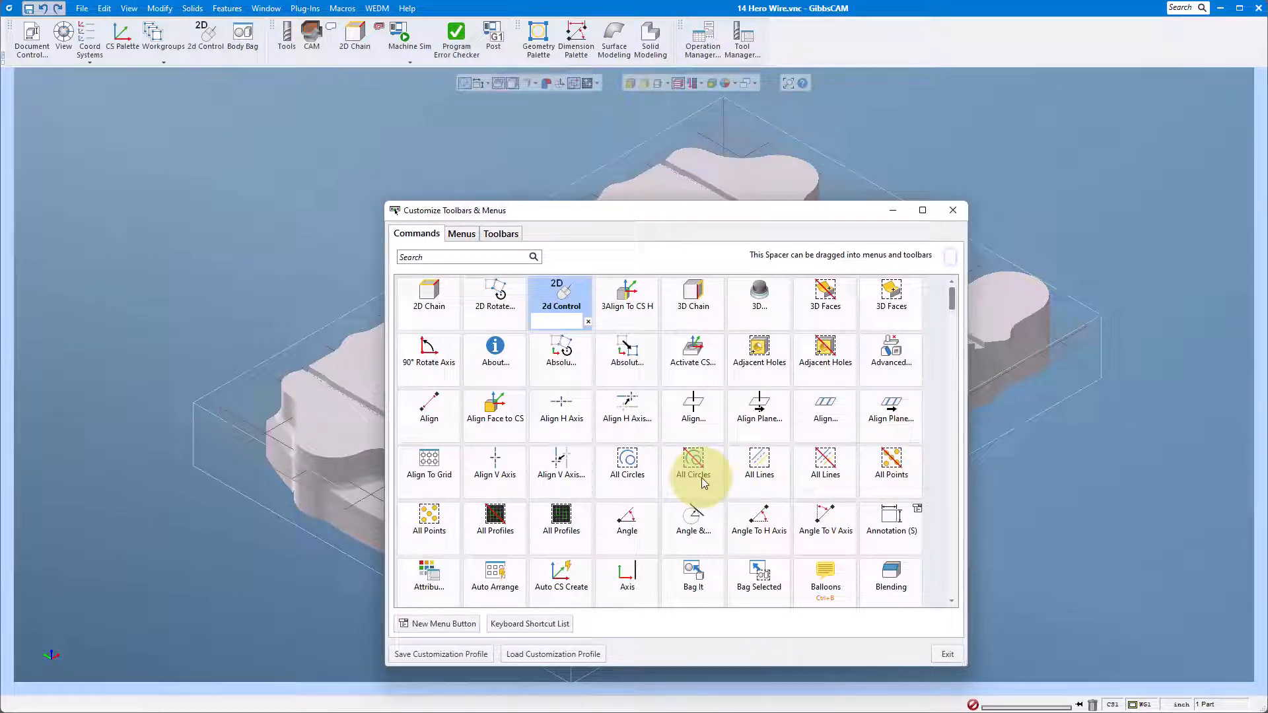
{"action": "mouse_move", "coordinate": [149, 16]}
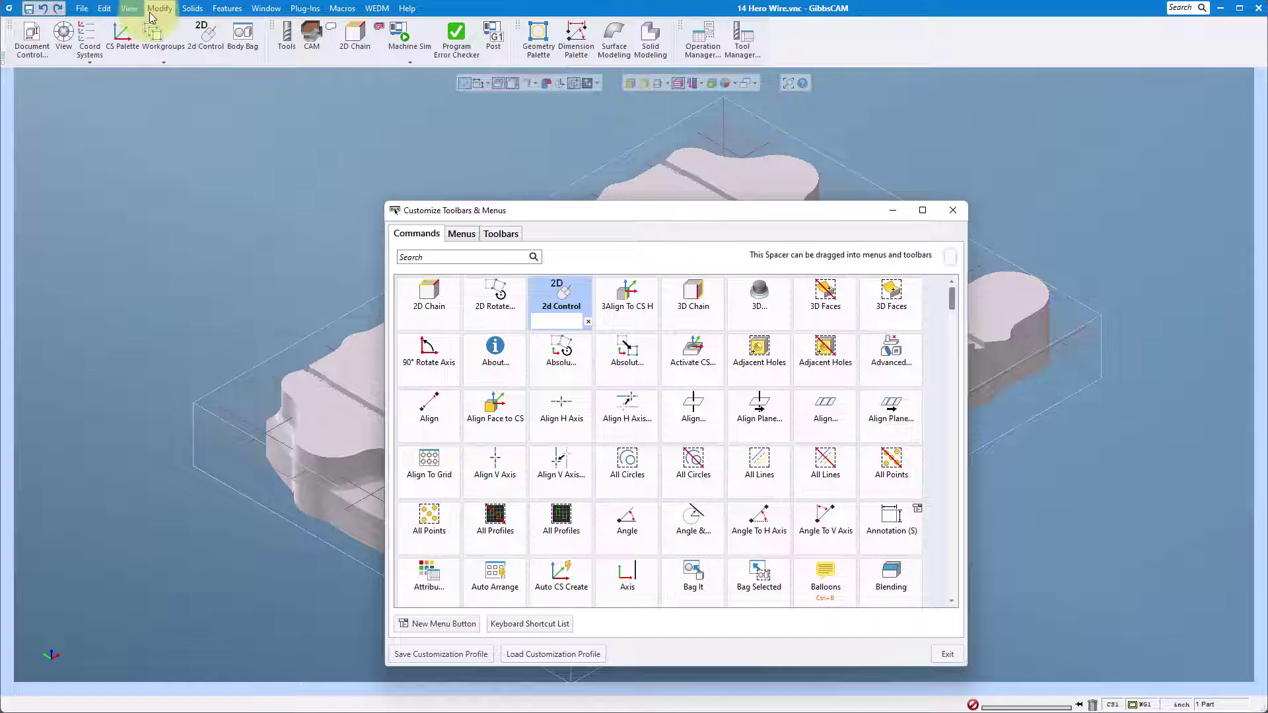
{"action": "left_click", "coordinate": [160, 8]}
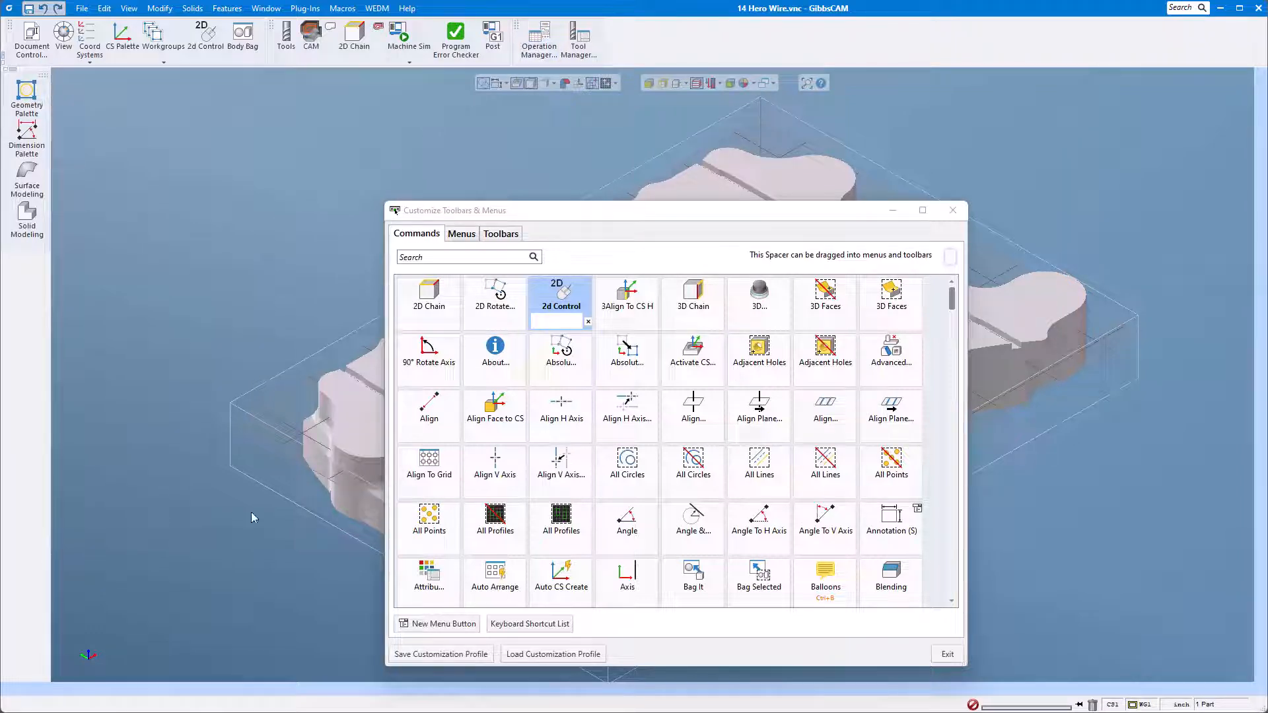
{"action": "mouse_move", "coordinate": [154, 526]}
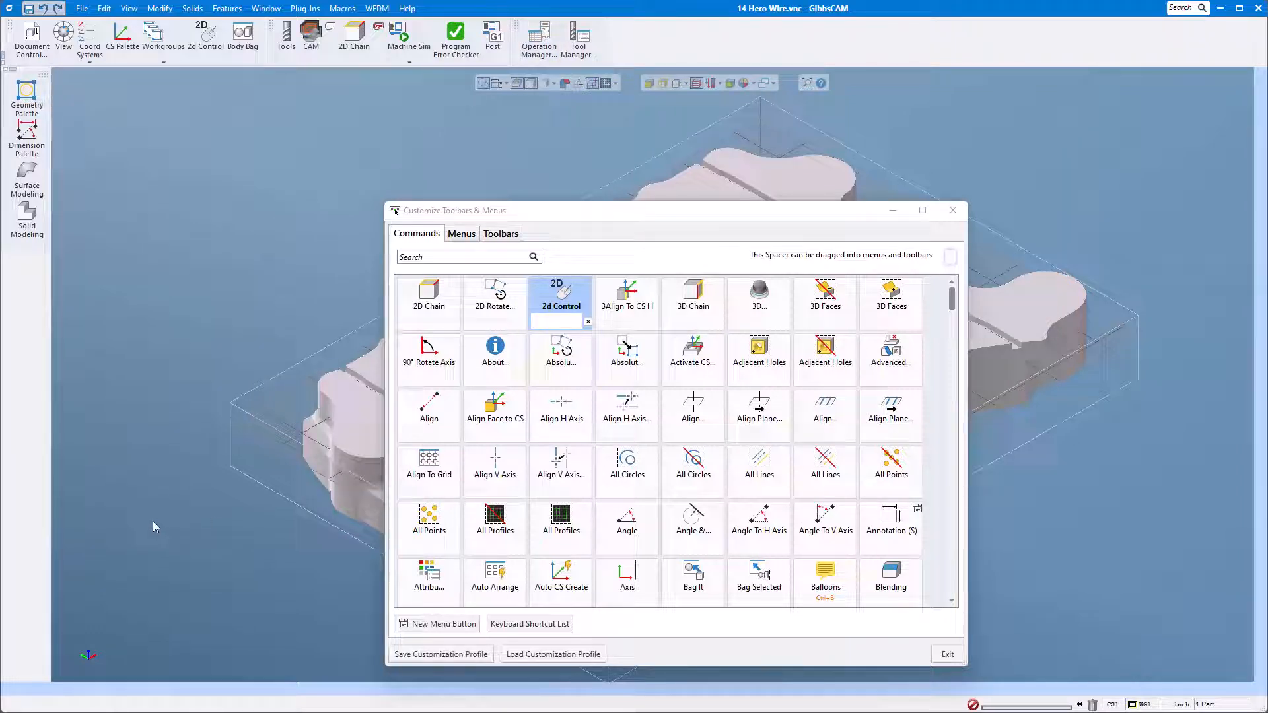
{"action": "mouse_move", "coordinate": [952, 210]}
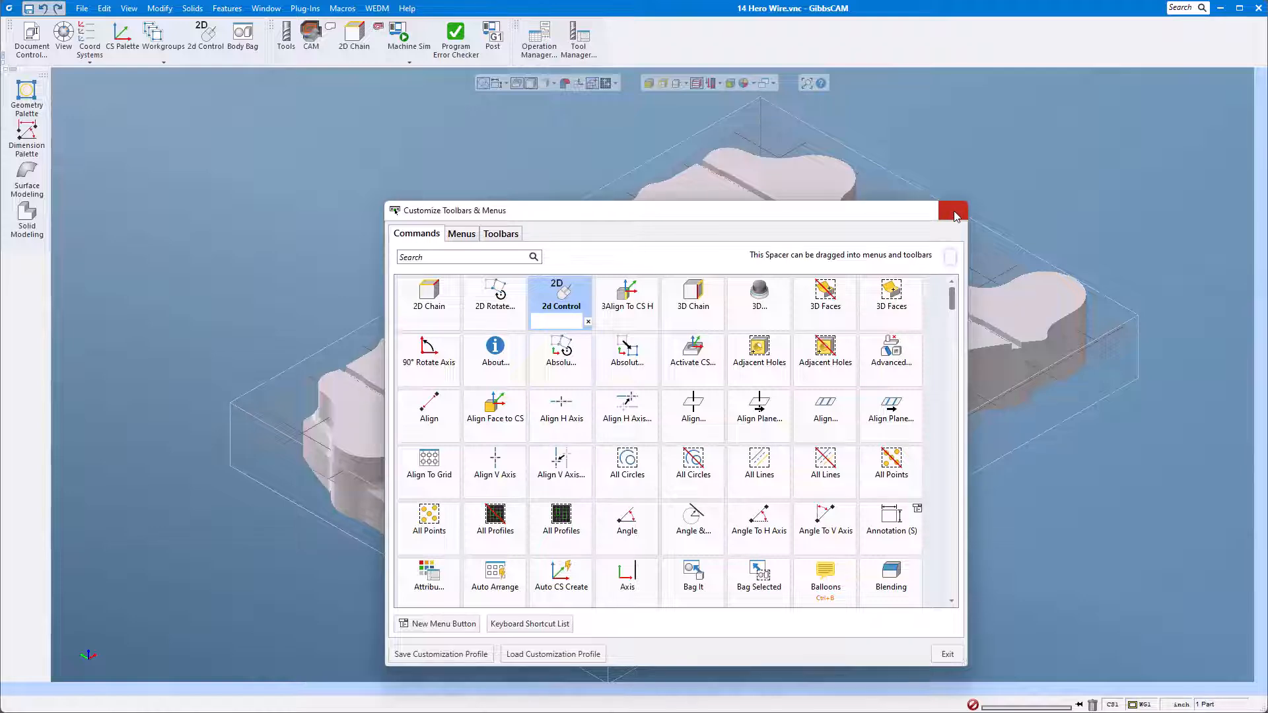
- Close the Customize Toolbars & Menus window, keeping the rearranged toolbars
{"action": "left_click", "coordinate": [952, 210]}
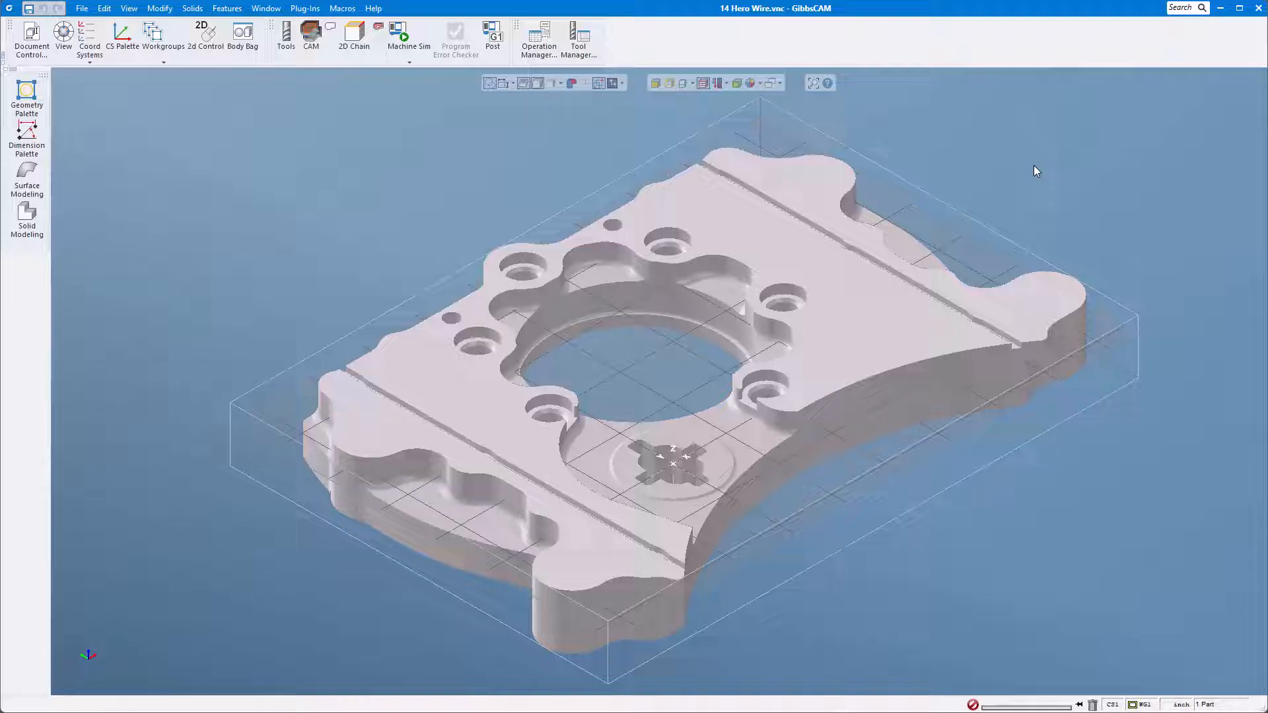
{"action": "mouse_move", "coordinate": [1032, 167]}
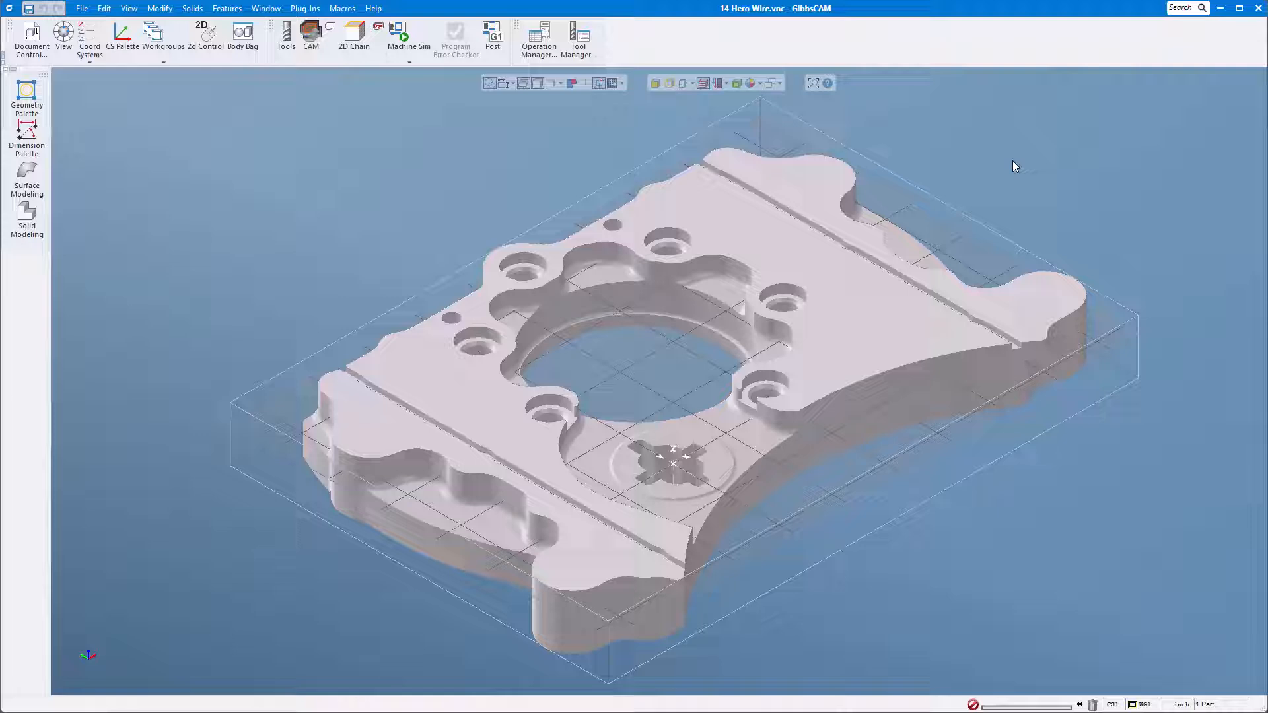
{"action": "mouse_move", "coordinate": [630, 227]}
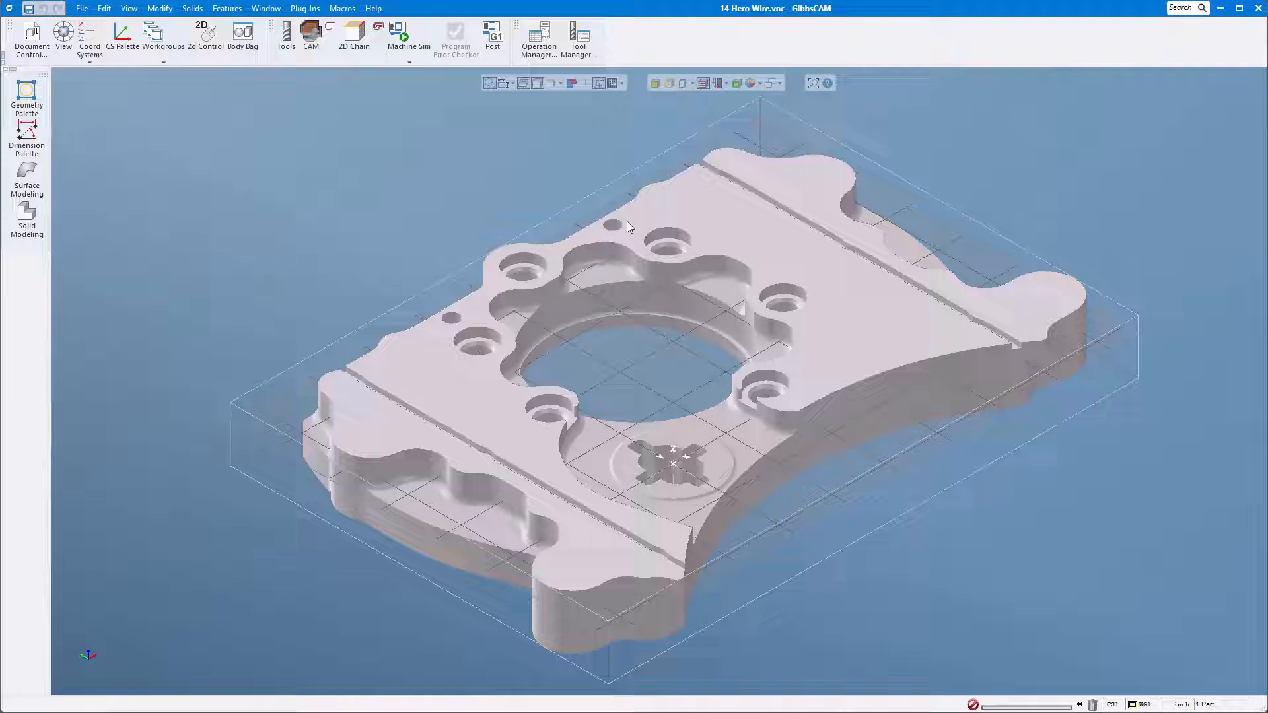
- Bring up the toolbar list showing Actions, CAD, CAM and Summaries checked
{"action": "left_click", "coordinate": [758, 45]}
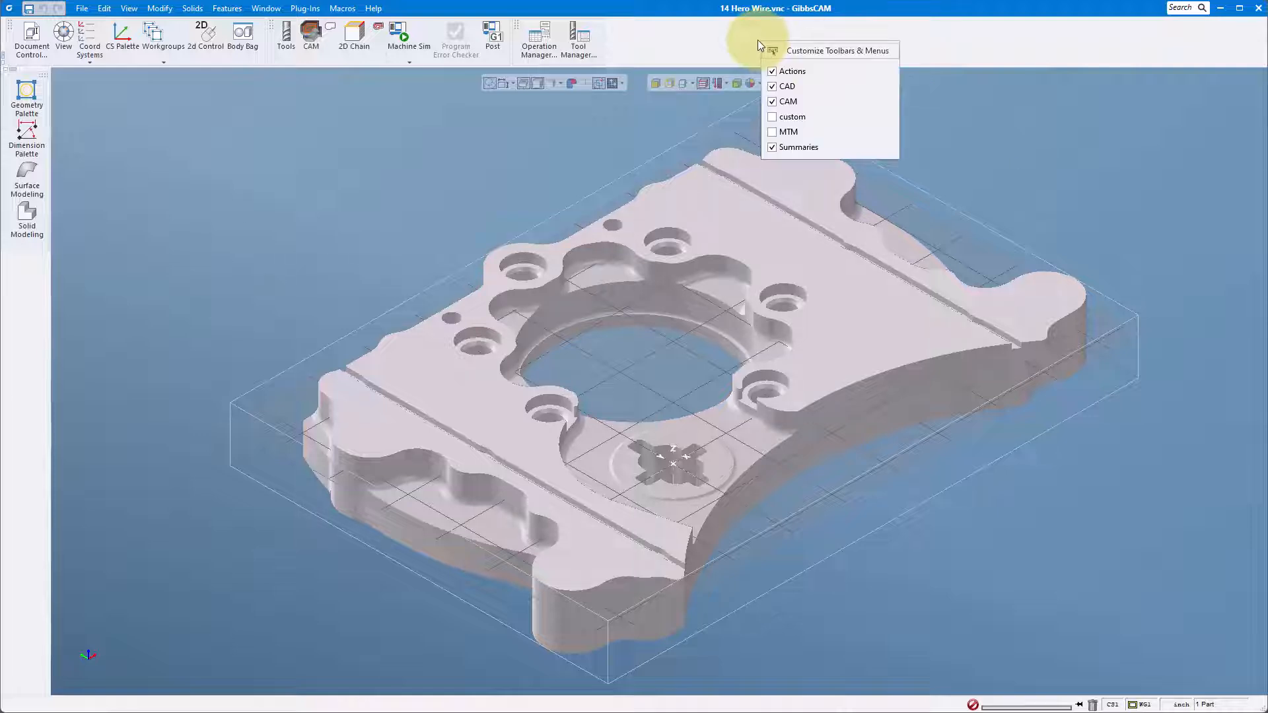
{"action": "mouse_move", "coordinate": [643, 36]}
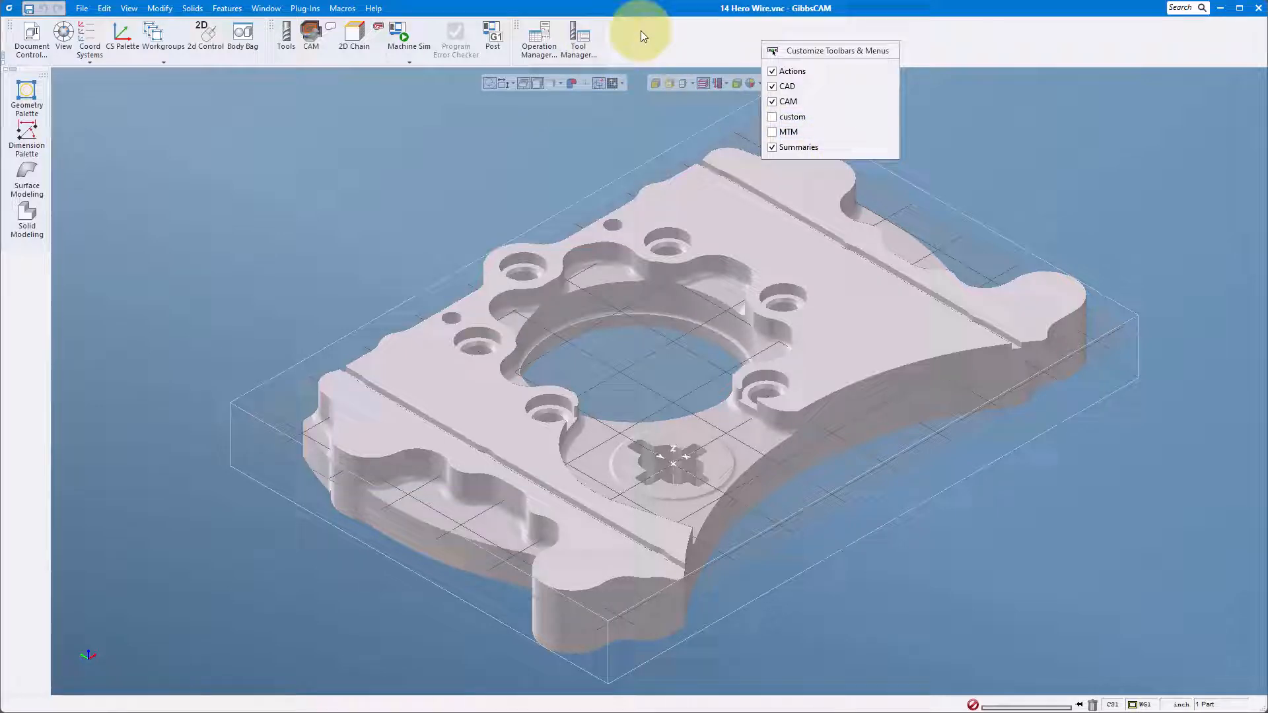
{"action": "mouse_move", "coordinate": [937, 39]}
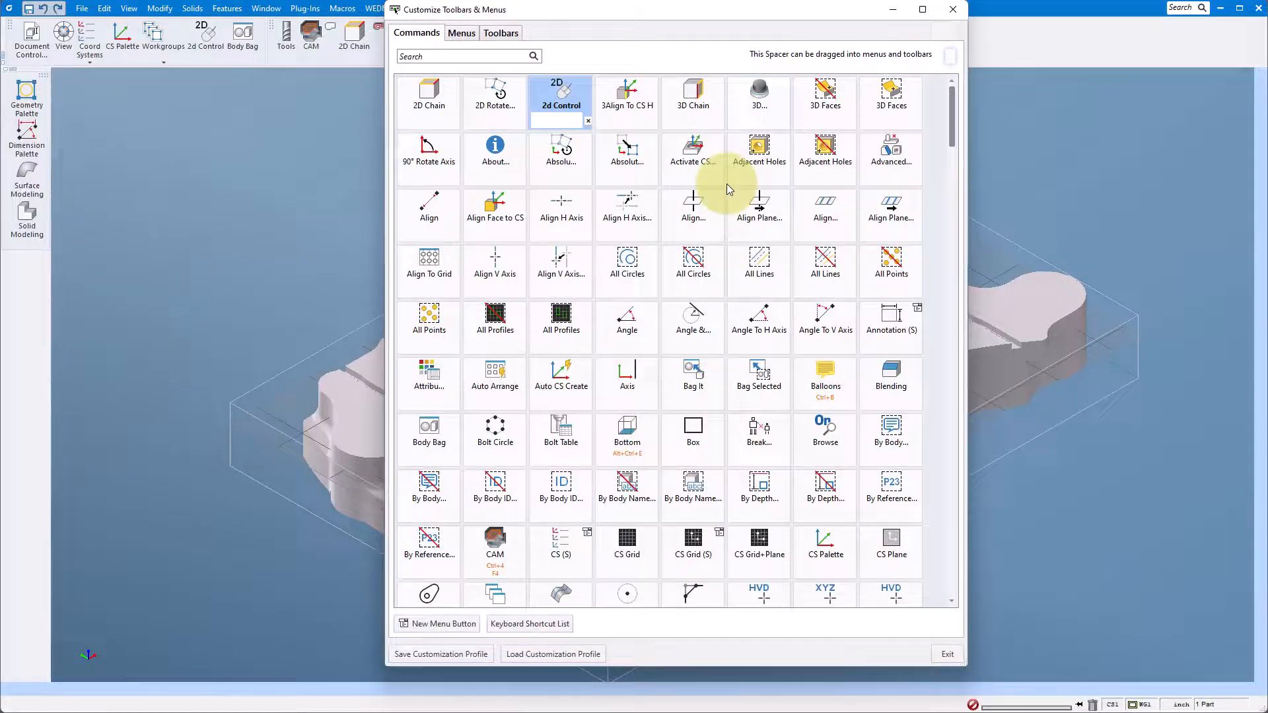
{"action": "mouse_move", "coordinate": [441, 654]}
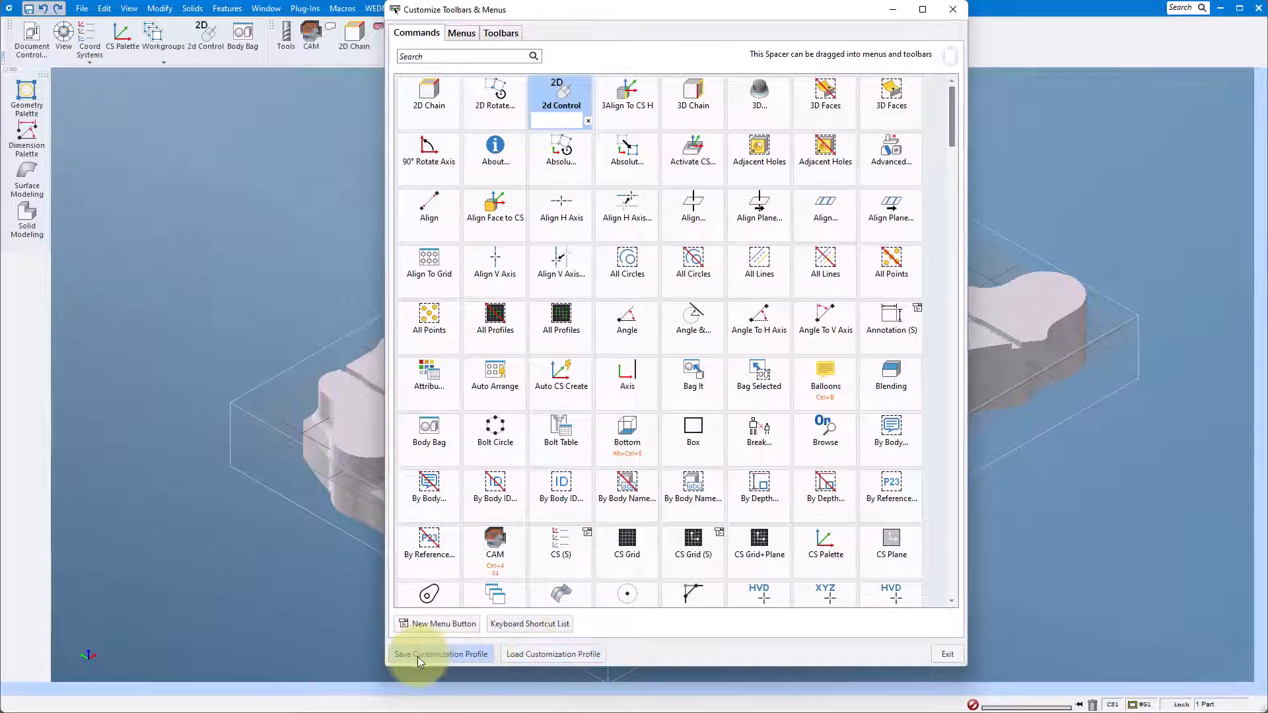
- Save the current layout as a customization profile named 'custom' on the Desktop
{"action": "left_click", "coordinate": [441, 654]}
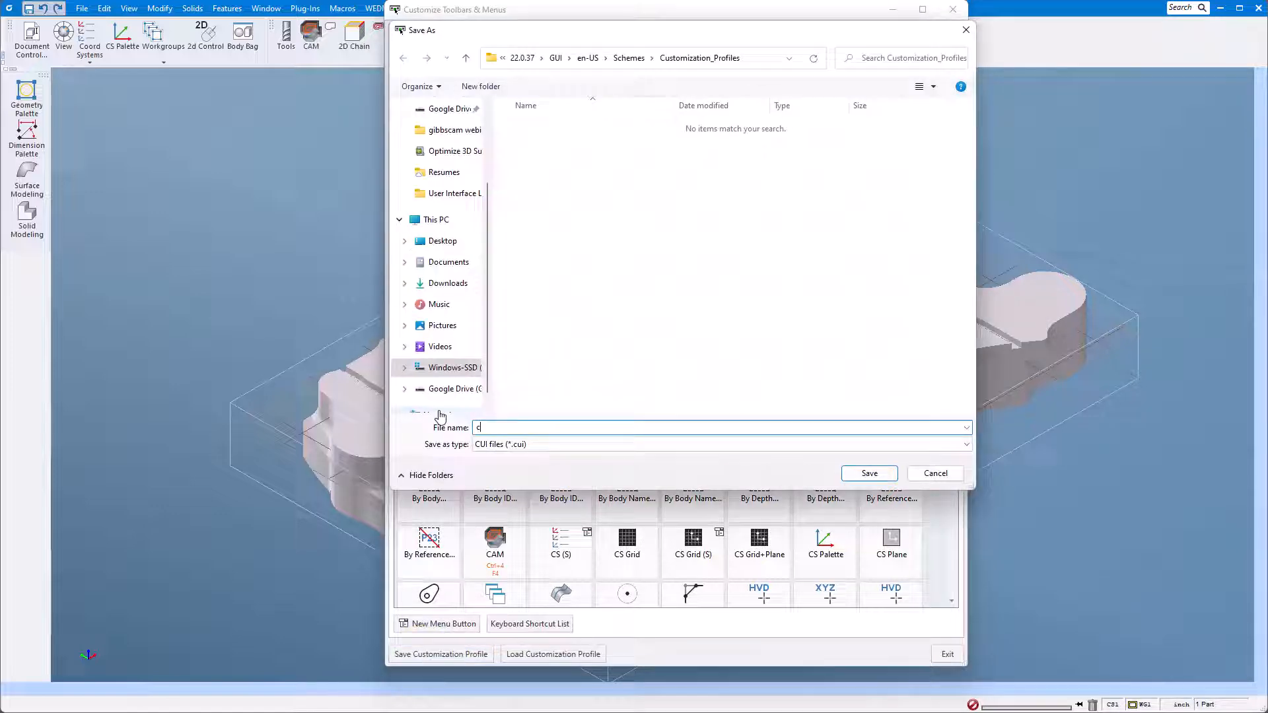
{"action": "type", "text": "us"}
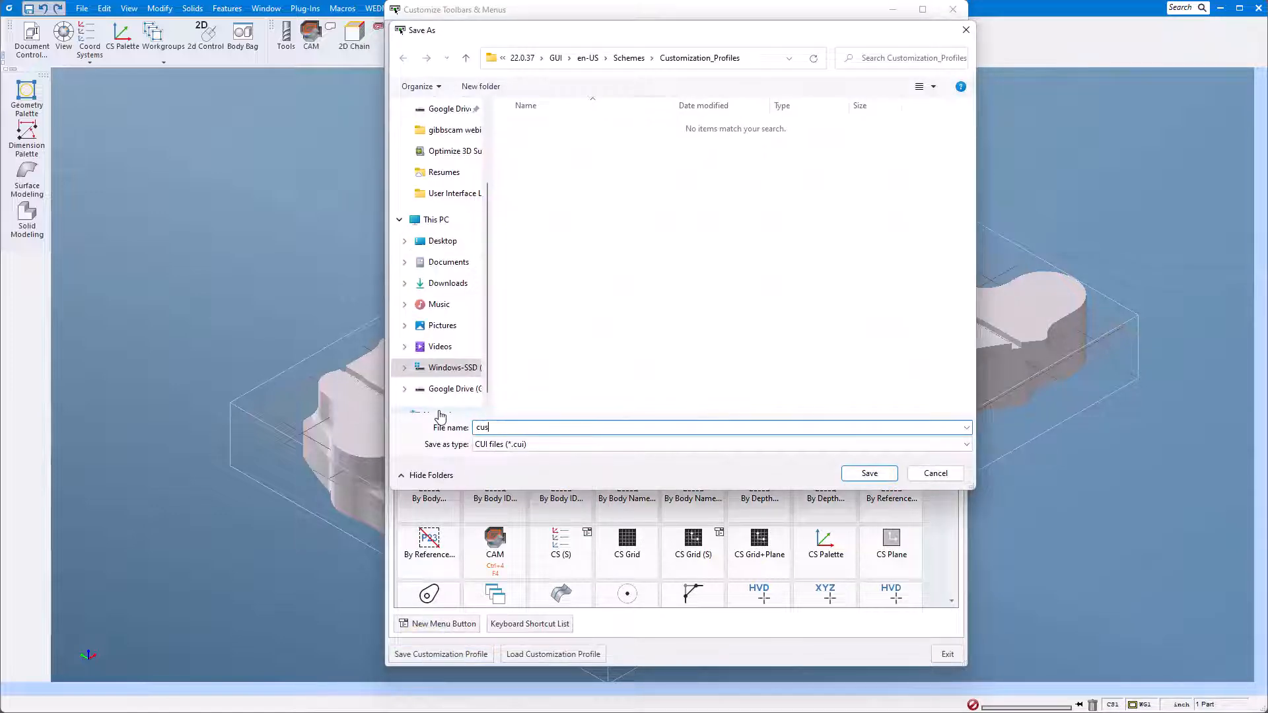
{"action": "type", "text": "tom"}
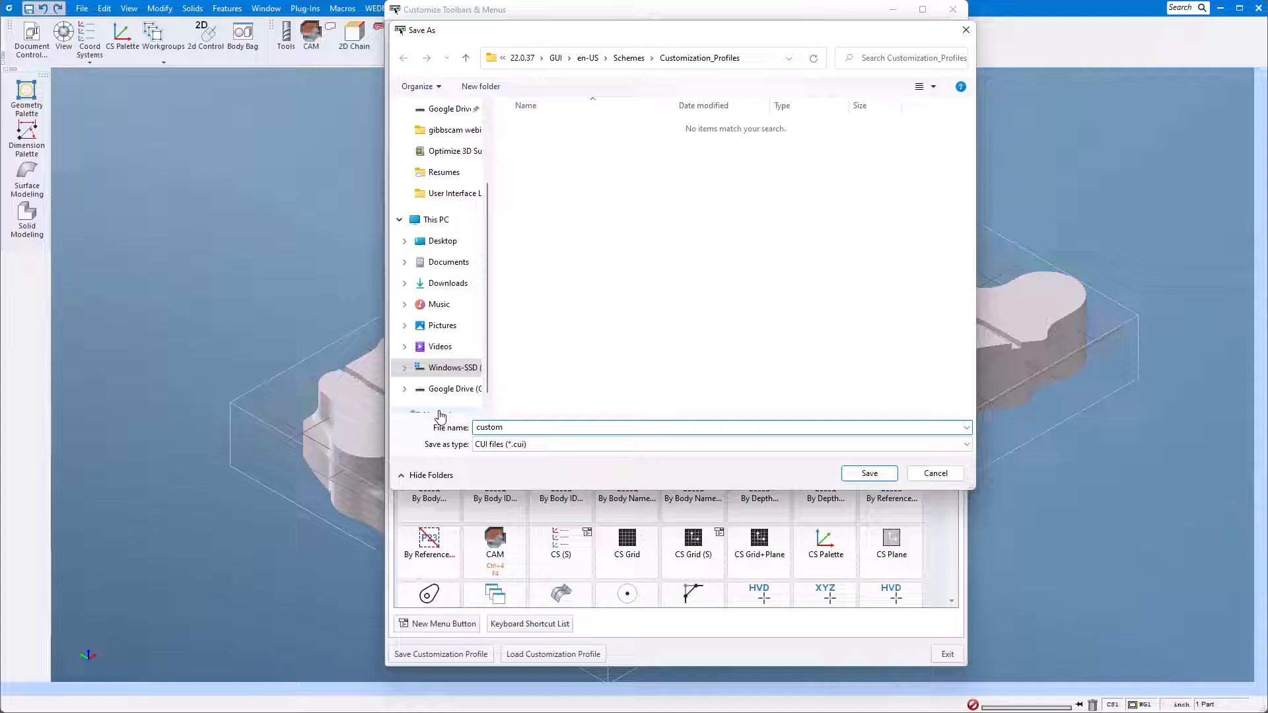
{"action": "mouse_move", "coordinate": [487, 232]}
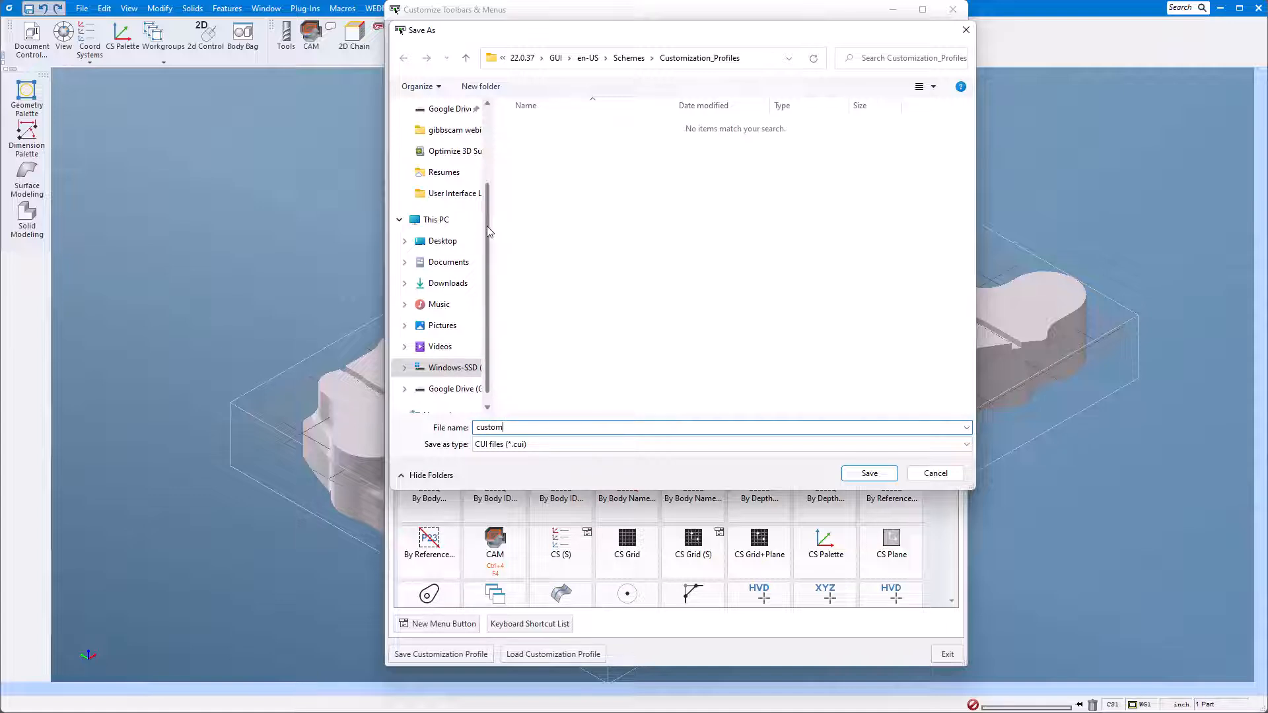
{"action": "scroll", "scroll_direction": "up", "scroll_amount": 3}
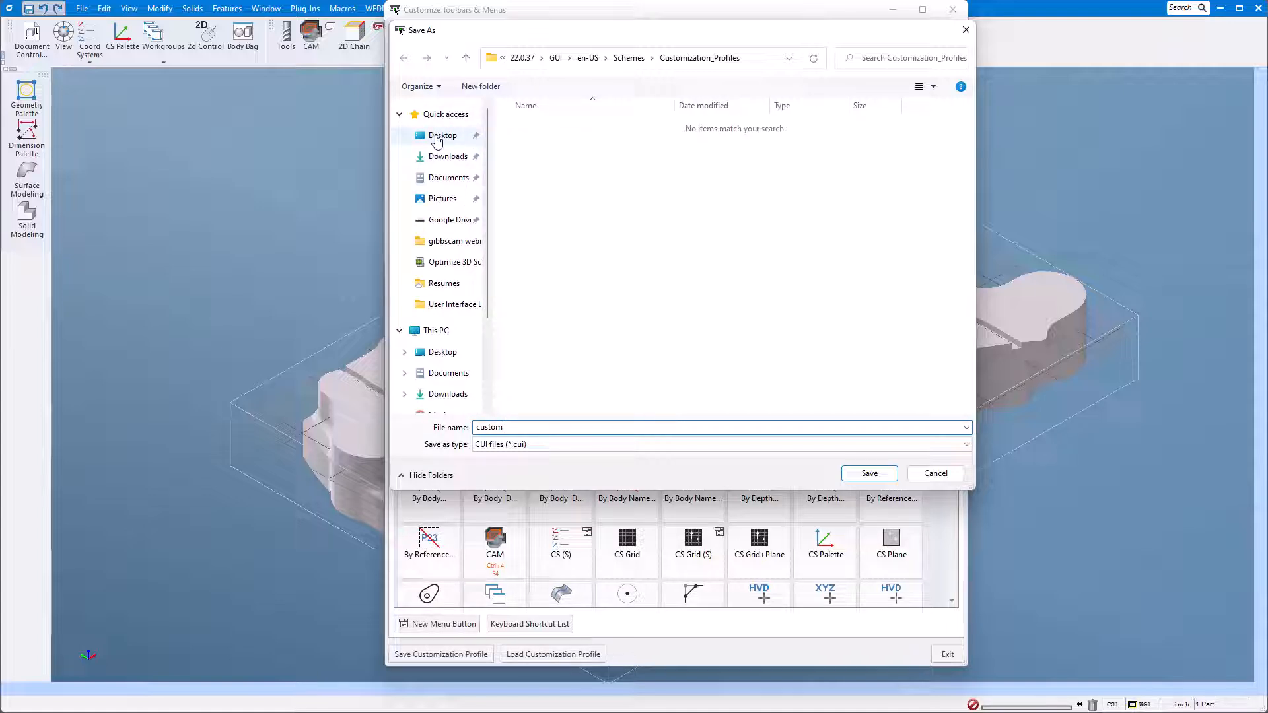
{"action": "left_click", "coordinate": [442, 135]}
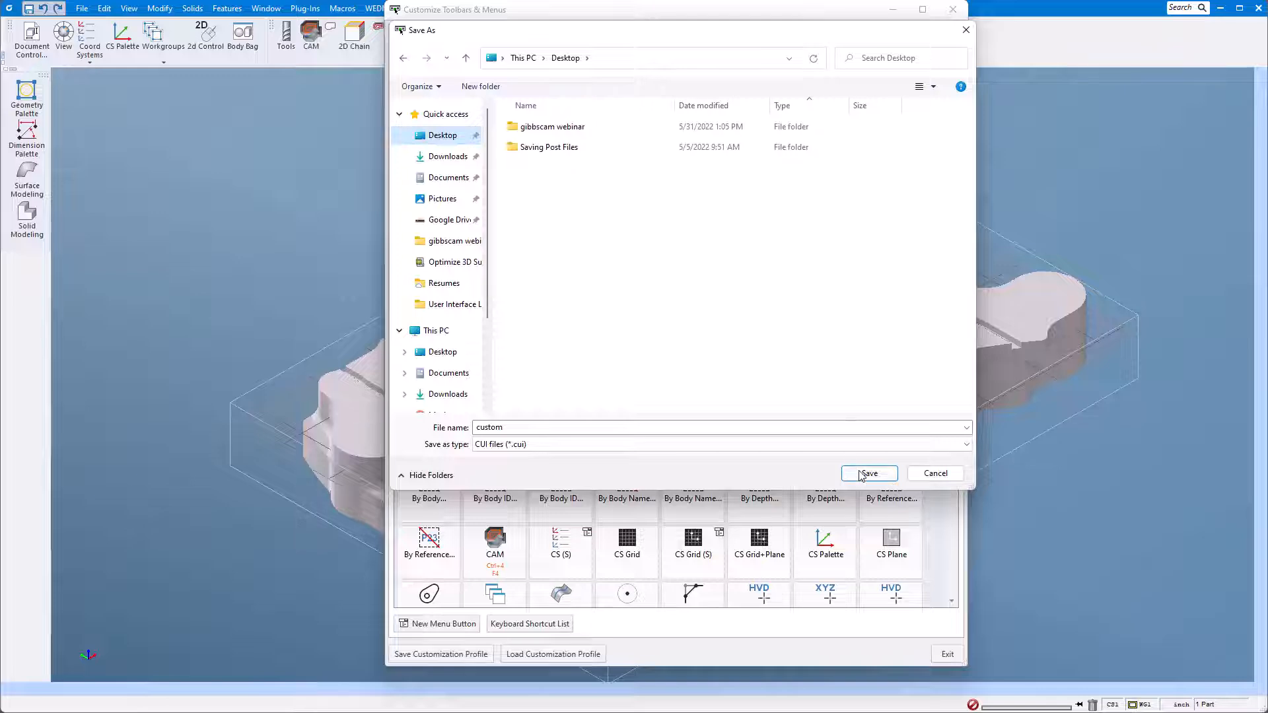
{"action": "left_click", "coordinate": [869, 472]}
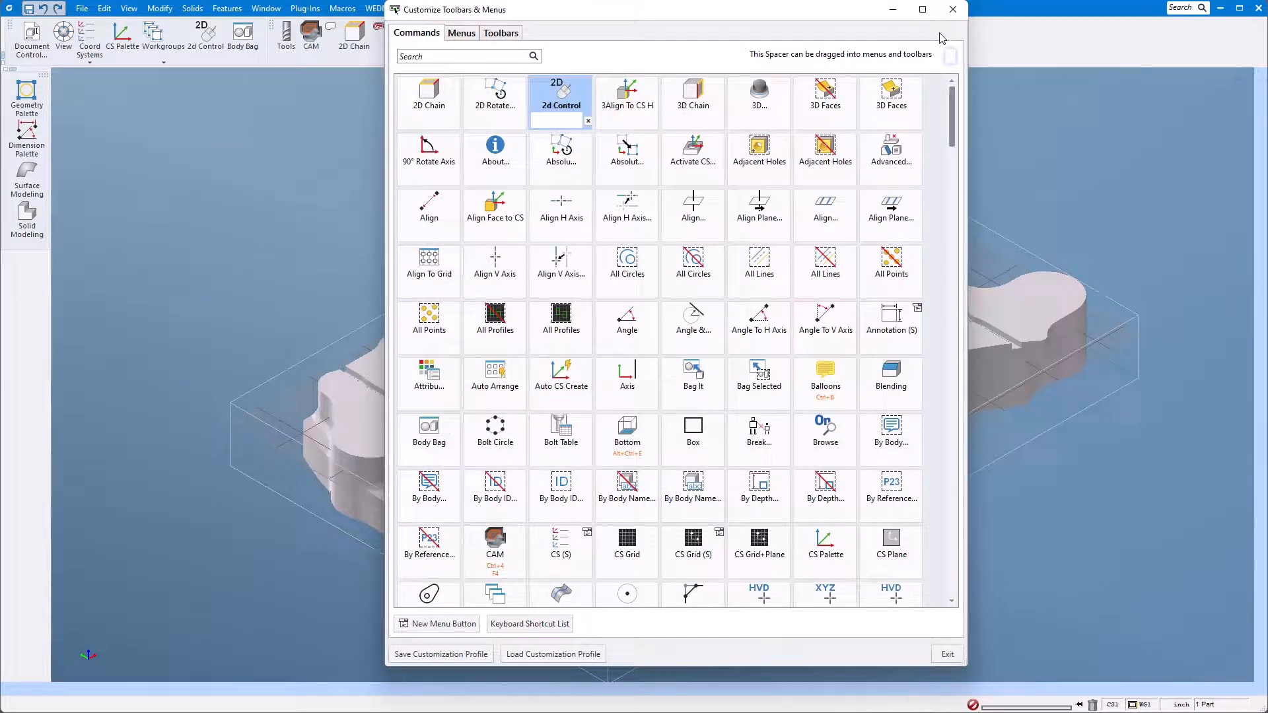
- Check for updates from Help and accept installing the newer GibbsCAM 22.0.39 version
{"action": "left_click", "coordinate": [945, 654]}
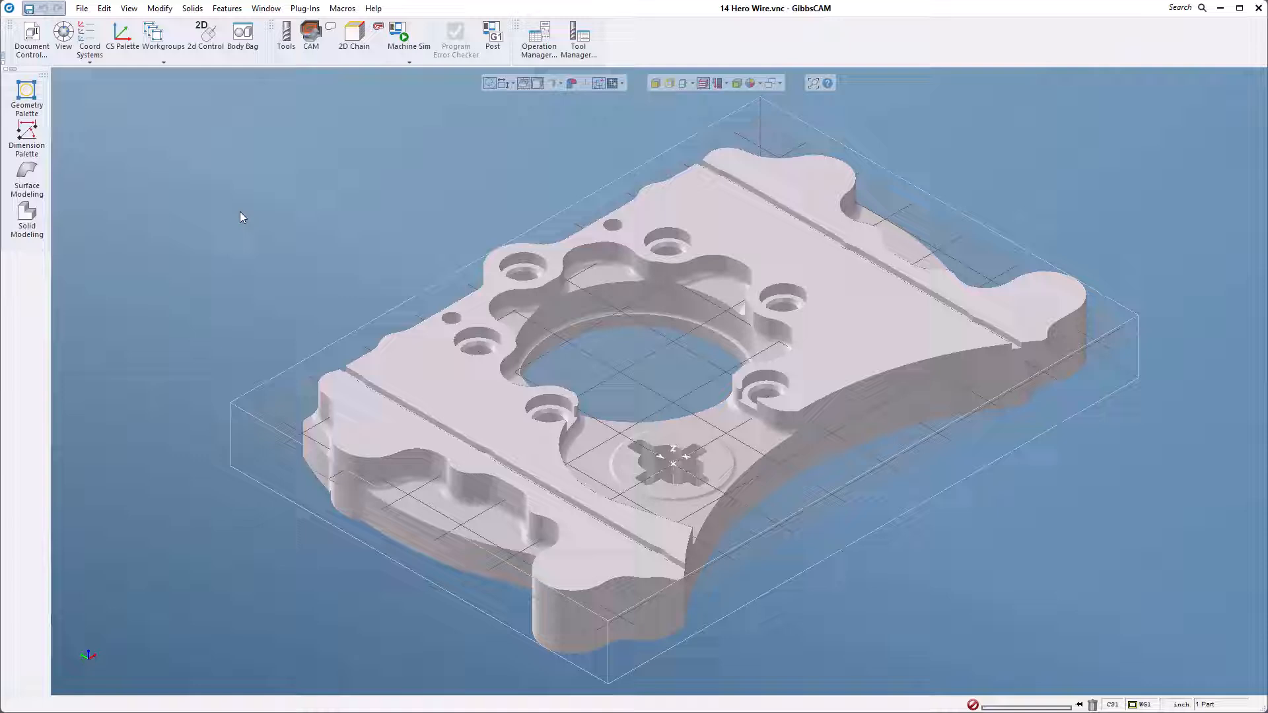
{"action": "left_click", "coordinate": [372, 8]}
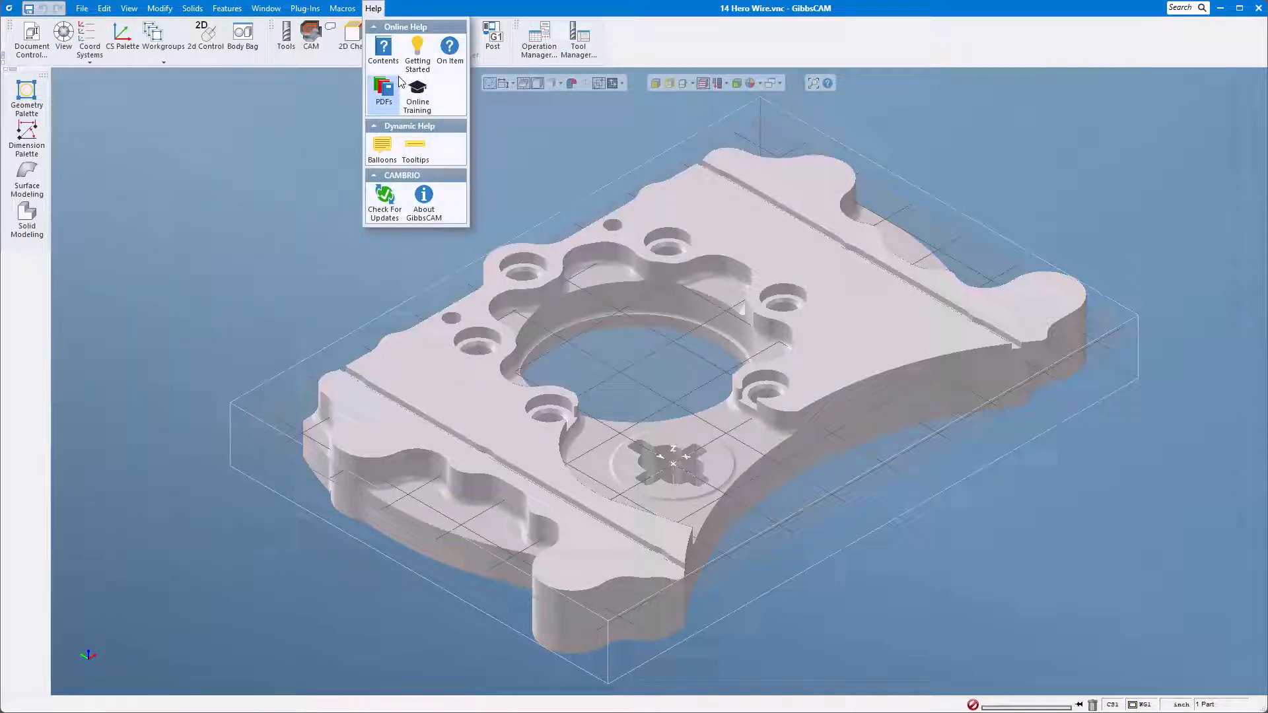
{"action": "mouse_move", "coordinate": [383, 49]}
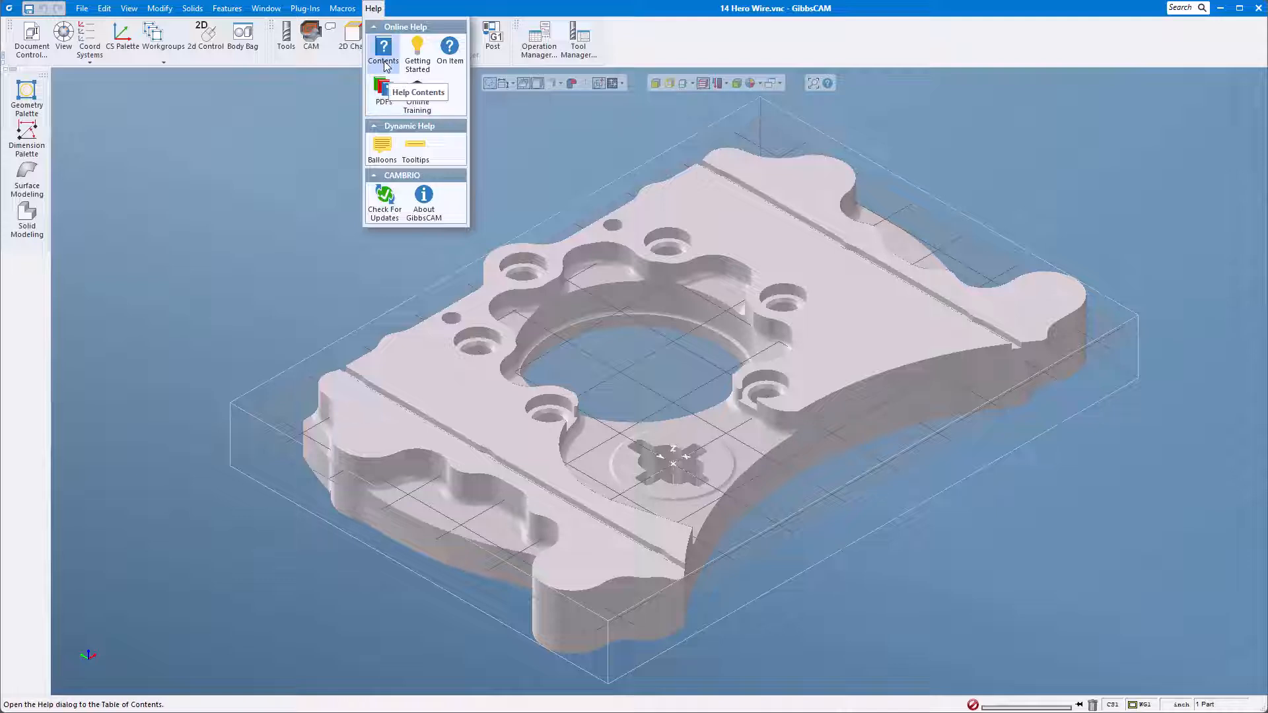
{"action": "mouse_move", "coordinate": [383, 205]}
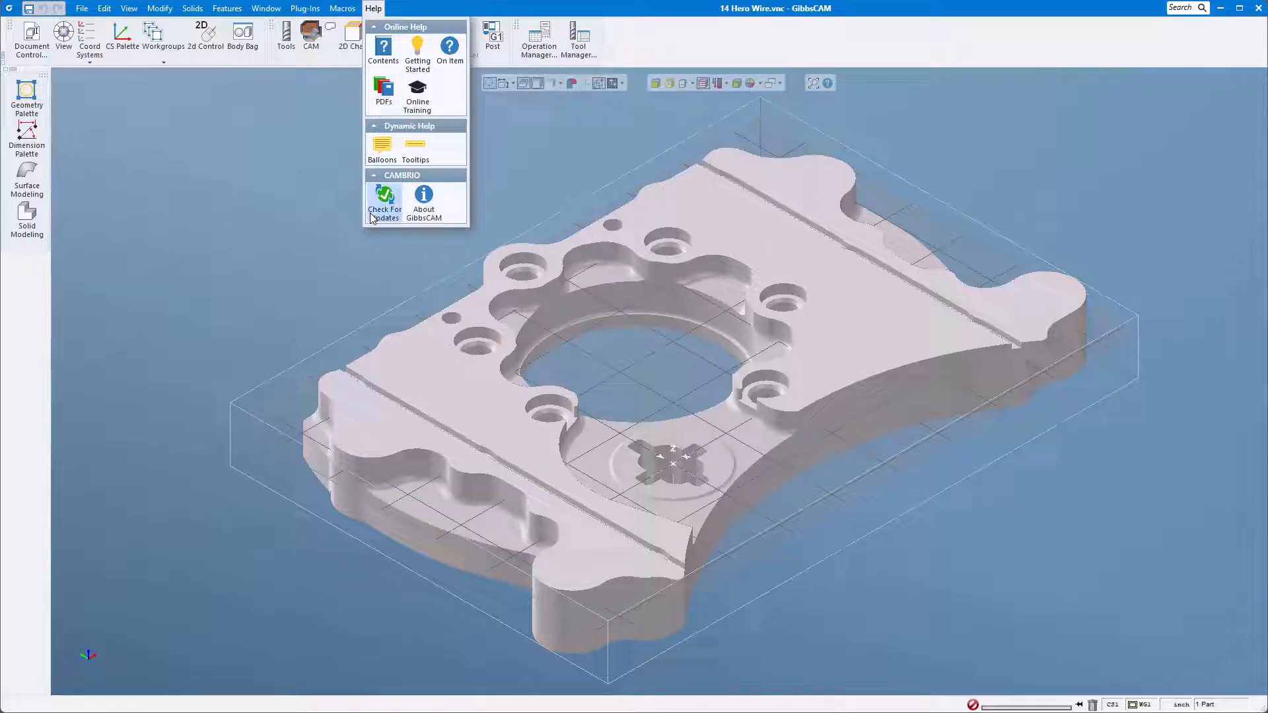
{"action": "left_click", "coordinate": [782, 401]}
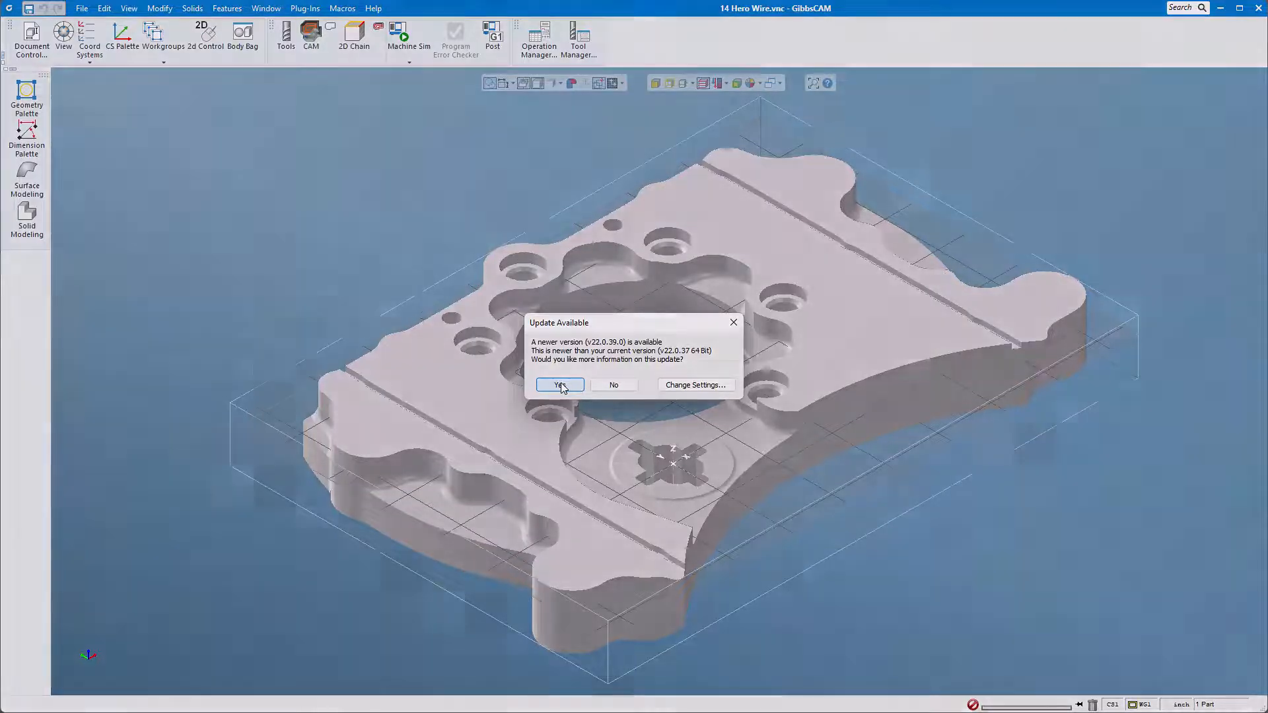
{"action": "left_click", "coordinate": [559, 384]}
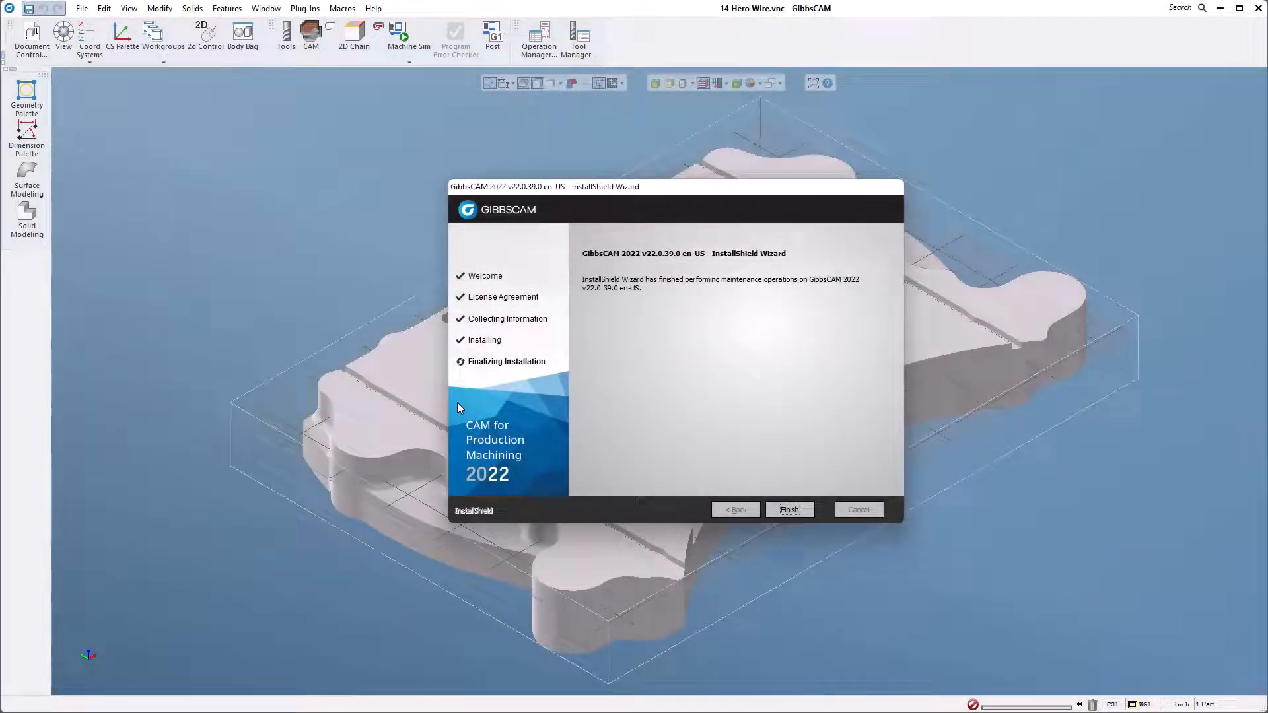
{"action": "mouse_move", "coordinate": [573, 442]}
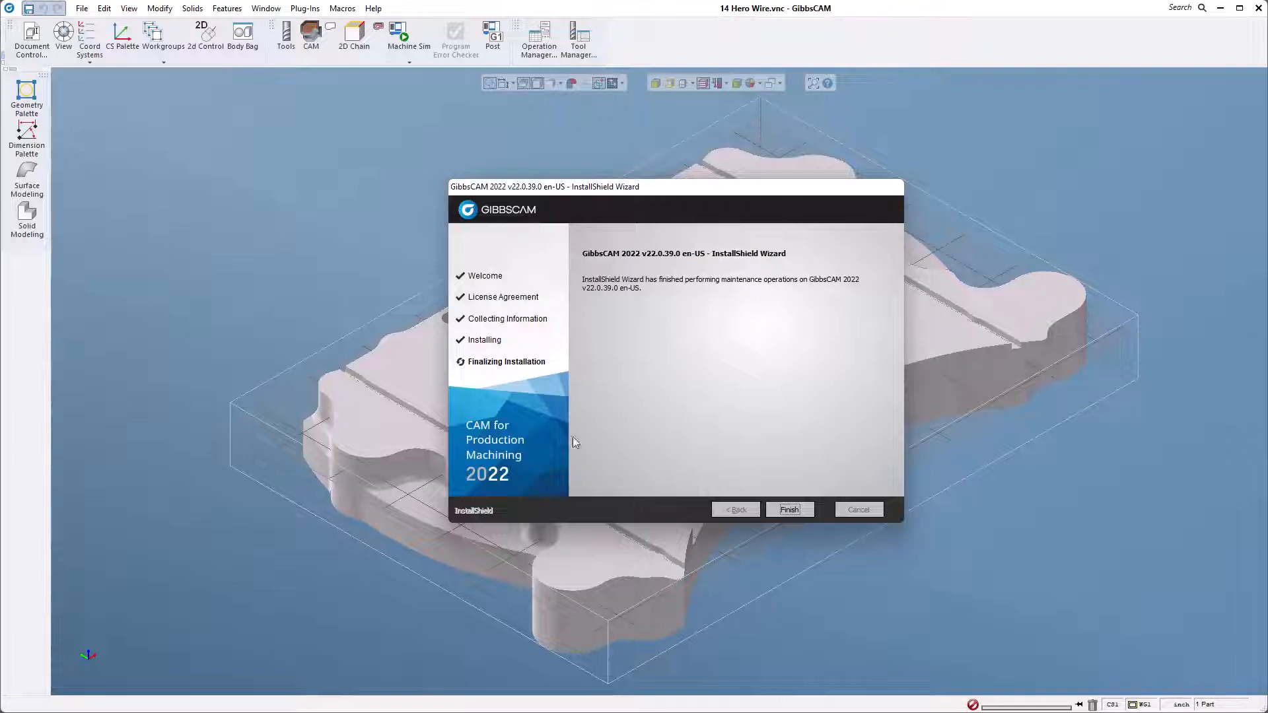
{"action": "mouse_move", "coordinate": [567, 286]}
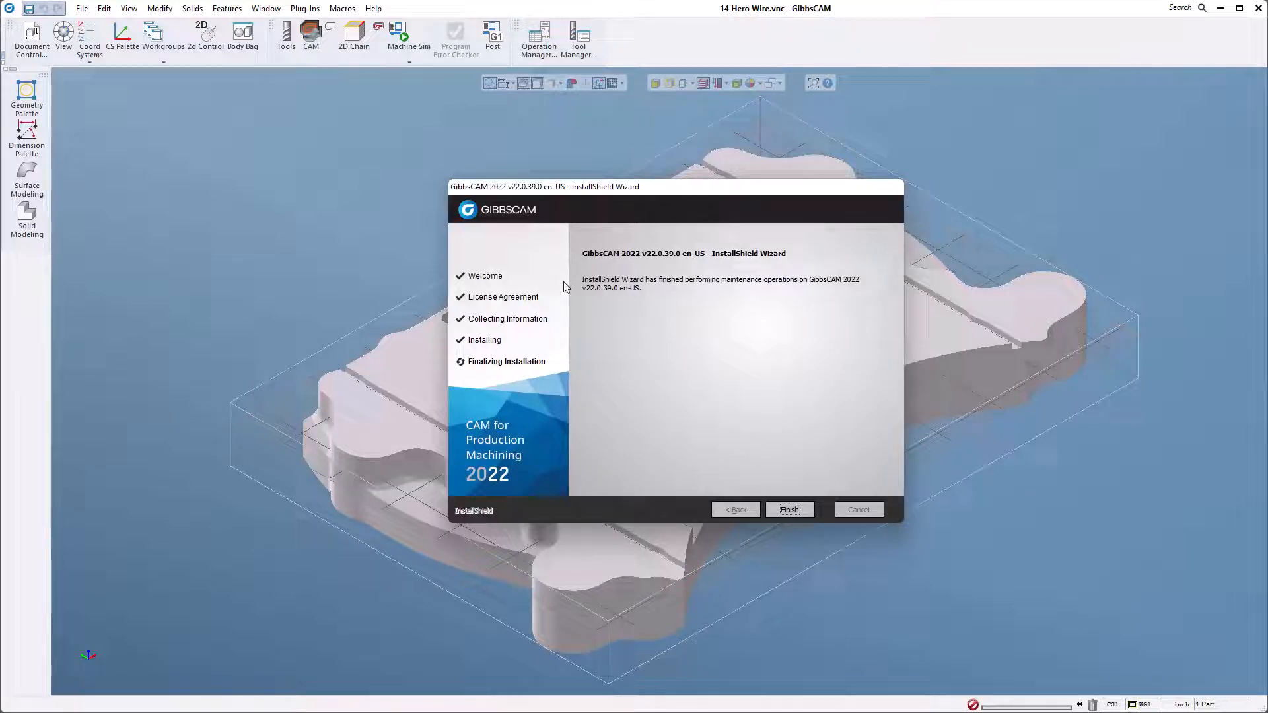
- Finish the installer, scan for earlier versions and choose GibbsCAM 22.0.37(64) as migration source
{"action": "left_click", "coordinate": [788, 510]}
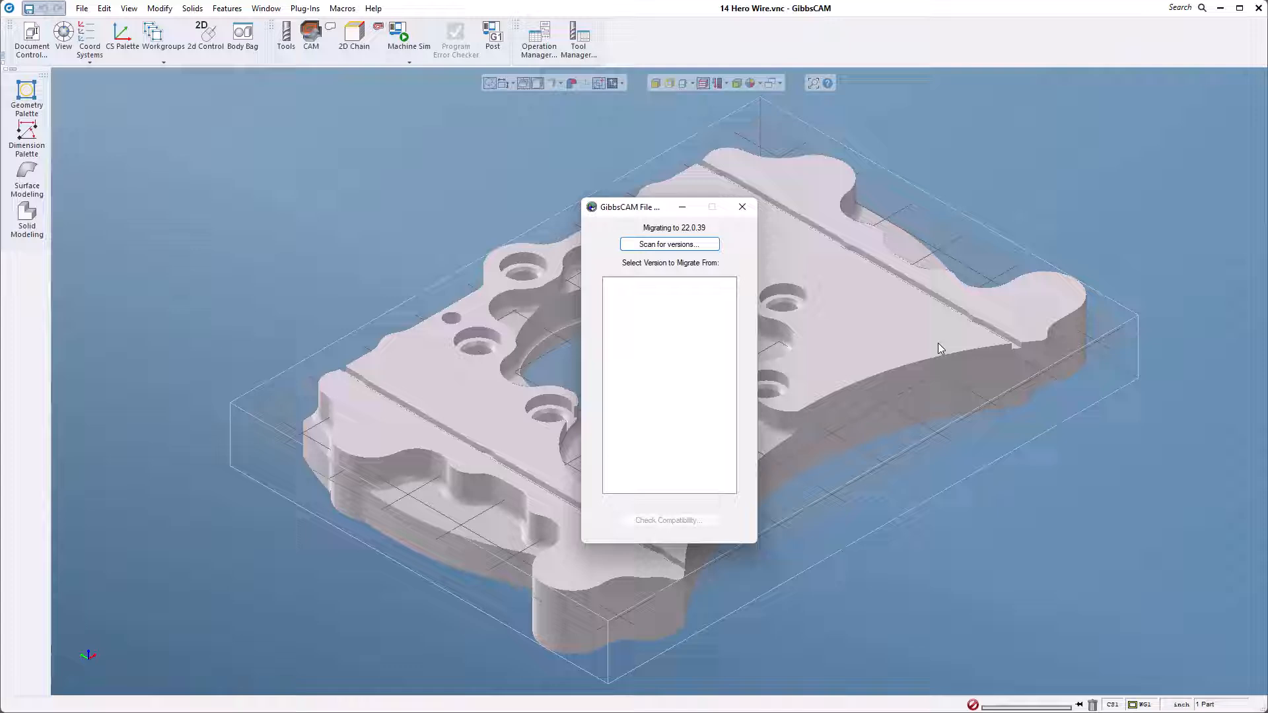
{"action": "mouse_move", "coordinate": [715, 440]}
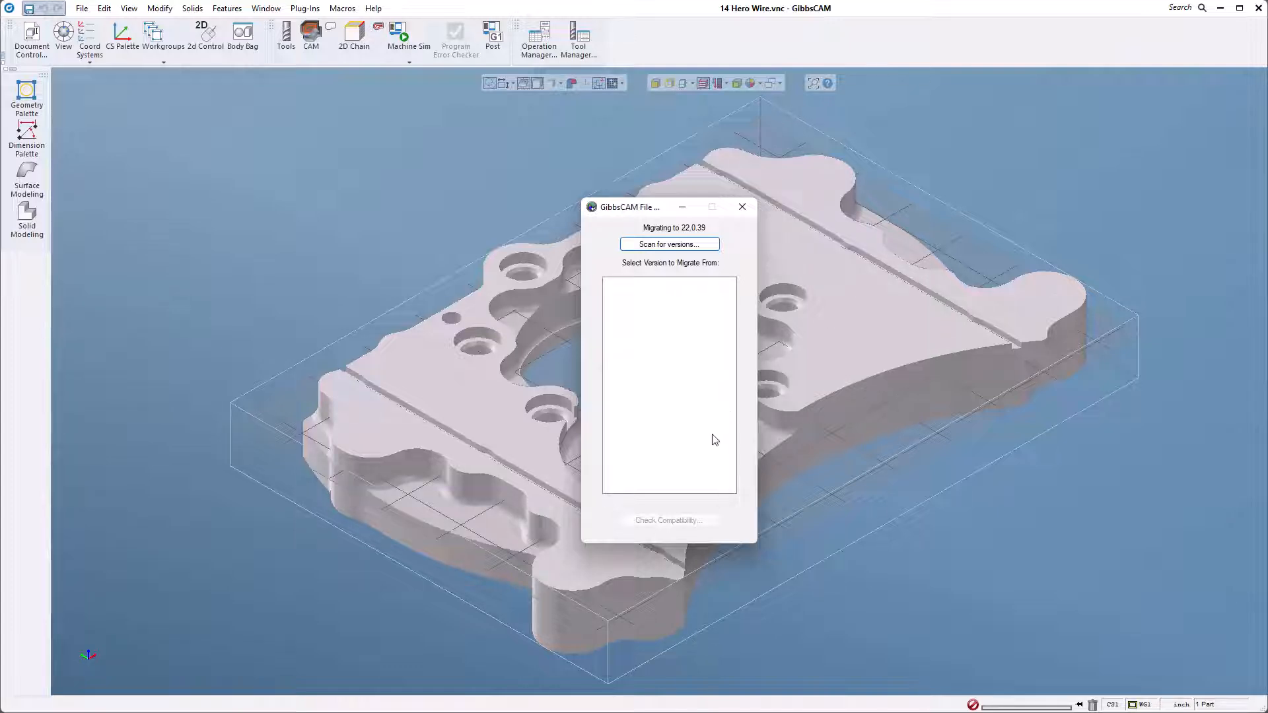
{"action": "mouse_move", "coordinate": [639, 453]}
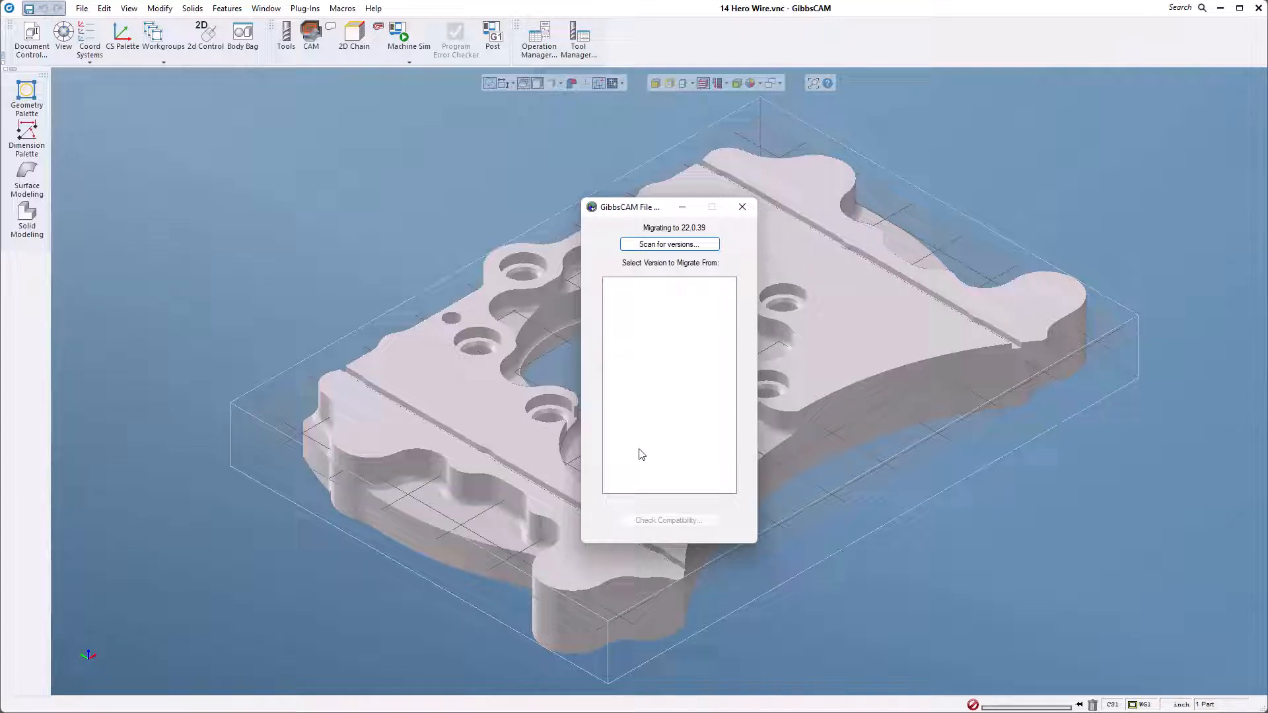
{"action": "mouse_move", "coordinate": [735, 334]}
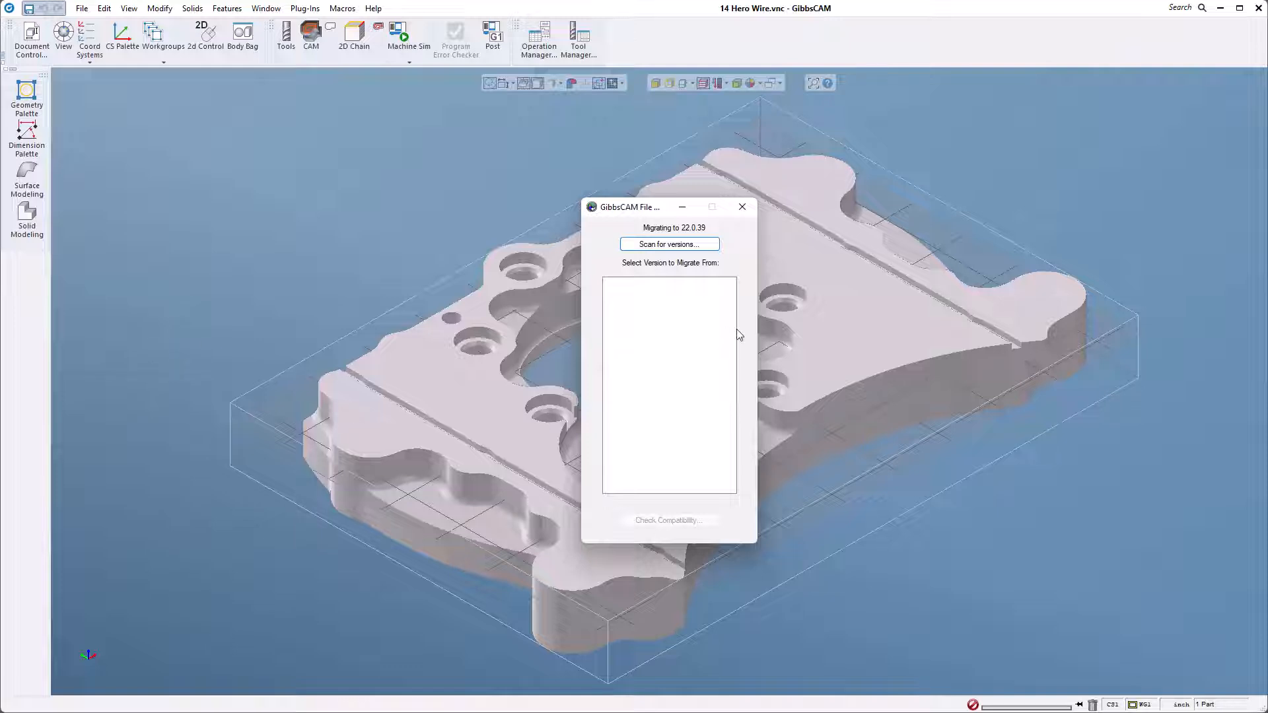
{"action": "mouse_move", "coordinate": [617, 662]}
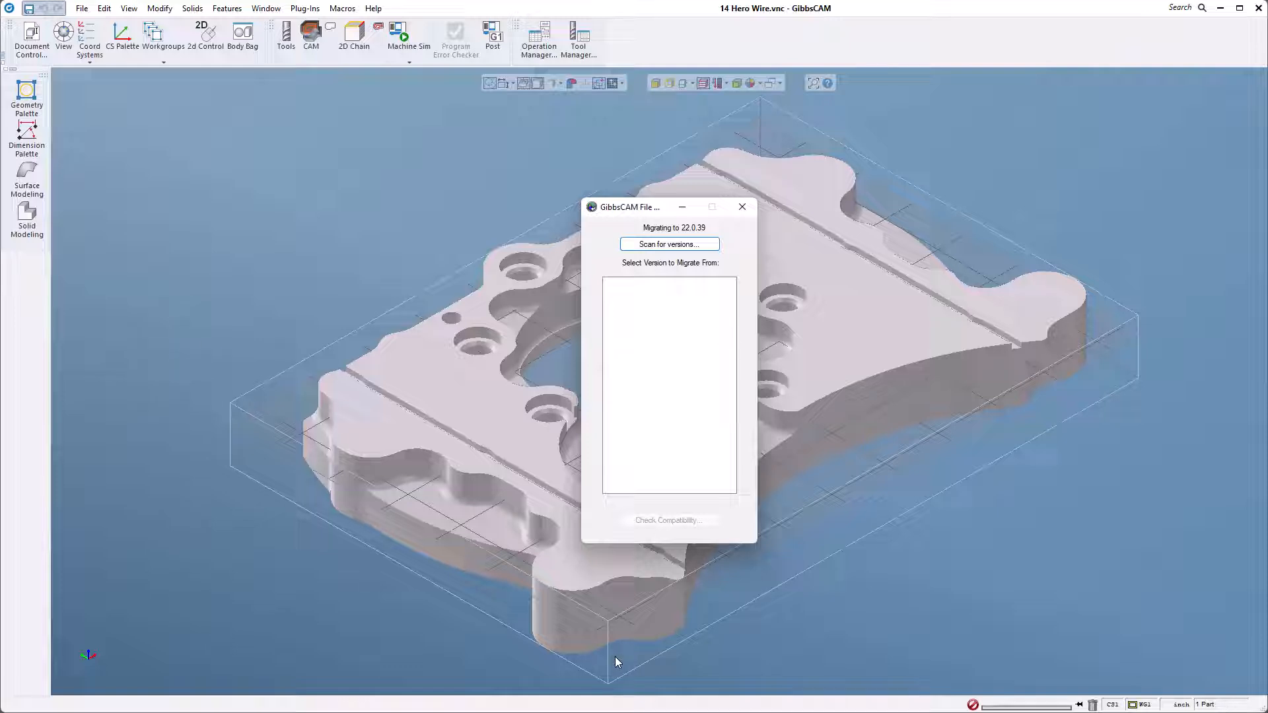
{"action": "mouse_move", "coordinate": [668, 258]}
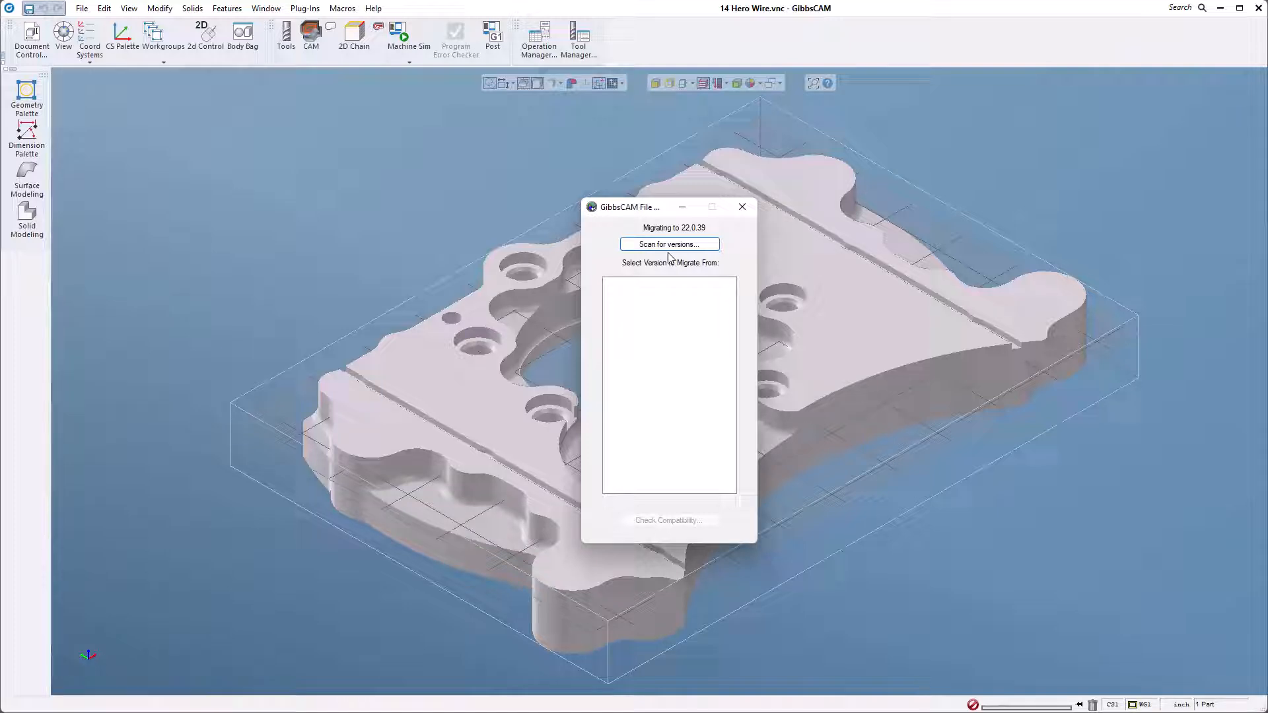
{"action": "left_click", "coordinate": [668, 245]}
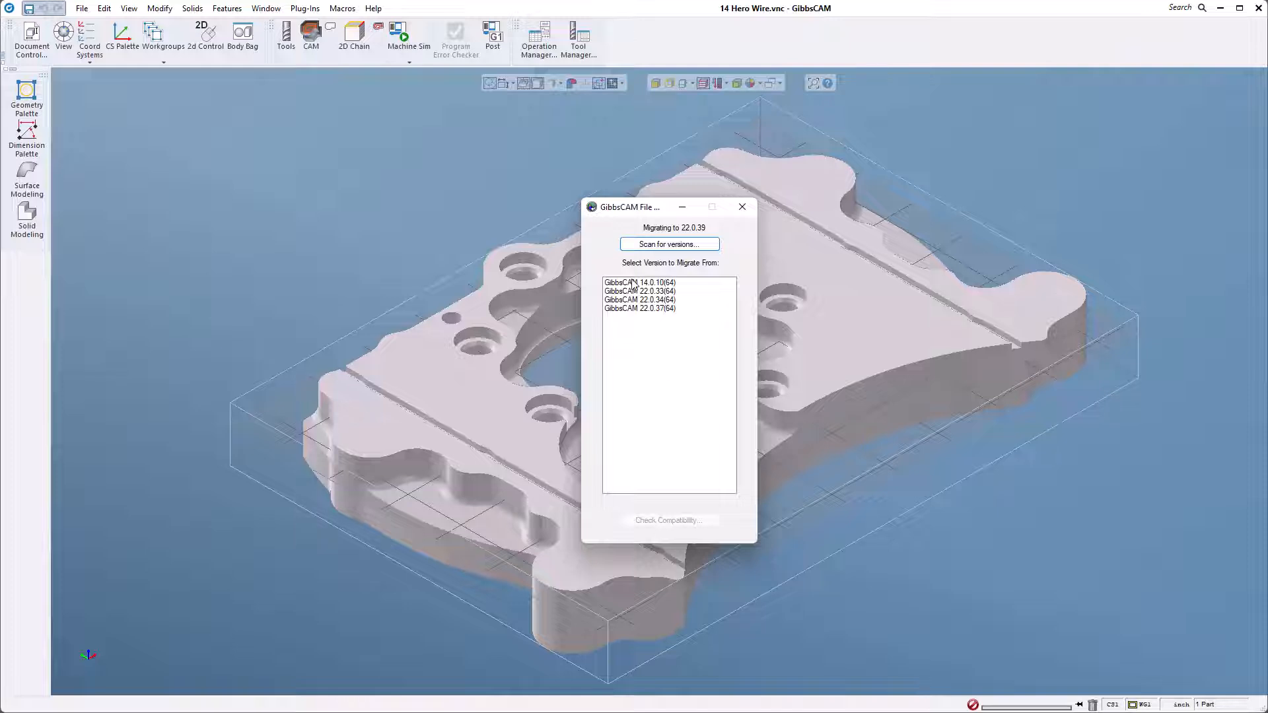
{"action": "mouse_move", "coordinate": [657, 461]}
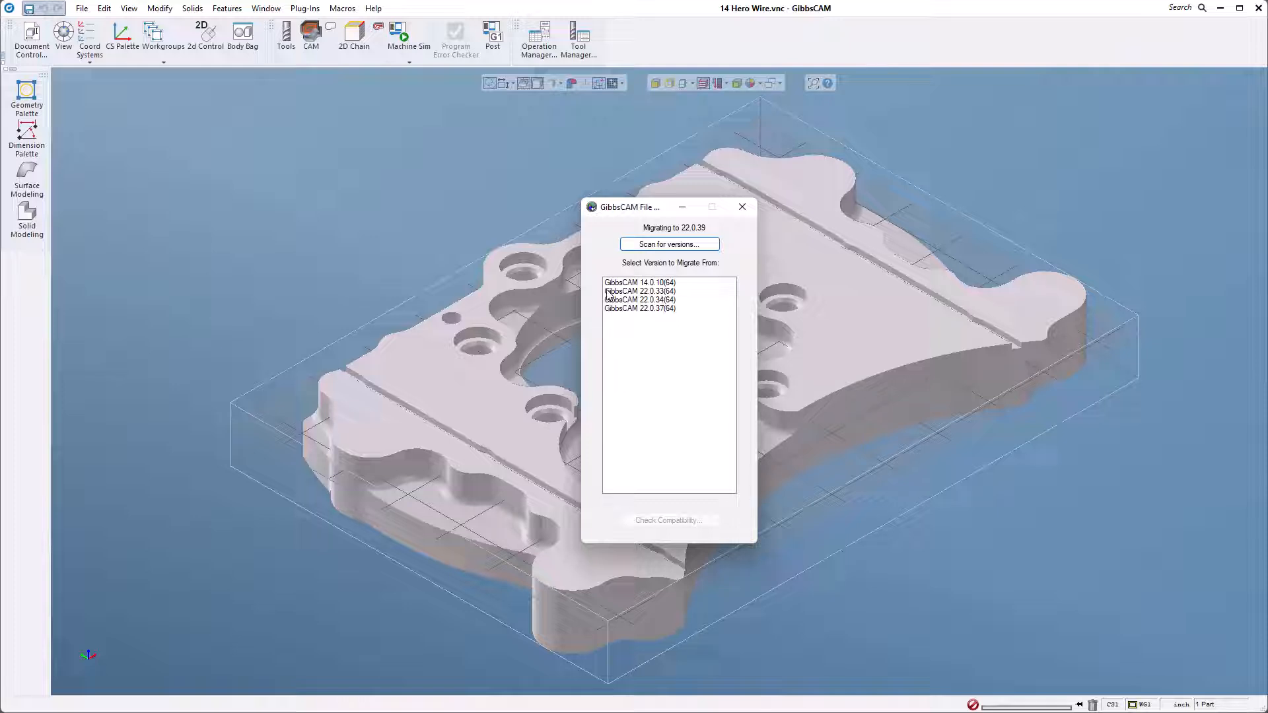
{"action": "mouse_move", "coordinate": [679, 300]}
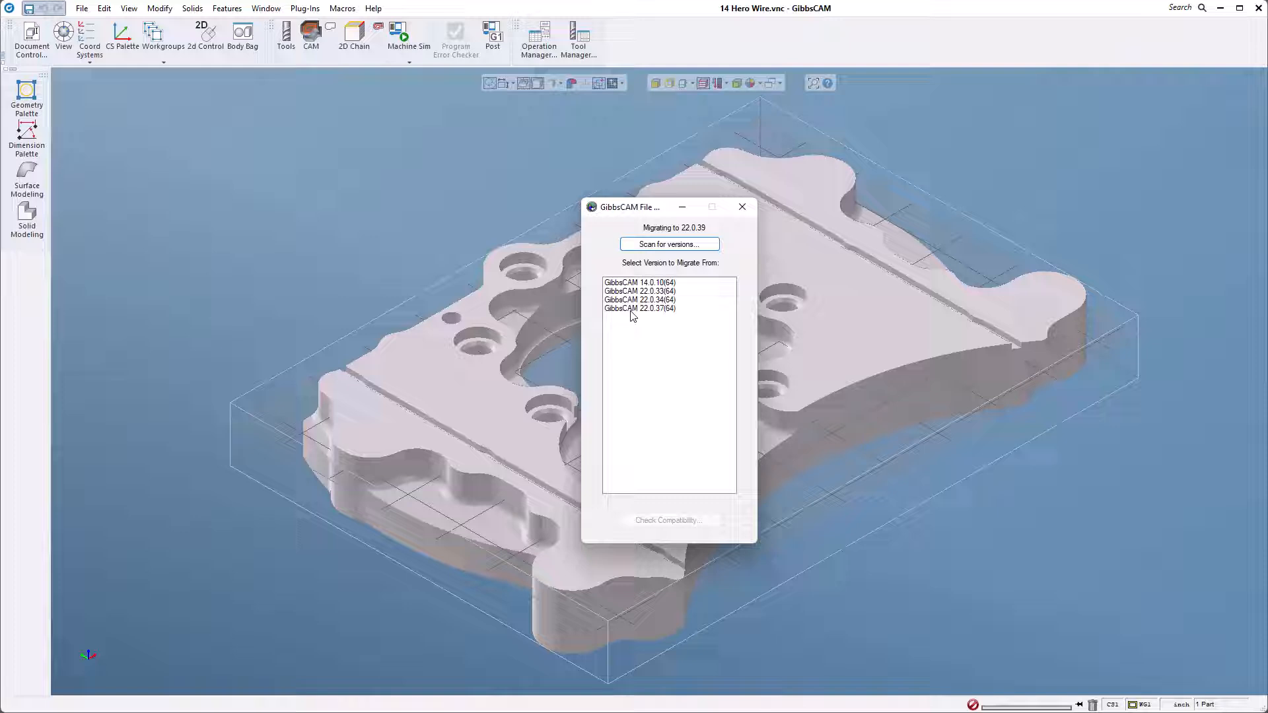
{"action": "mouse_move", "coordinate": [637, 318]}
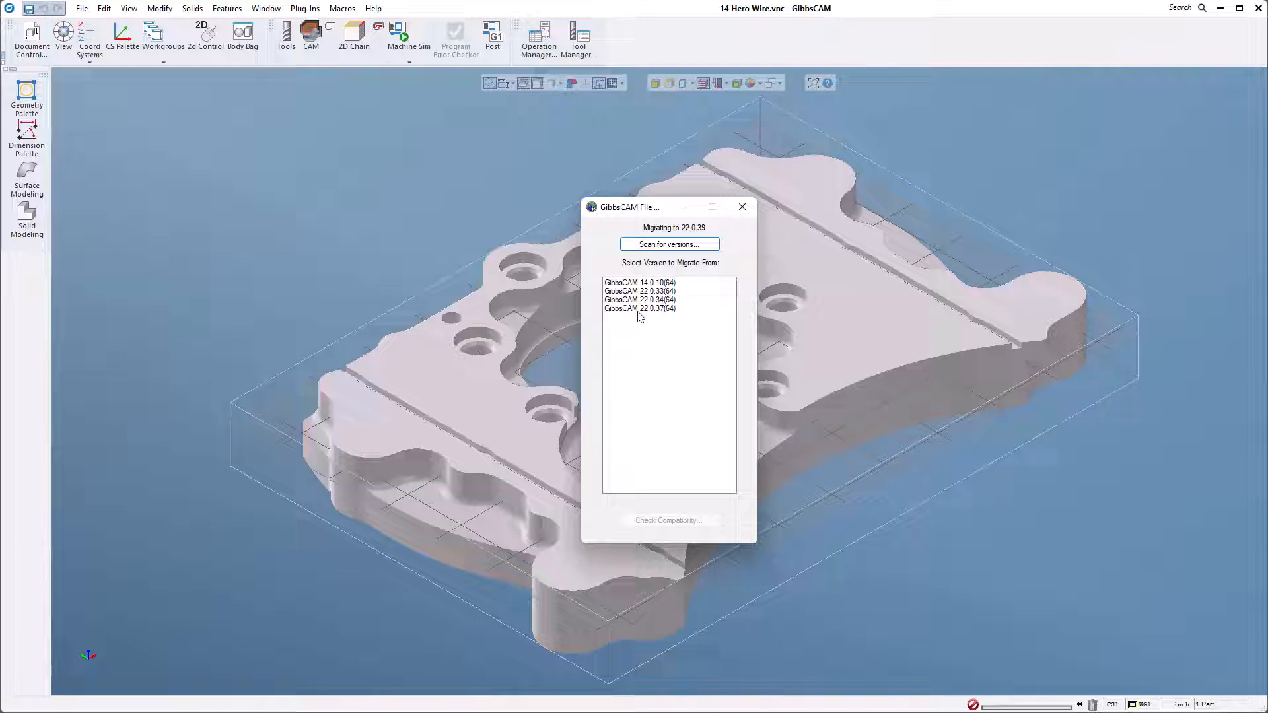
{"action": "left_click", "coordinate": [640, 308]}
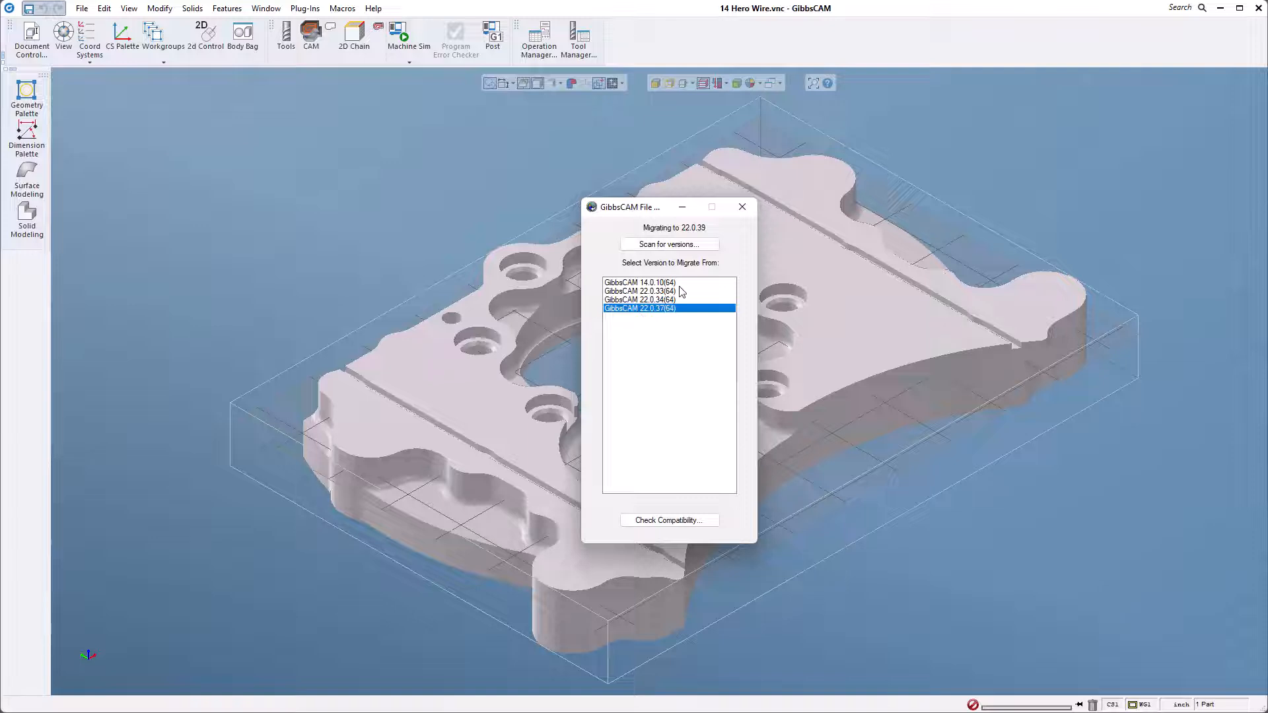
- Check compatibility, migrate the compatible 22.0.37 settings files to 22.0.39 and close the tool
{"action": "left_click", "coordinate": [668, 520]}
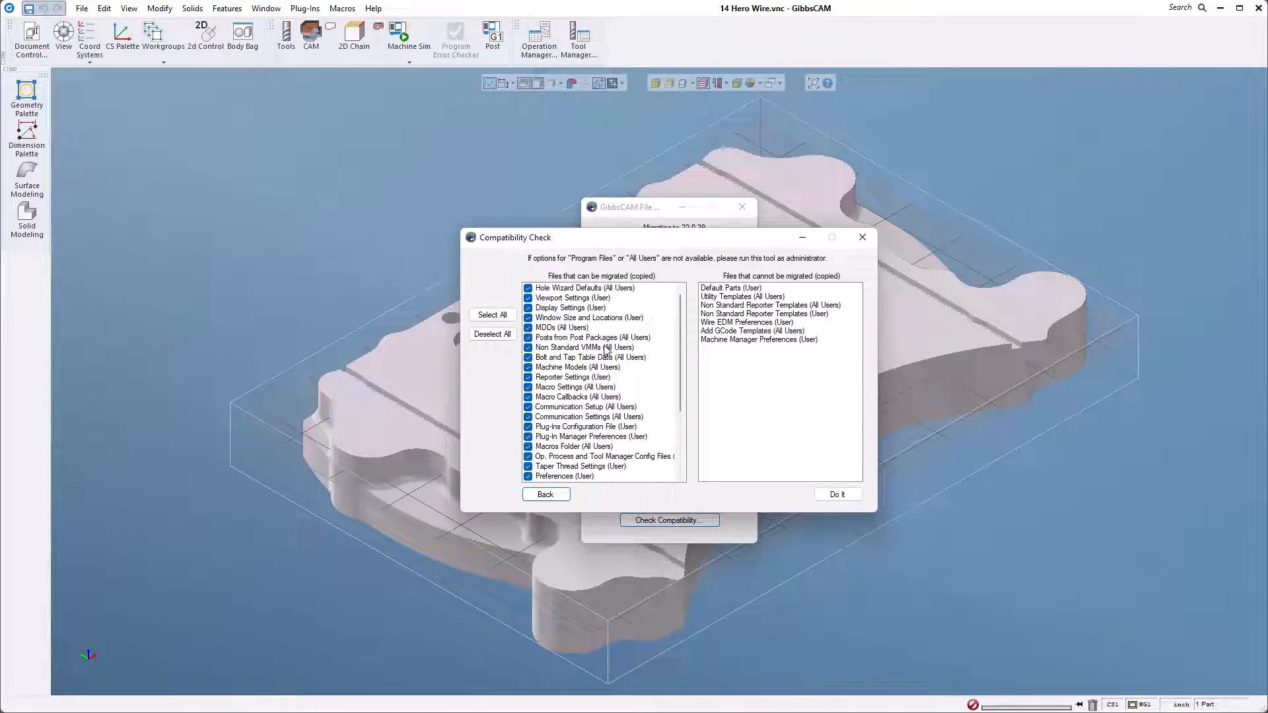
{"action": "scroll", "scroll_direction": "down", "scroll_amount": 3}
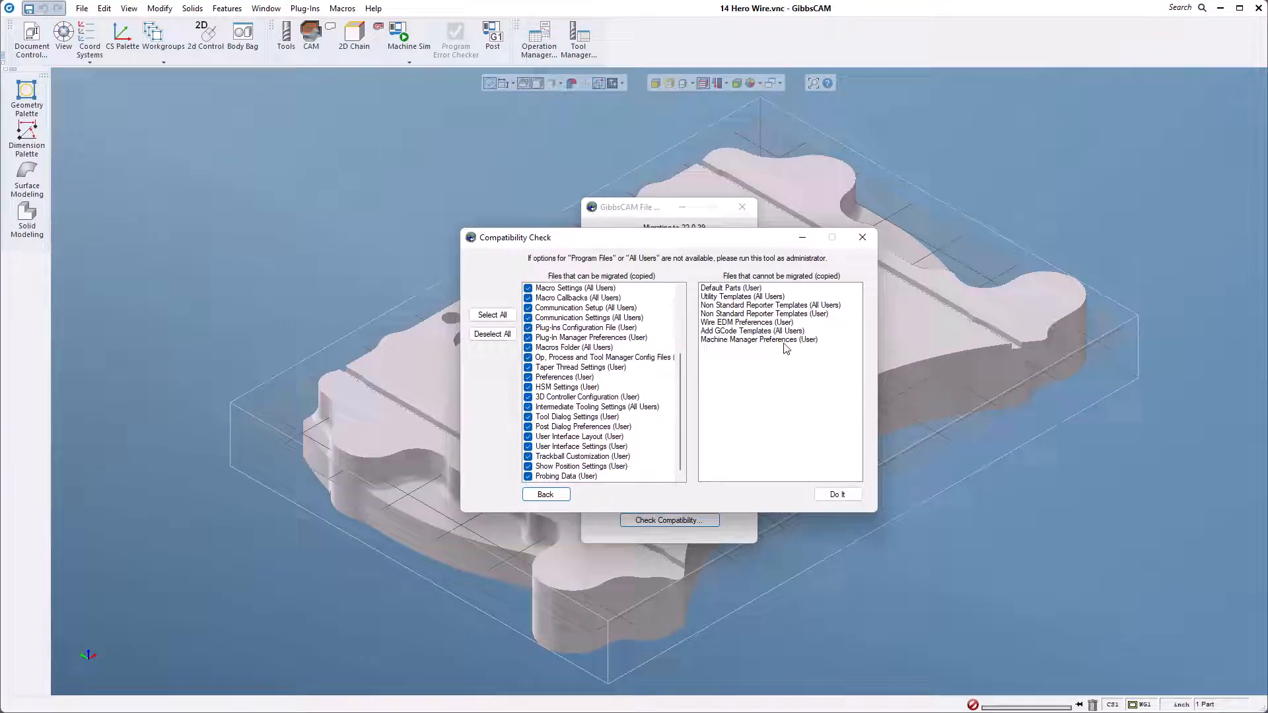
{"action": "mouse_move", "coordinate": [753, 449]}
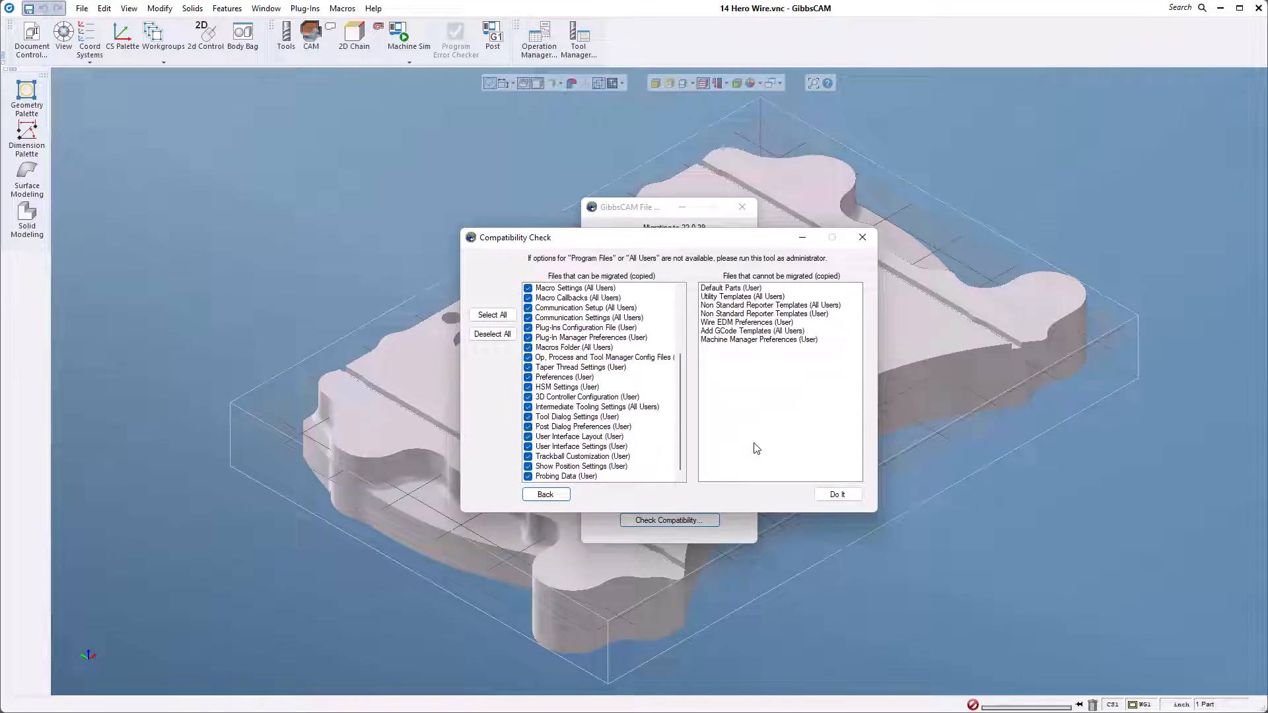
{"action": "mouse_move", "coordinate": [618, 381]}
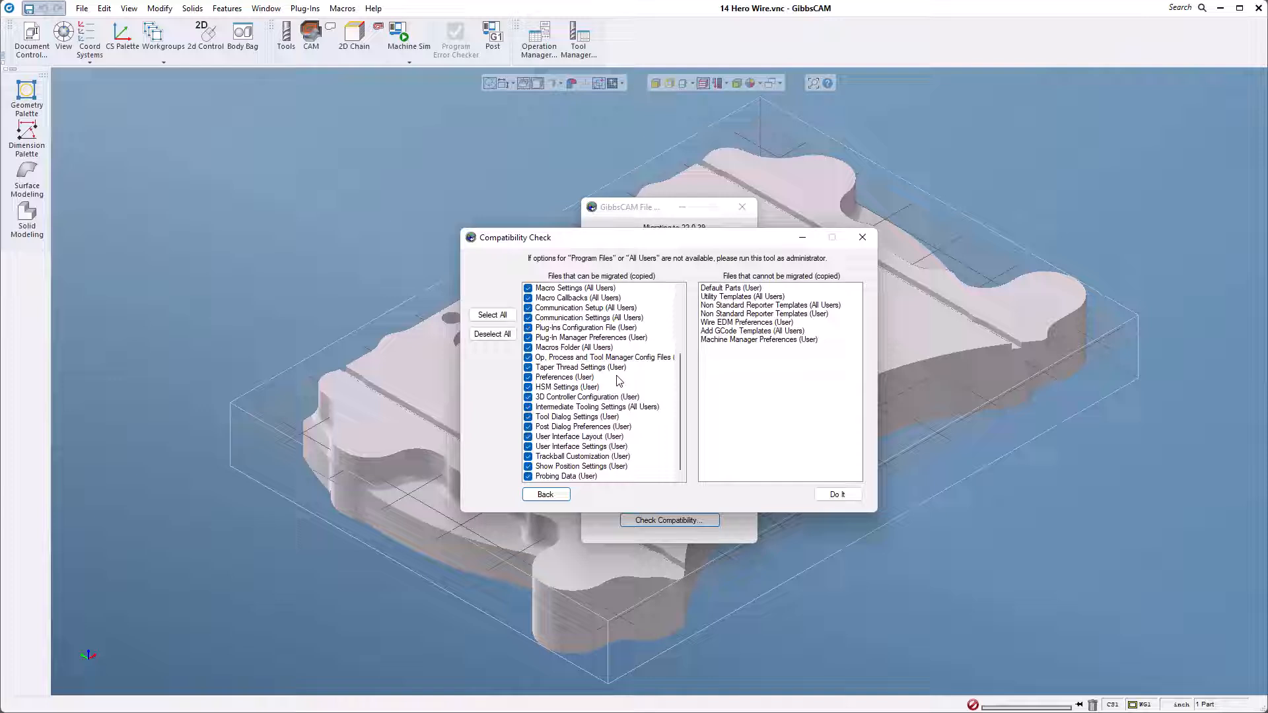
{"action": "scroll", "scroll_direction": "up", "scroll_amount": 3}
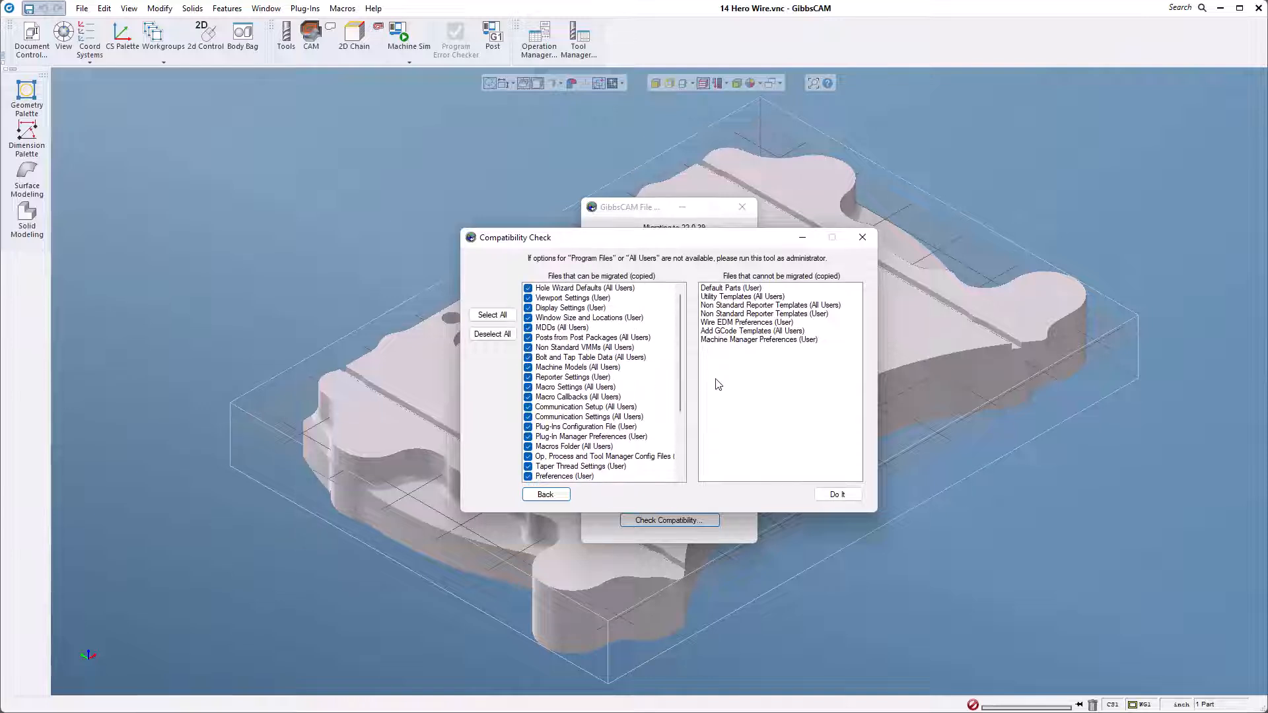
{"action": "mouse_move", "coordinate": [725, 389]}
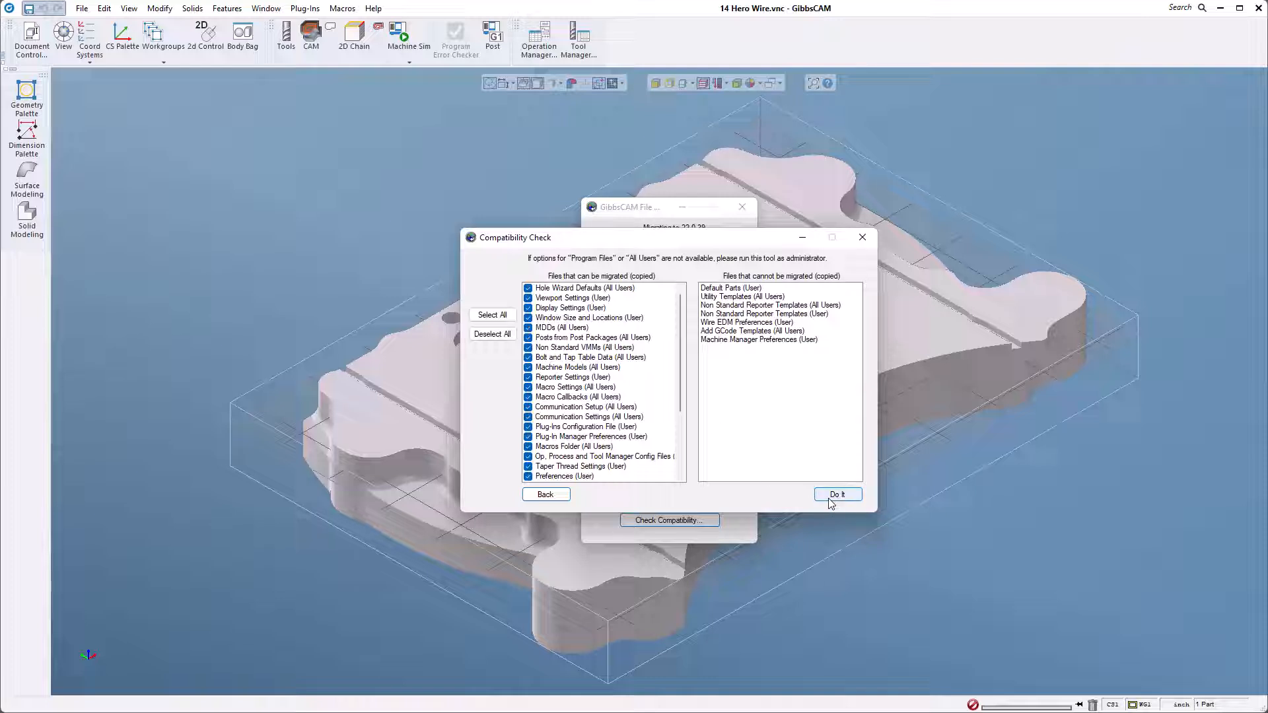
{"action": "left_click", "coordinate": [837, 493]}
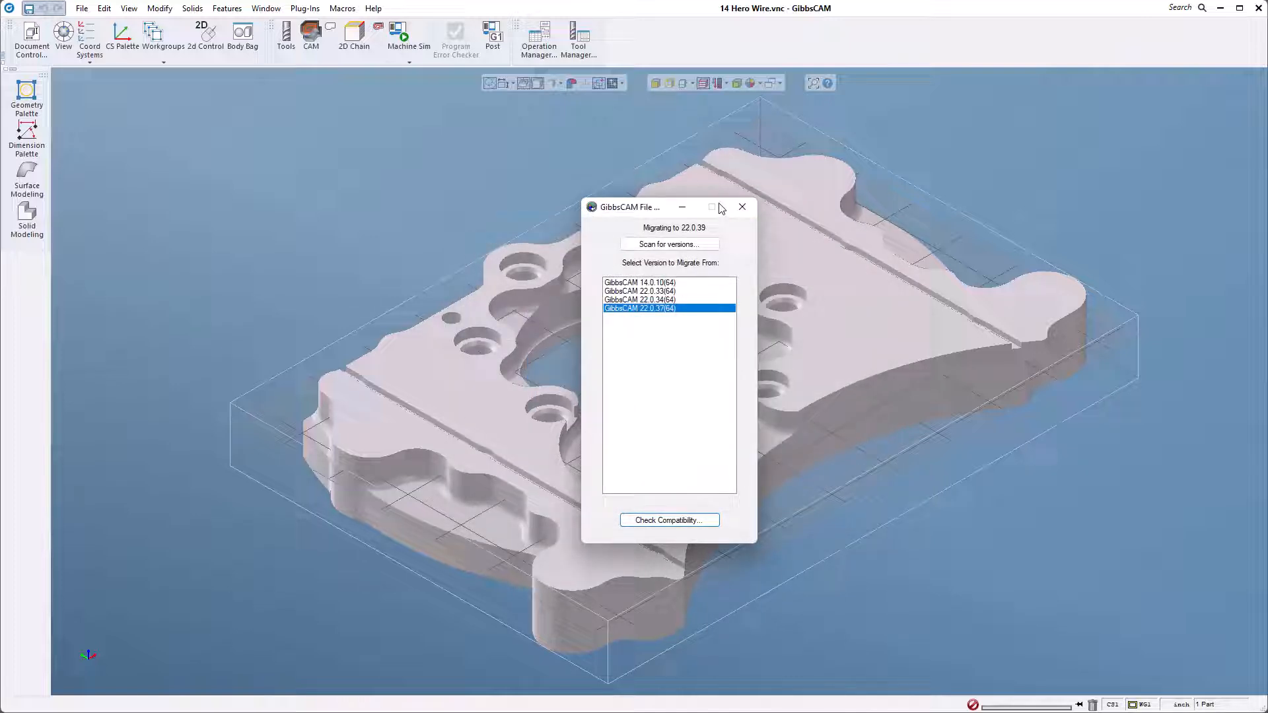
{"action": "mouse_move", "coordinate": [741, 208]}
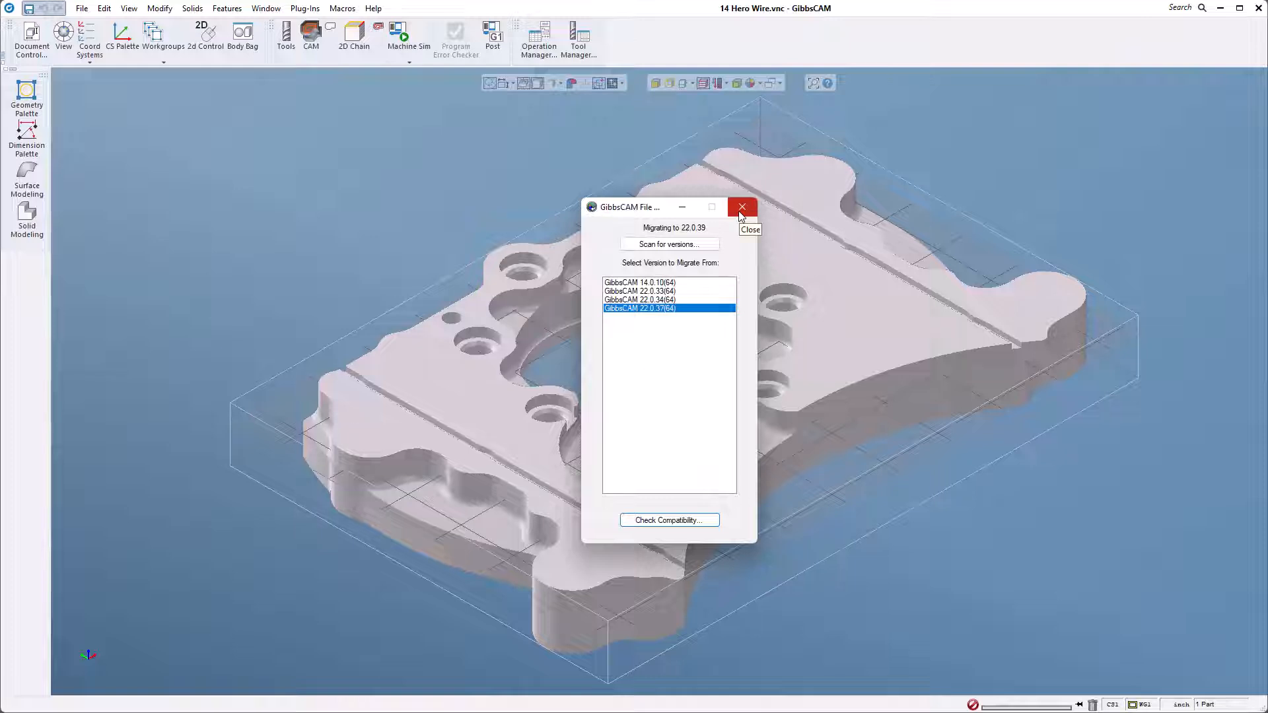
{"action": "left_click", "coordinate": [739, 208]}
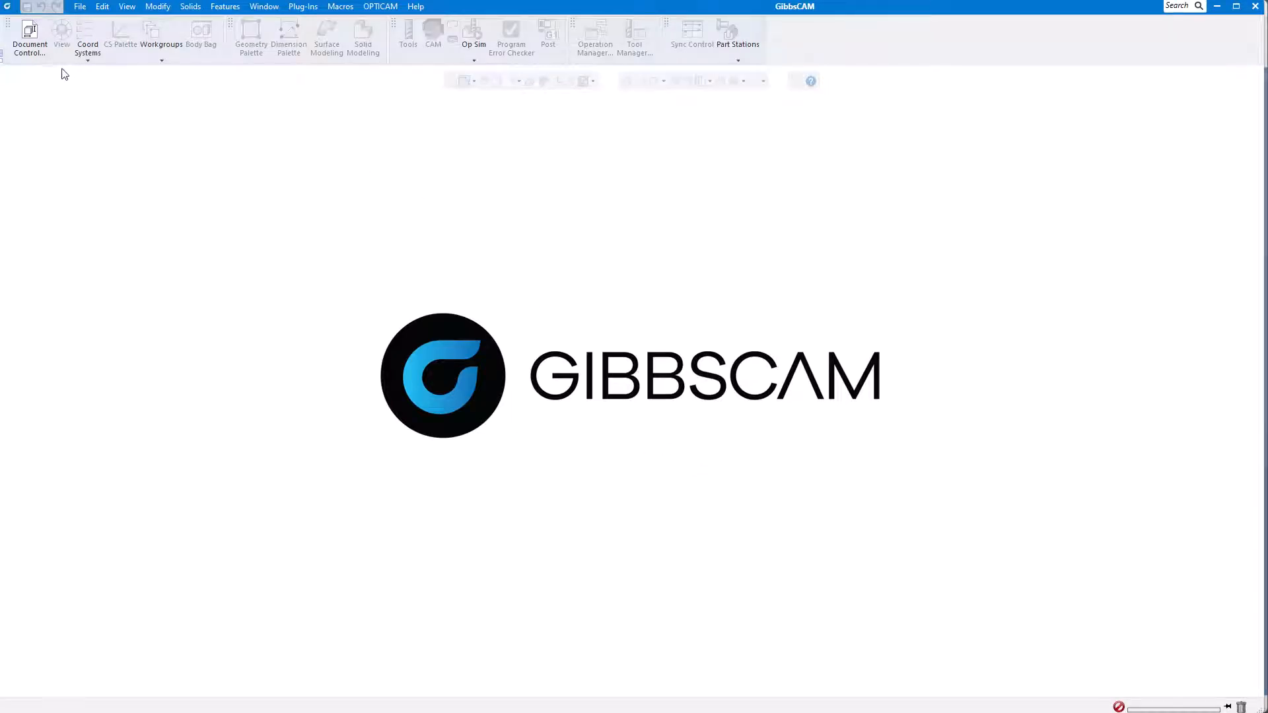
{"action": "mouse_move", "coordinate": [991, 365]}
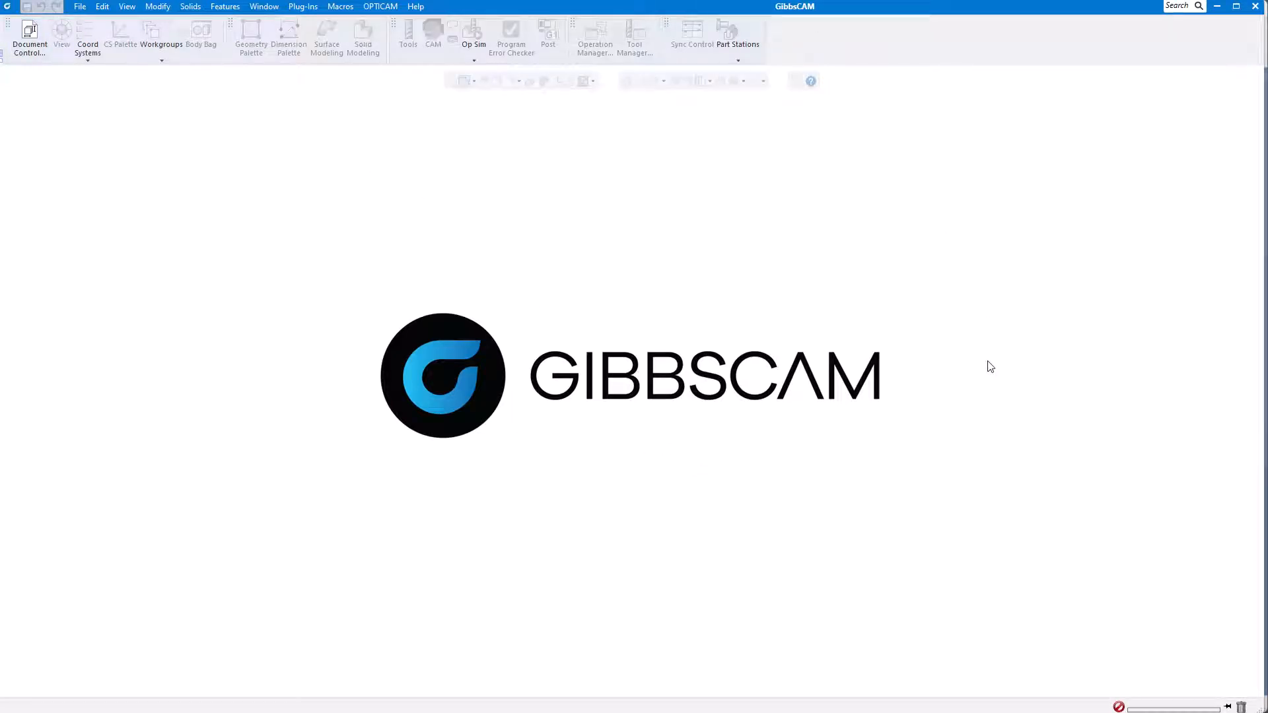
{"action": "mouse_move", "coordinate": [704, 466]}
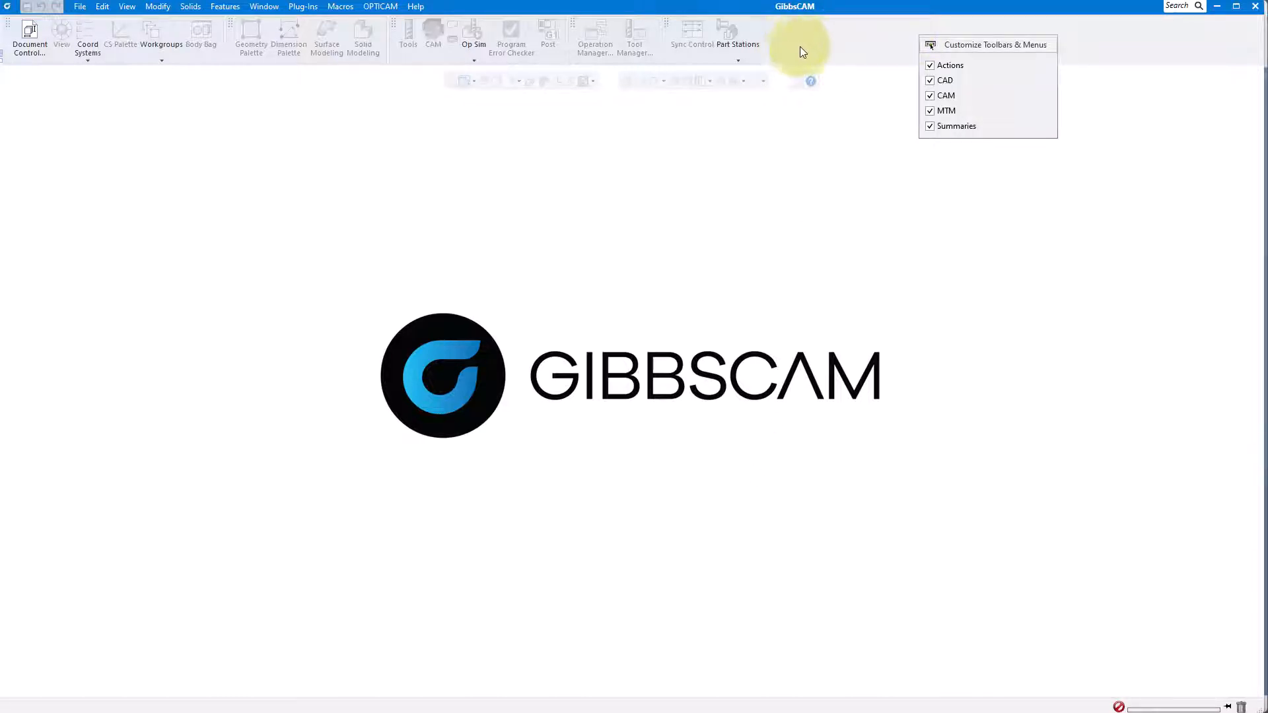
{"action": "mouse_move", "coordinate": [837, 42]}
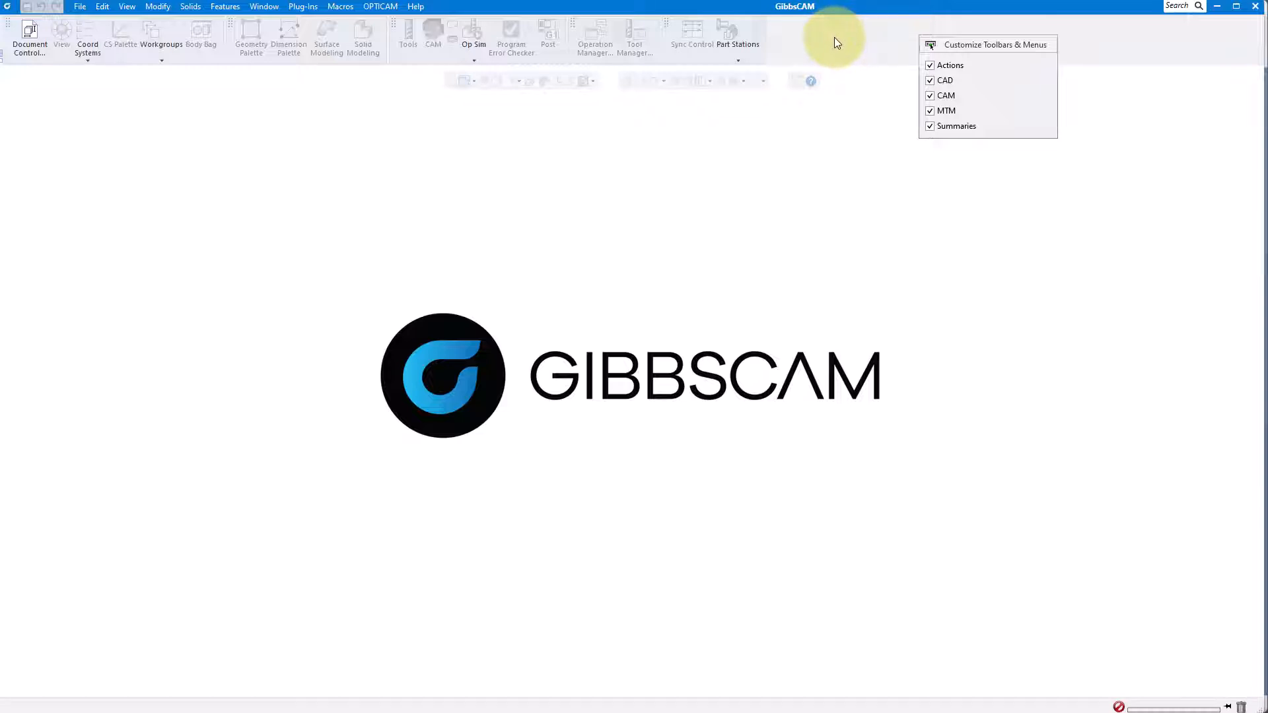
{"action": "mouse_move", "coordinate": [993, 50]}
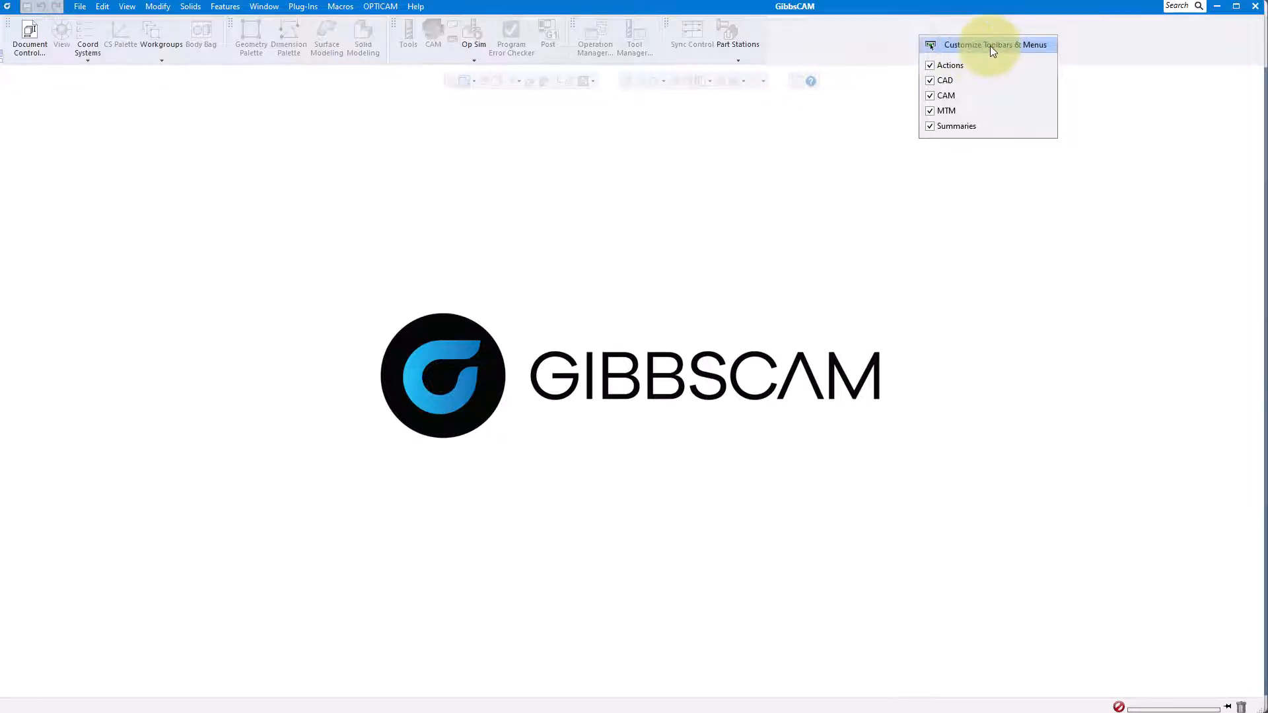
- Load the custom.cui customization profile from the Desktop into the updated GibbsCAM
{"action": "left_click", "coordinate": [804, 401]}
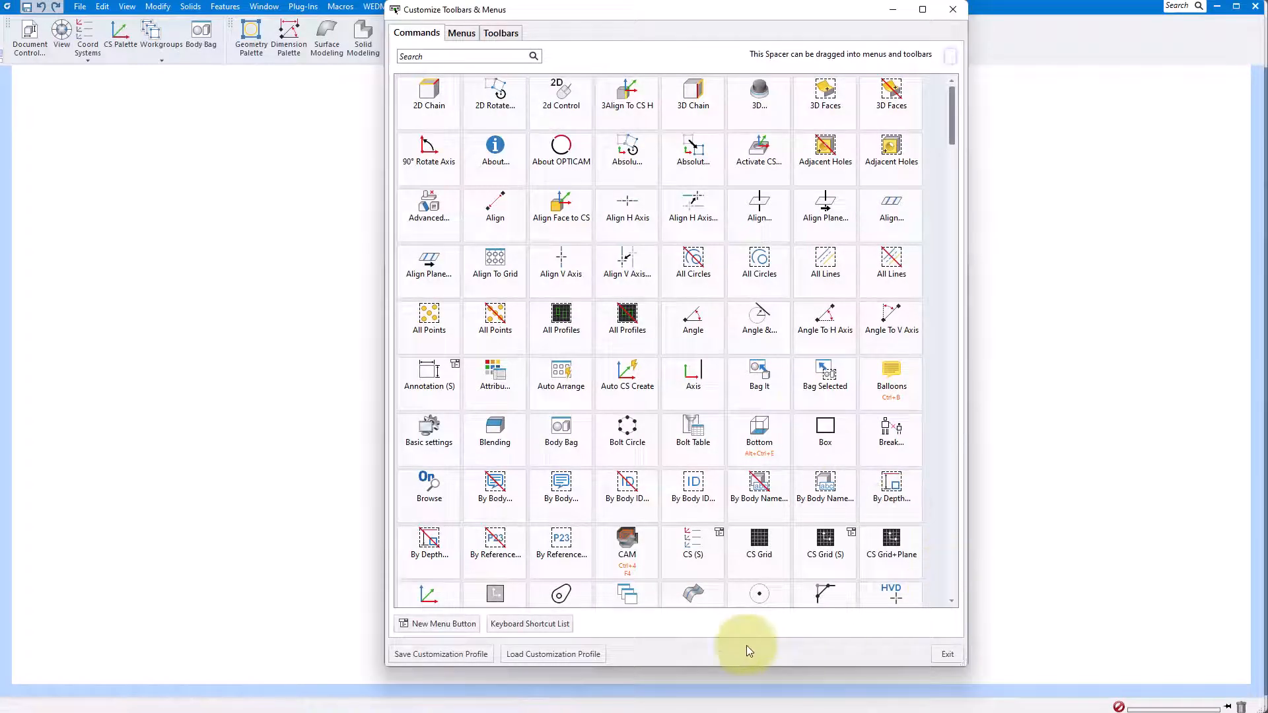
{"action": "mouse_move", "coordinate": [553, 654]}
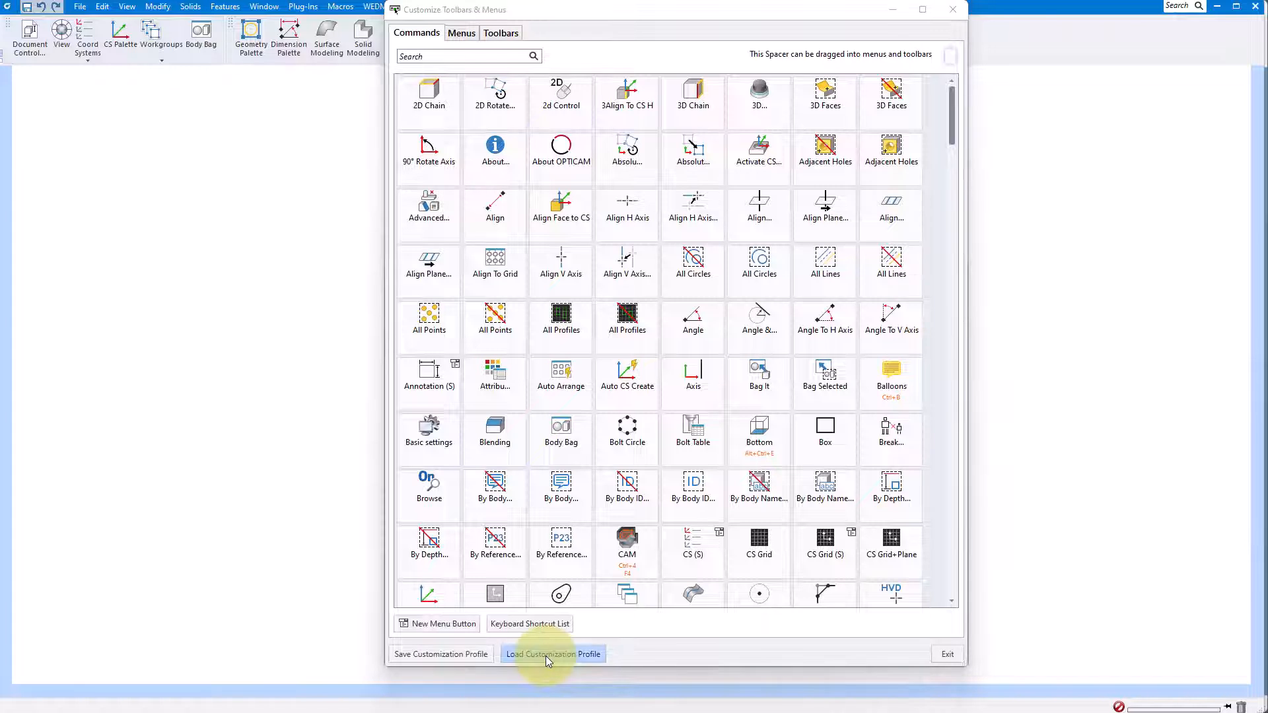
{"action": "left_click", "coordinate": [554, 654]}
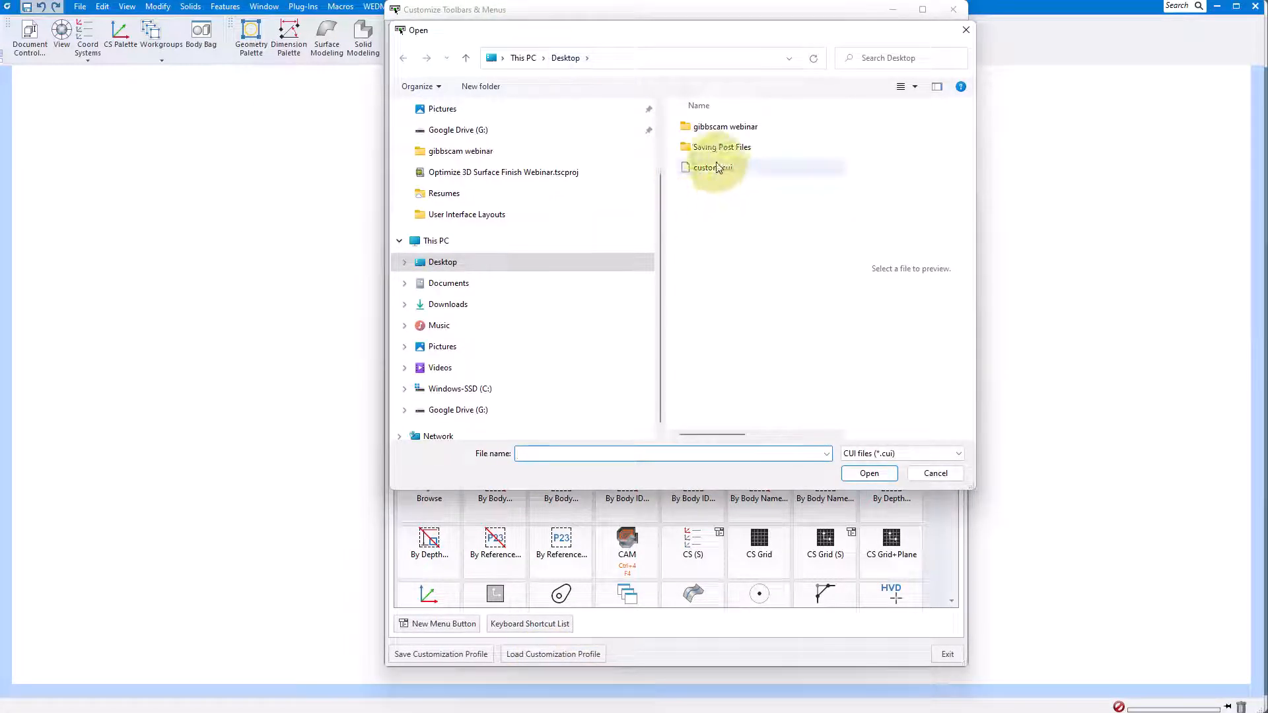
{"action": "left_click", "coordinate": [713, 168]}
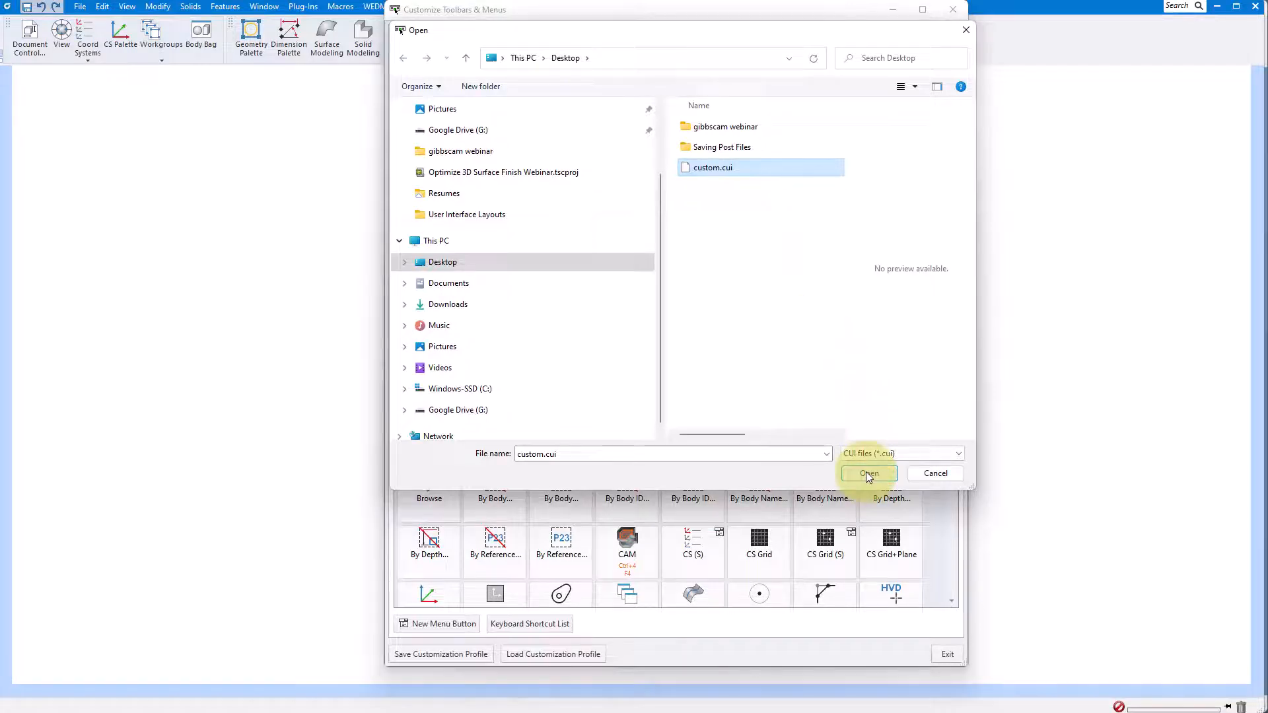
{"action": "left_click", "coordinate": [868, 473]}
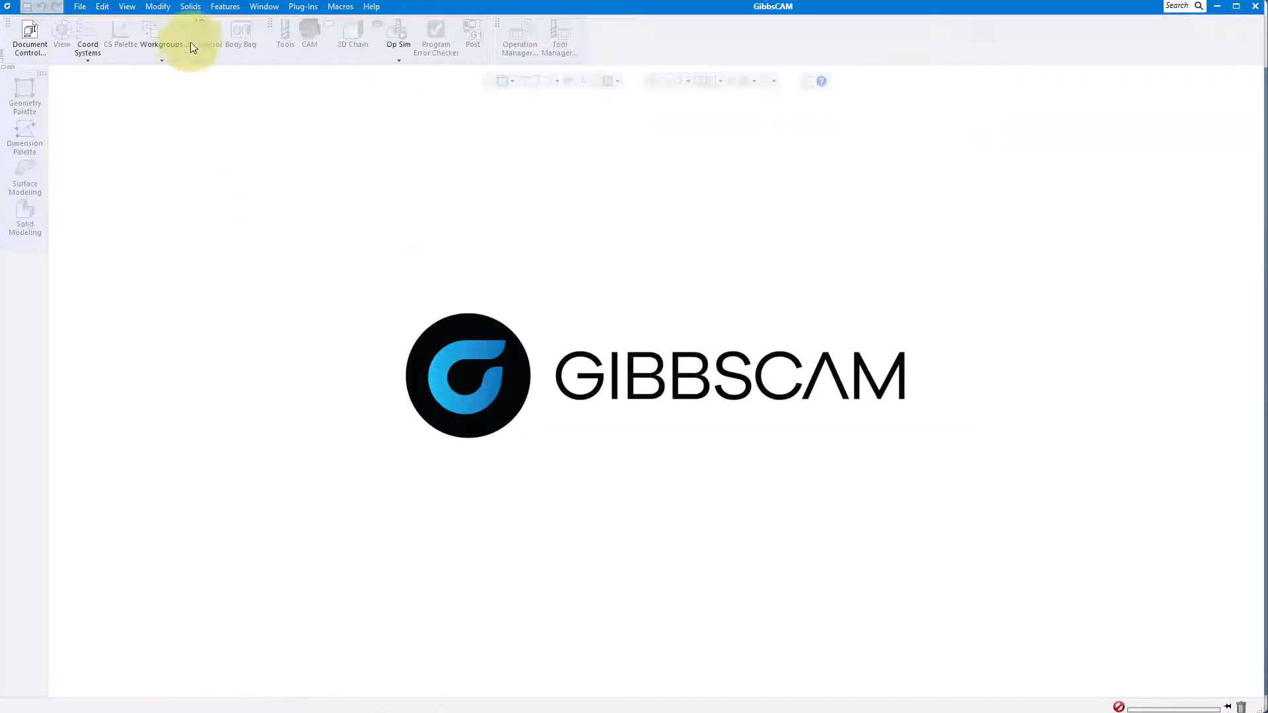
- Open the Pocket example.vnc part from Documents and bring up the toolbar list
{"action": "left_click", "coordinate": [80, 6]}
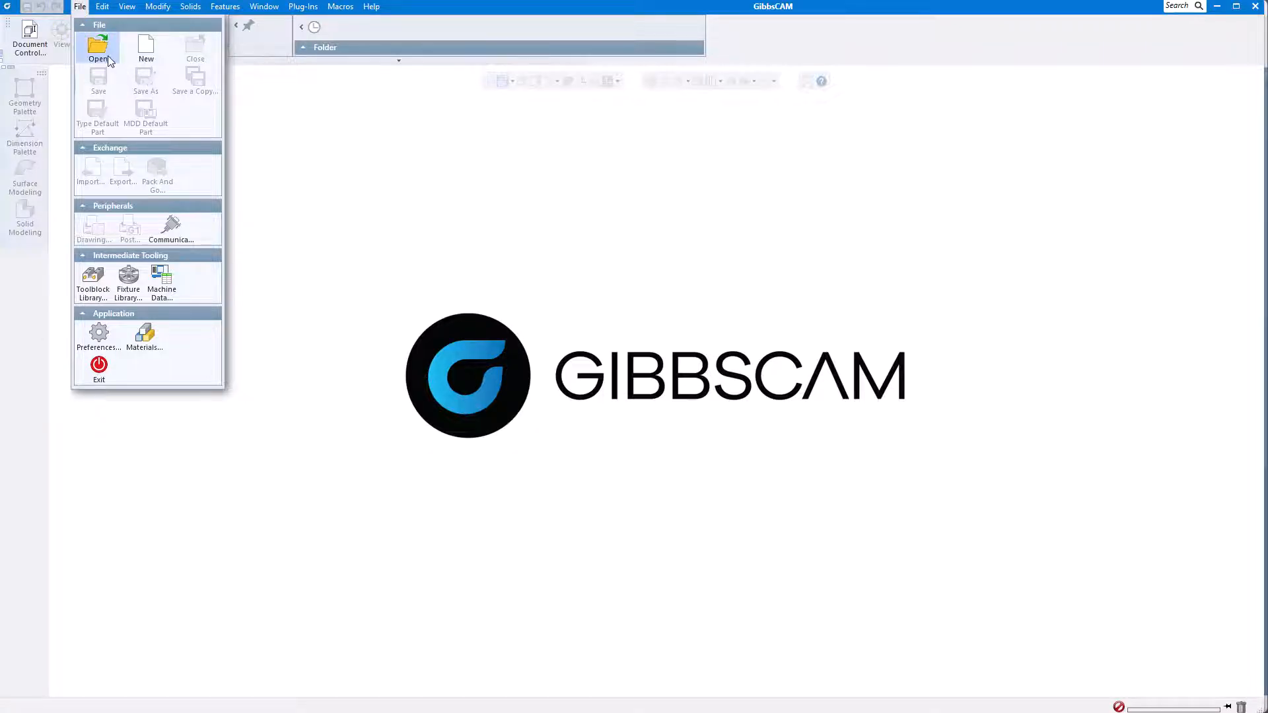
{"action": "left_click", "coordinate": [98, 50]}
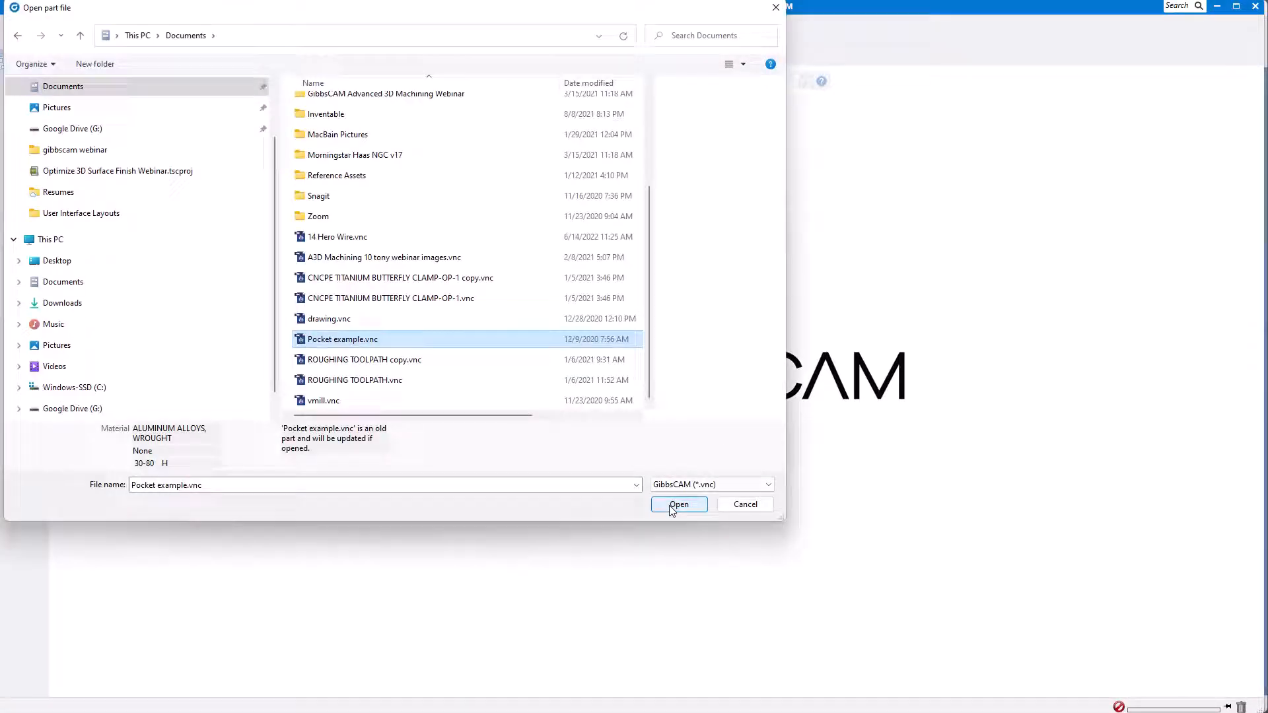
{"action": "left_click", "coordinate": [677, 503]}
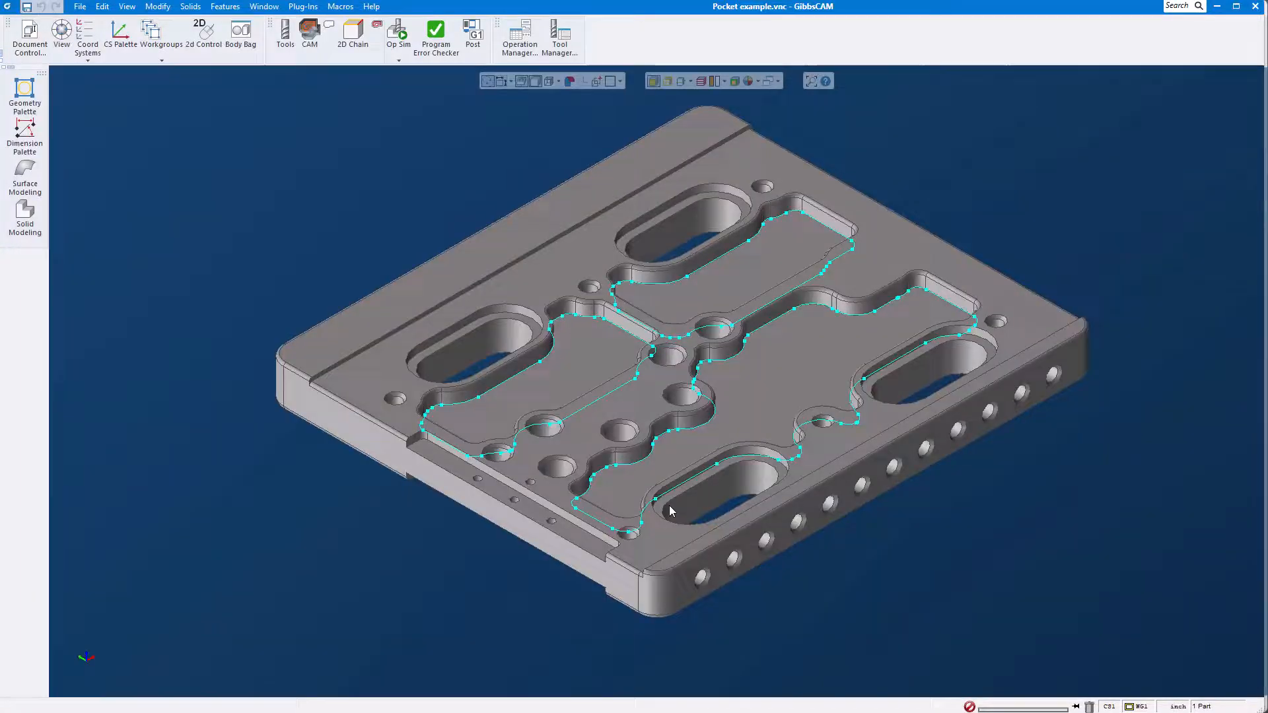
{"action": "mouse_move", "coordinate": [813, 179]}
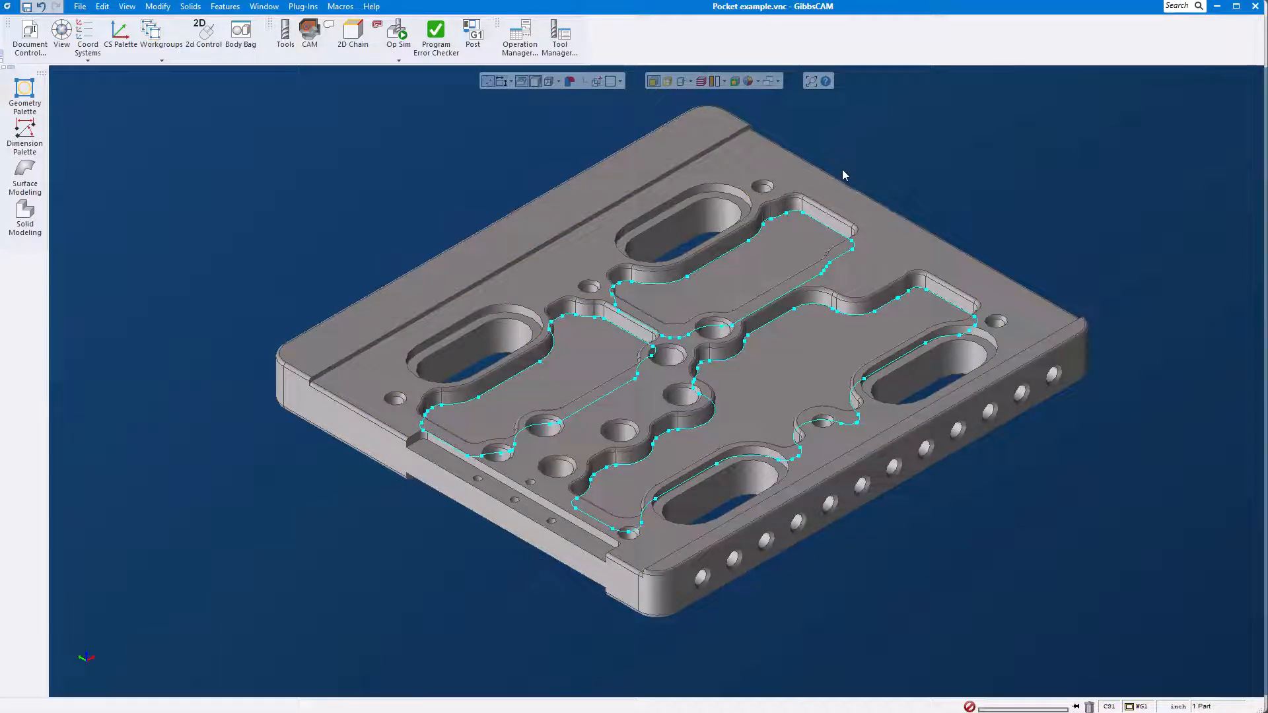
{"action": "left_click", "coordinate": [819, 53]}
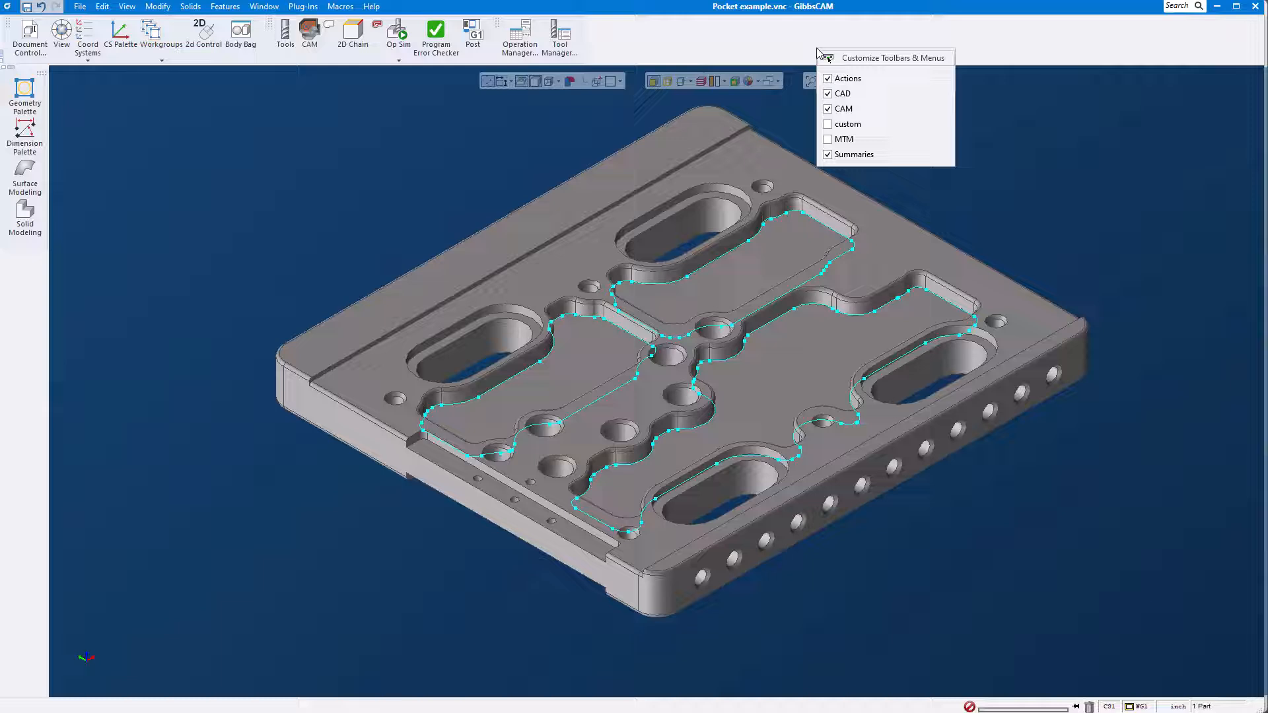
- Start loading a customization profile from the Customize Toolbars & Menus window
{"action": "left_click", "coordinate": [853, 60]}
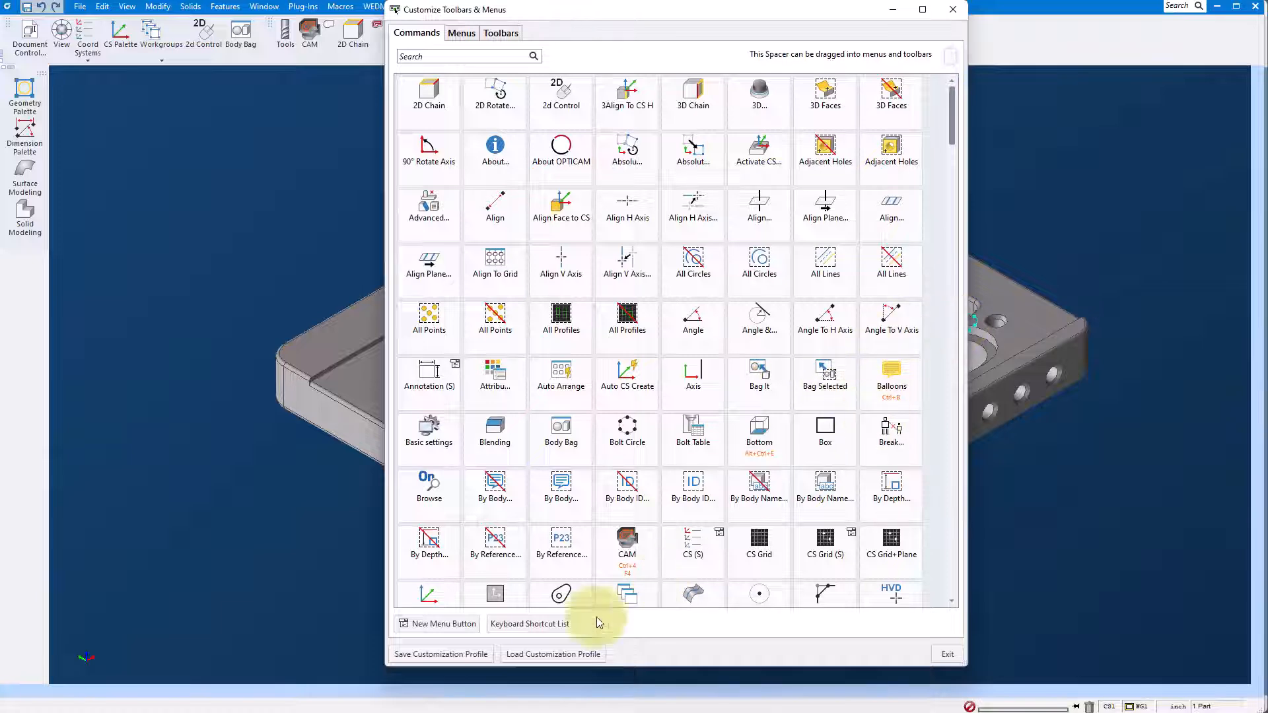
{"action": "left_click", "coordinate": [553, 653]}
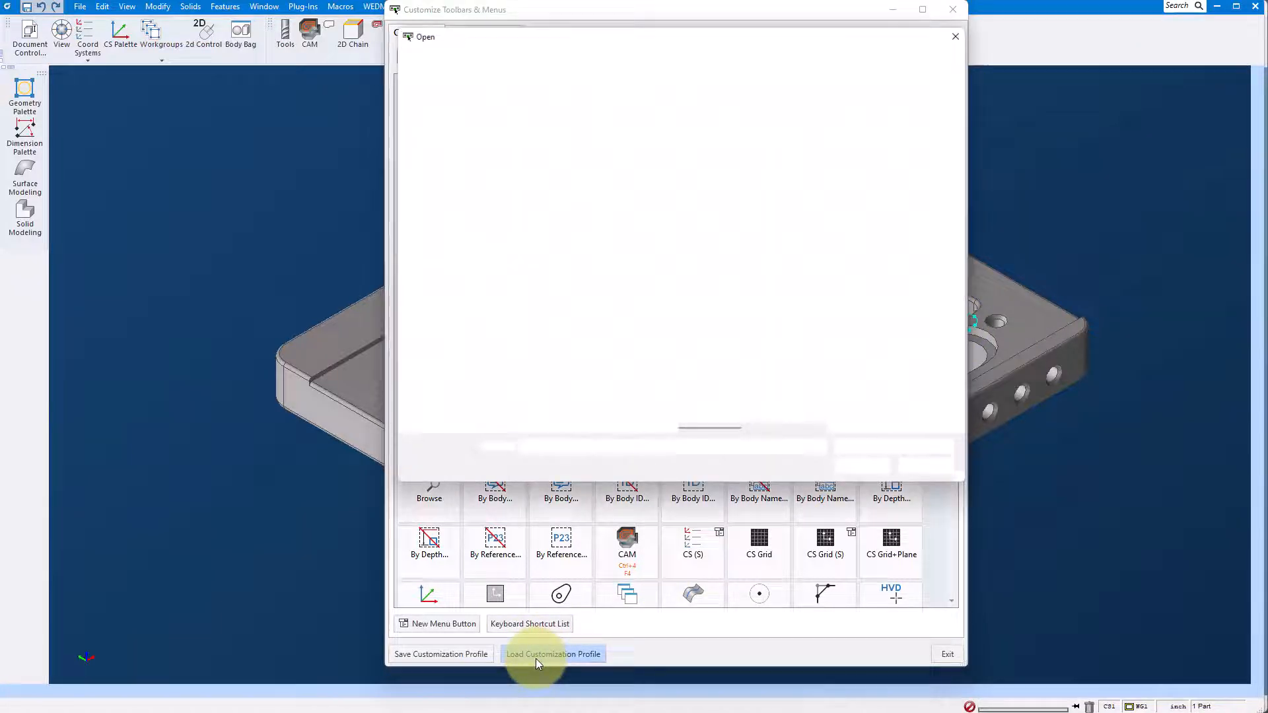
{"action": "left_click", "coordinate": [553, 654]}
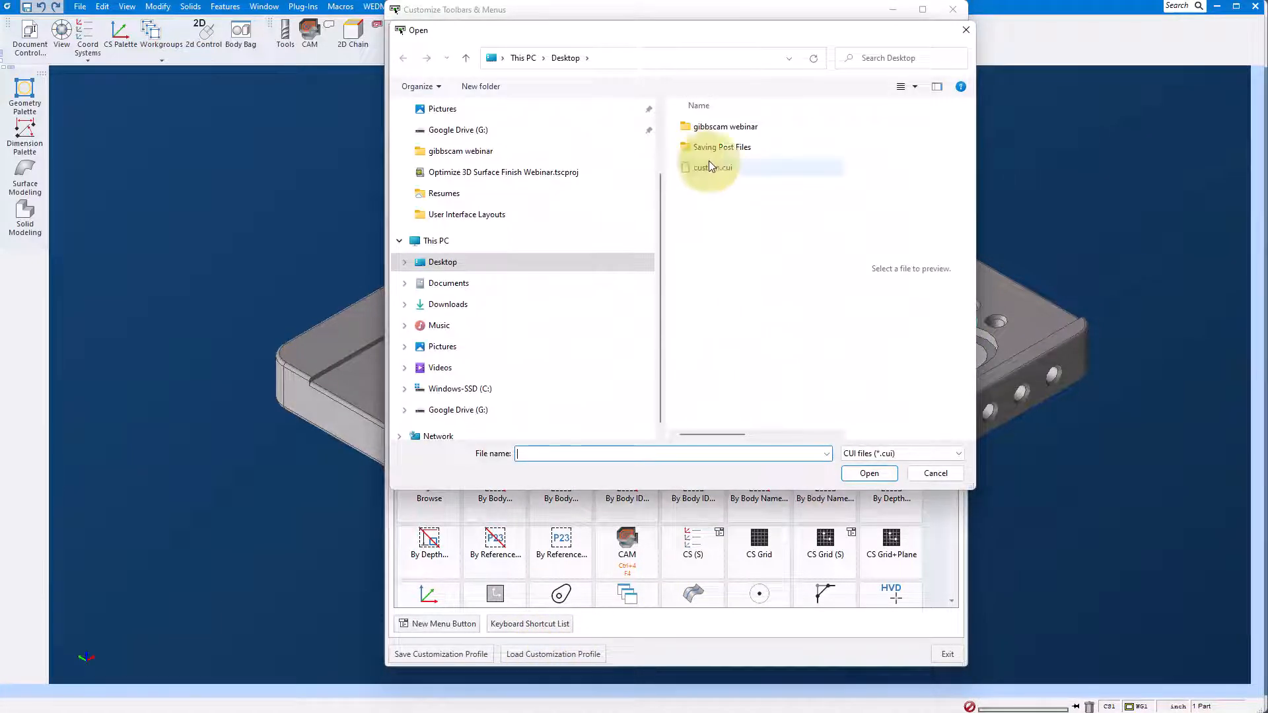
{"action": "mouse_move", "coordinate": [651, 64]}
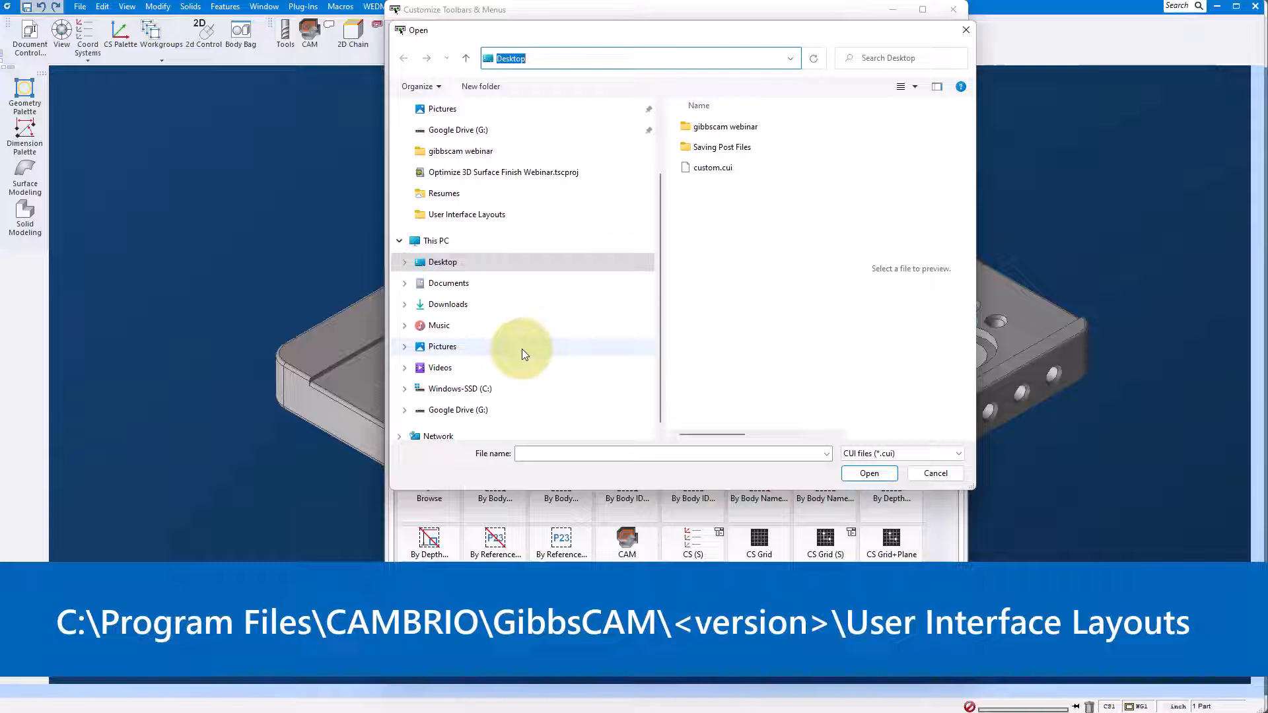
- Browse the profile chooser to C:\Program Files\CAMBRIO\GibbsCAM
{"action": "left_click", "coordinate": [457, 389]}
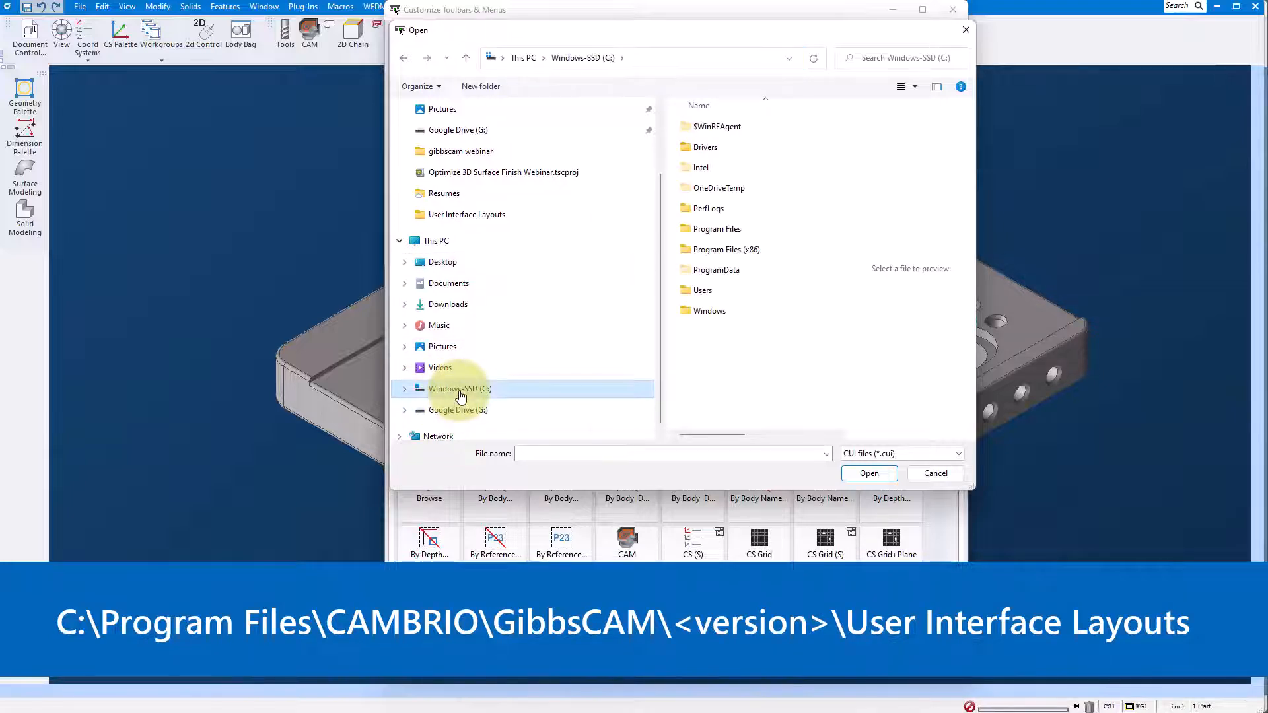
{"action": "double_click", "coordinate": [714, 228]}
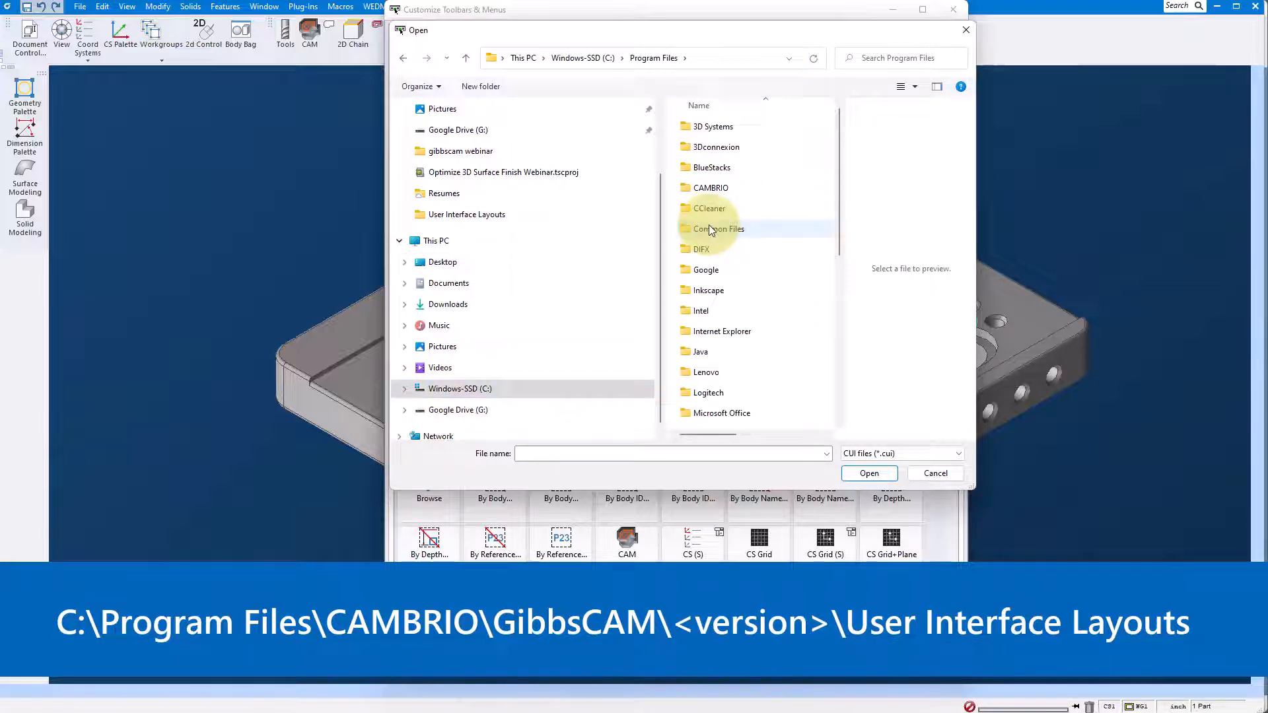
{"action": "double_click", "coordinate": [711, 187]}
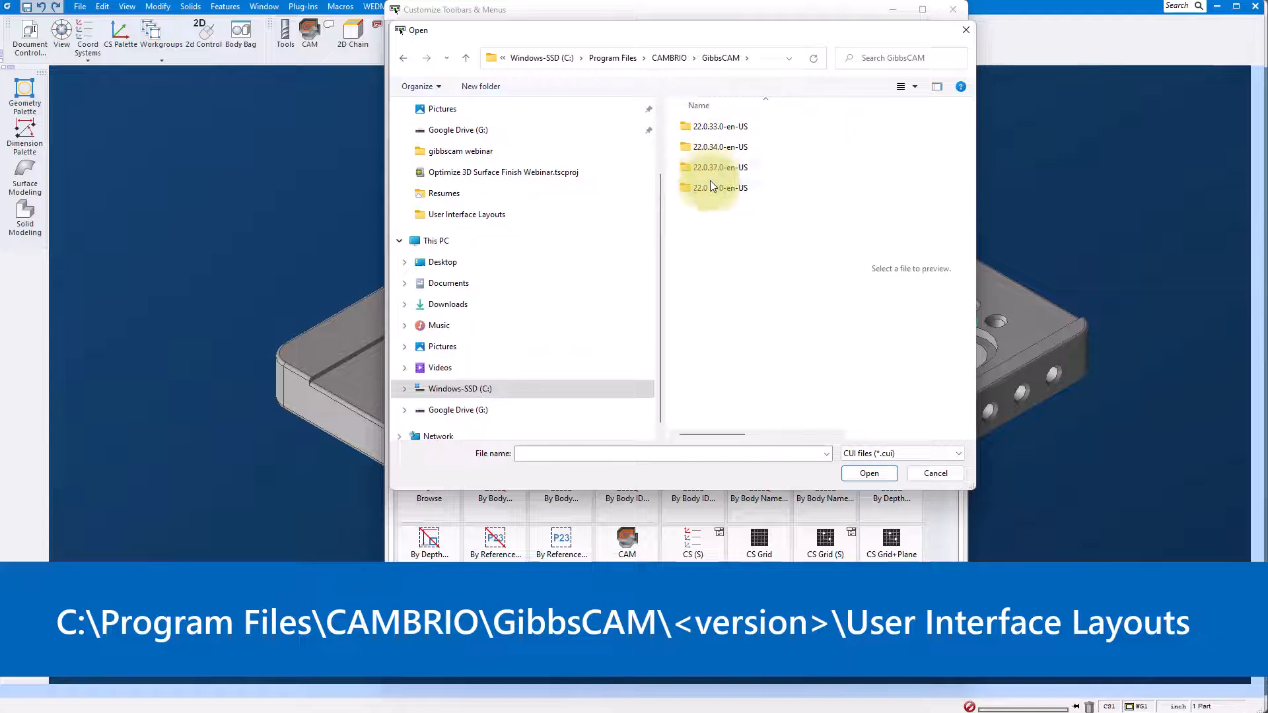
- Load GibbsCAM 12 Level 2 Default User Interface.cui from the 22.0.39.0 layouts folder and close Customize
{"action": "double_click", "coordinate": [720, 187]}
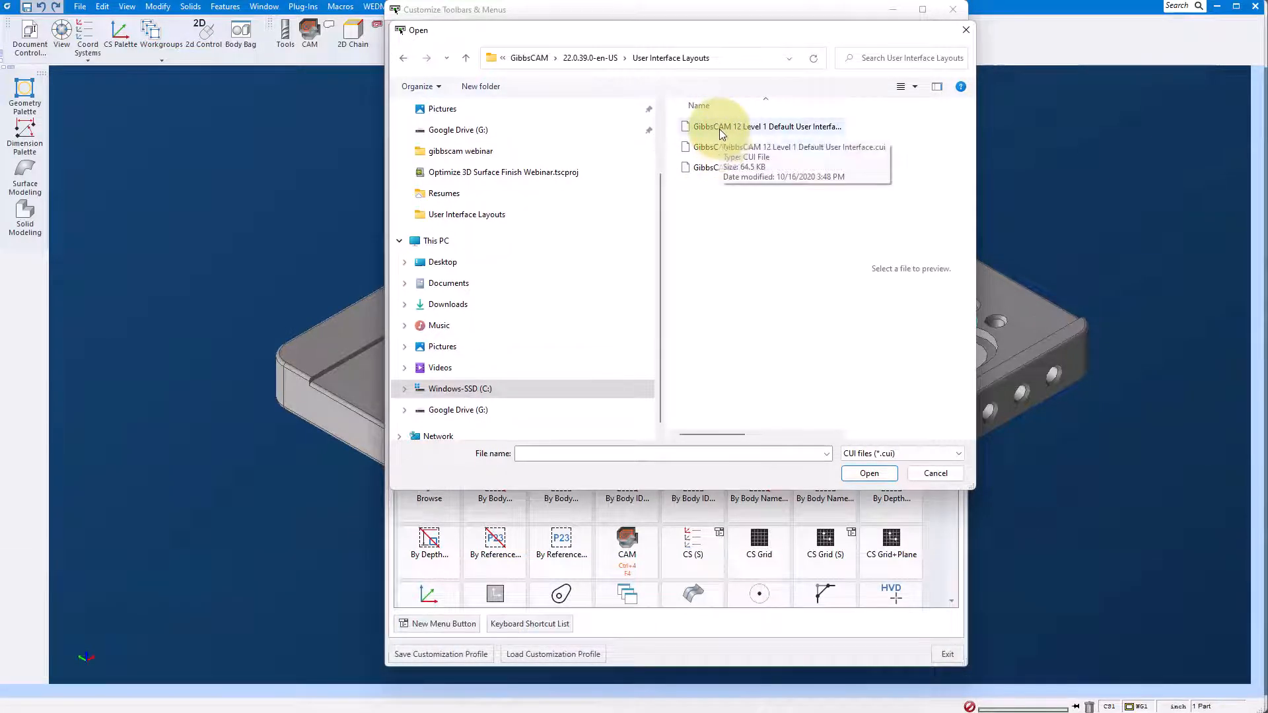
{"action": "mouse_move", "coordinate": [725, 178]}
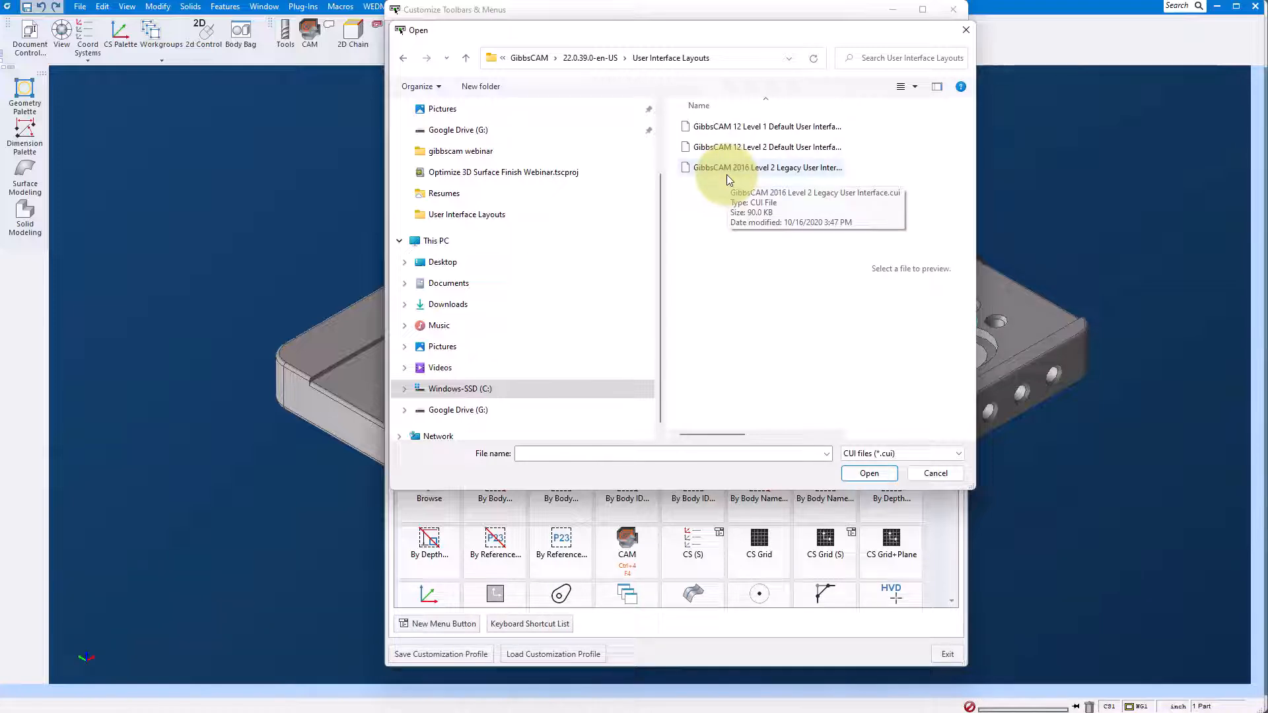
{"action": "mouse_move", "coordinate": [776, 179]}
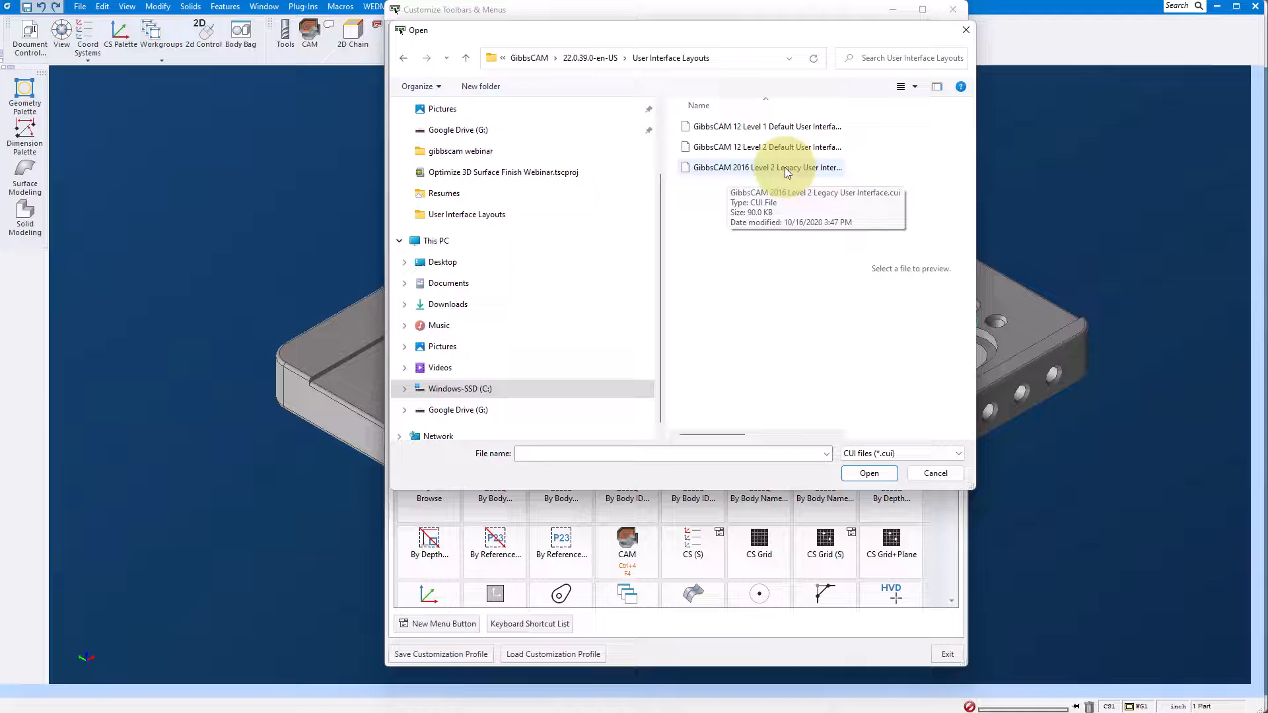
{"action": "mouse_move", "coordinate": [768, 152]}
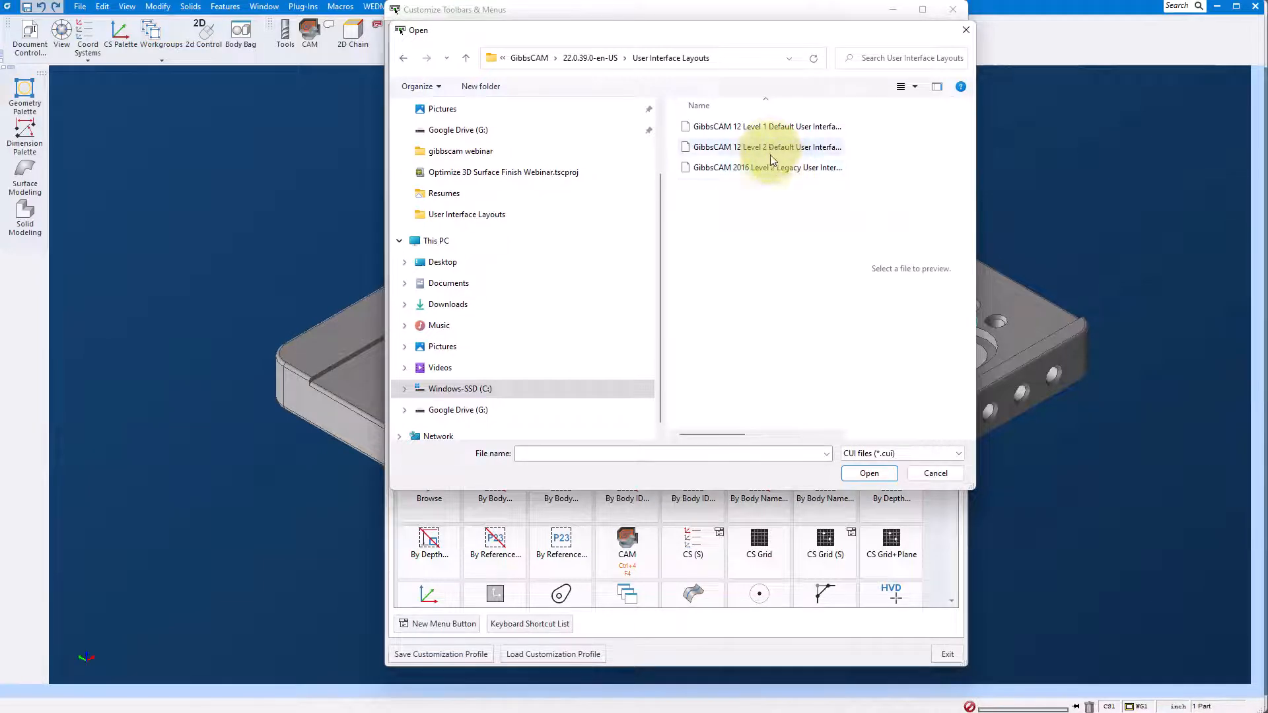
{"action": "mouse_move", "coordinate": [764, 170]}
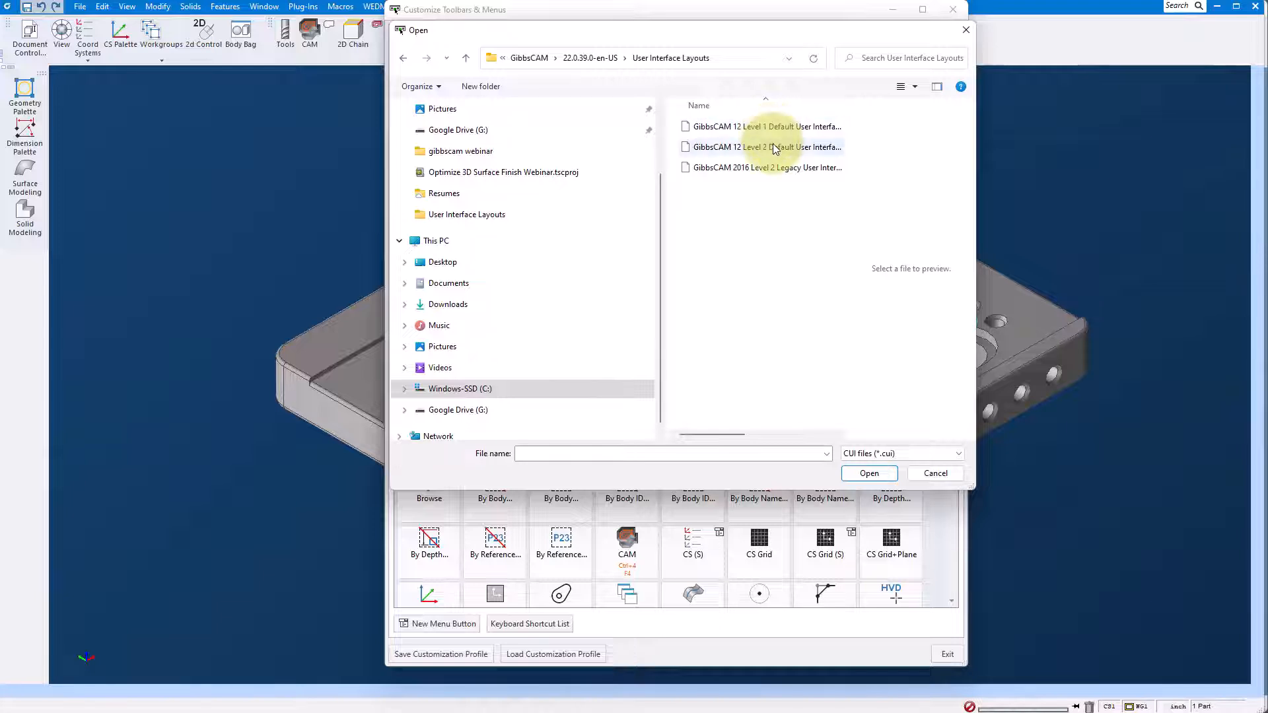
{"action": "left_click", "coordinate": [765, 146]}
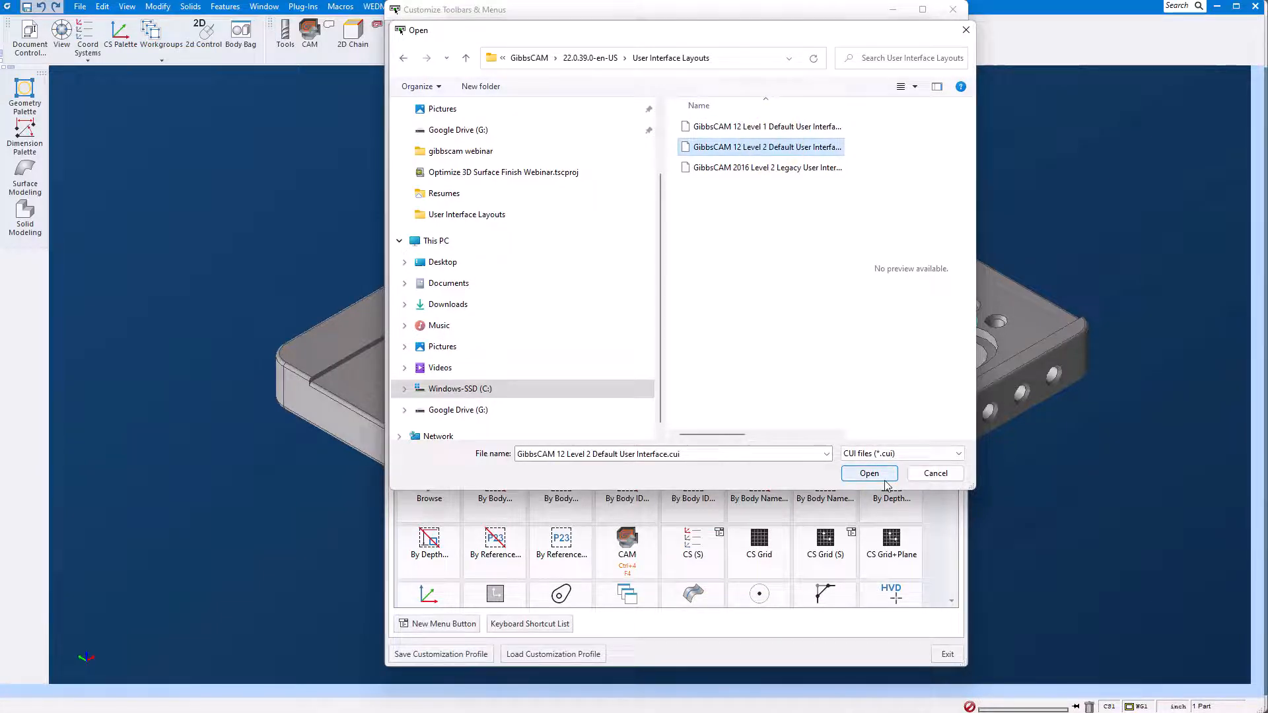
{"action": "left_click", "coordinate": [869, 472]}
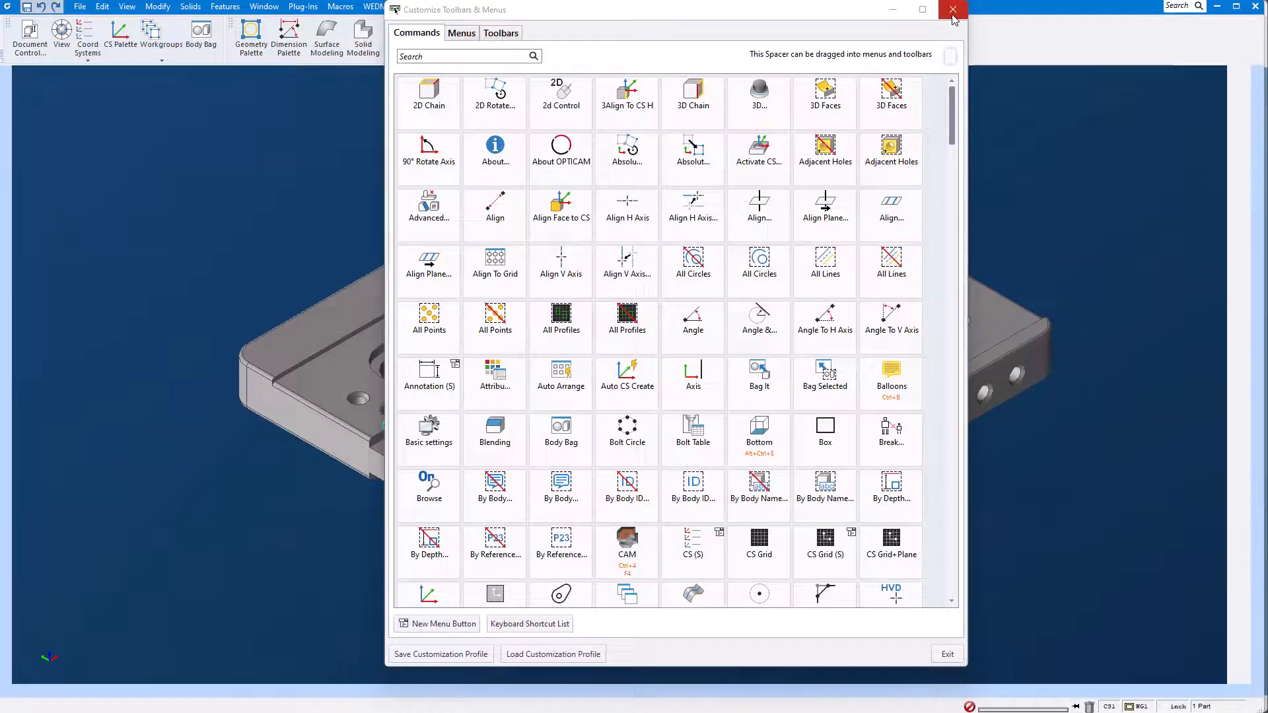
{"action": "left_click", "coordinate": [952, 9]}
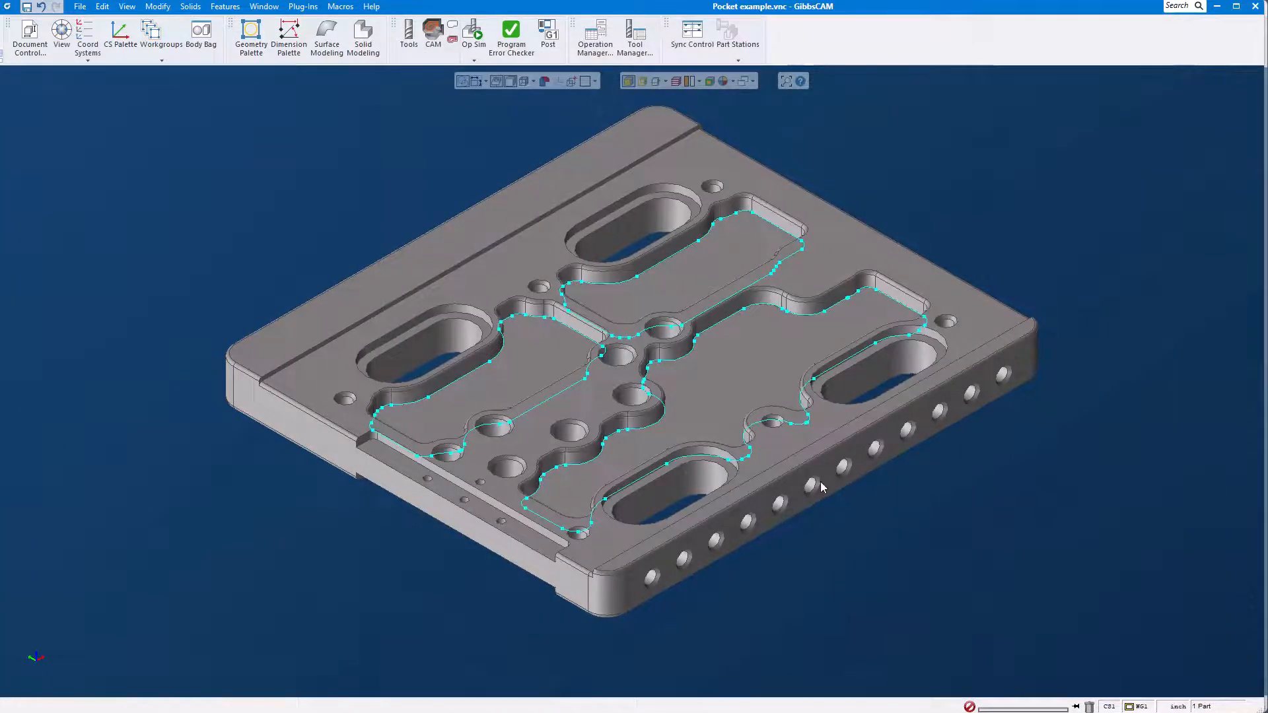